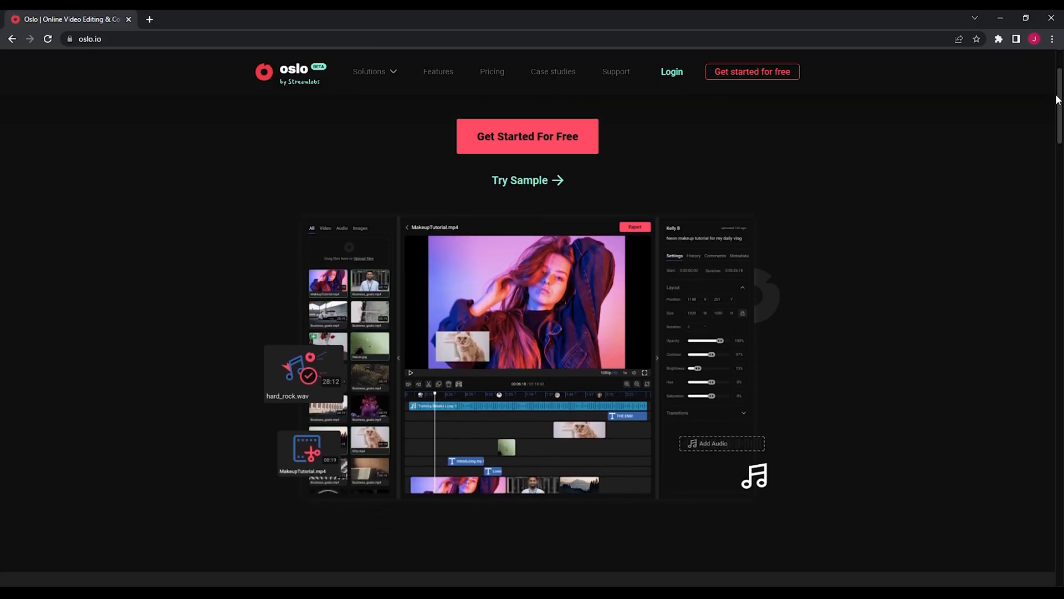
Scroll down the oslo.io landing page and go to the projects page.
{"action": "scroll", "scroll_direction": "down", "scroll_amount": 3}
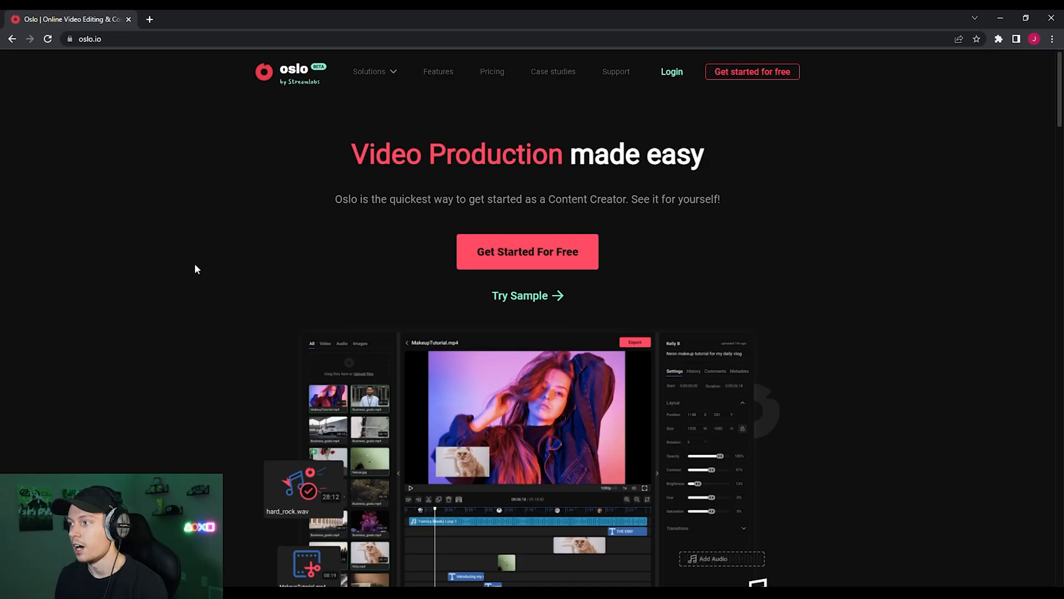
{"action": "mouse_move", "coordinate": [200, 265]}
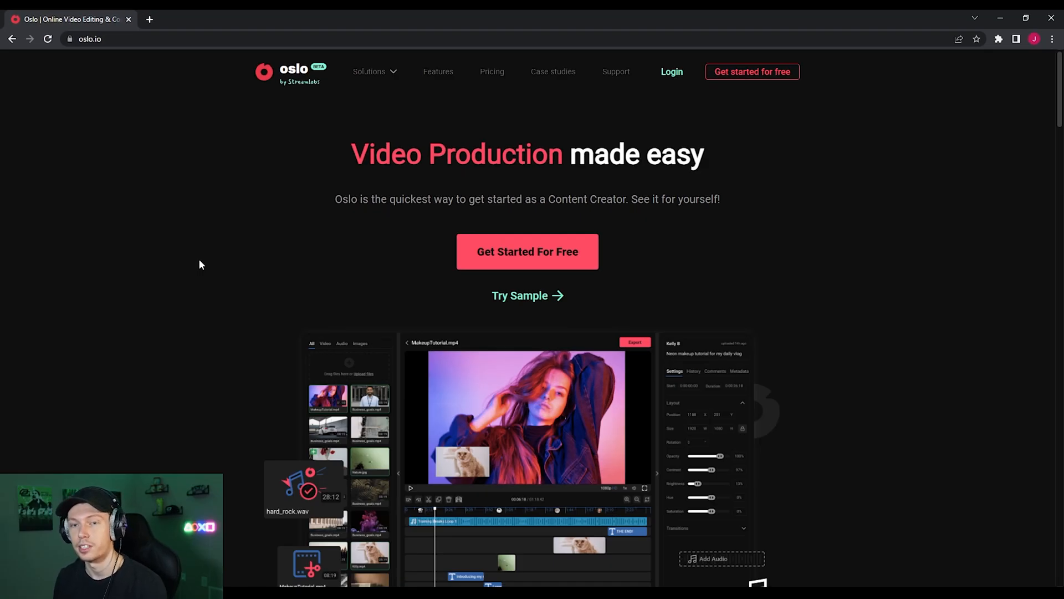
{"action": "scroll", "scroll_direction": "down", "scroll_amount": 3}
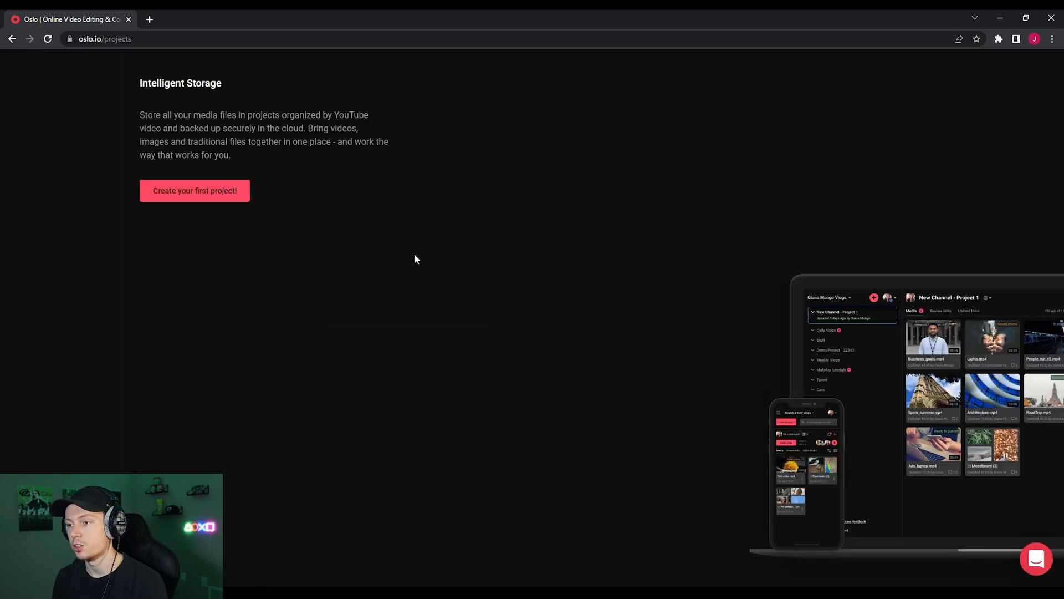
{"action": "mouse_move", "coordinate": [417, 254]}
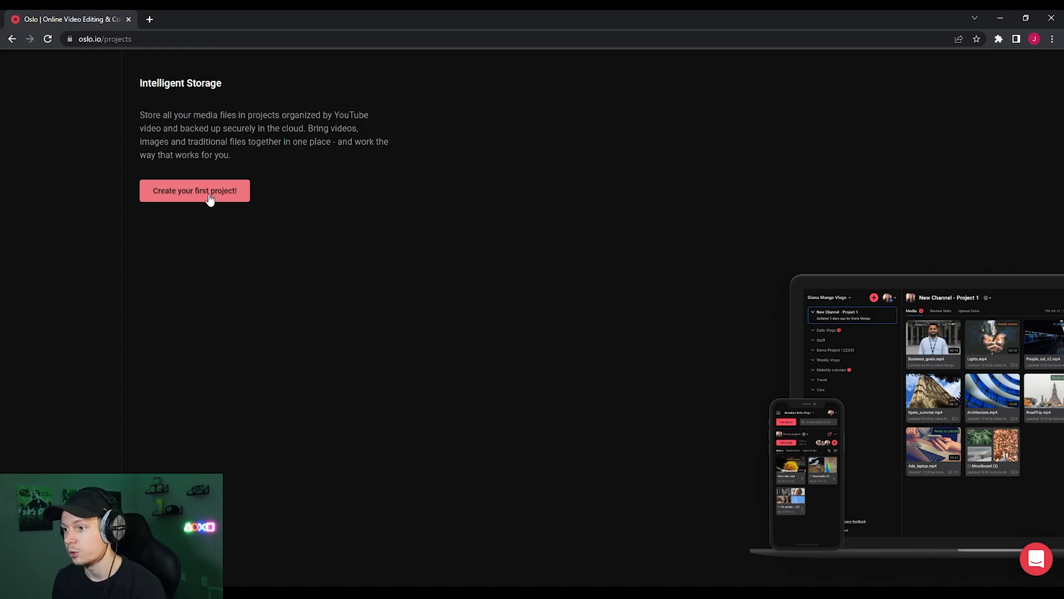
Create the first project, naming it 'Test'.
{"action": "left_click", "coordinate": [195, 191]}
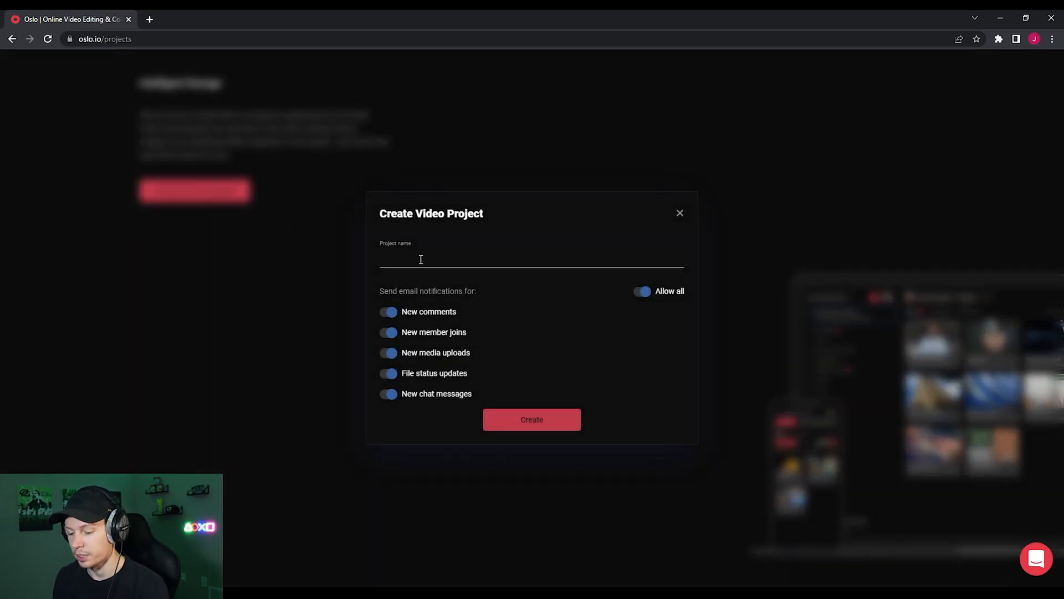
{"action": "type", "text": "Test"}
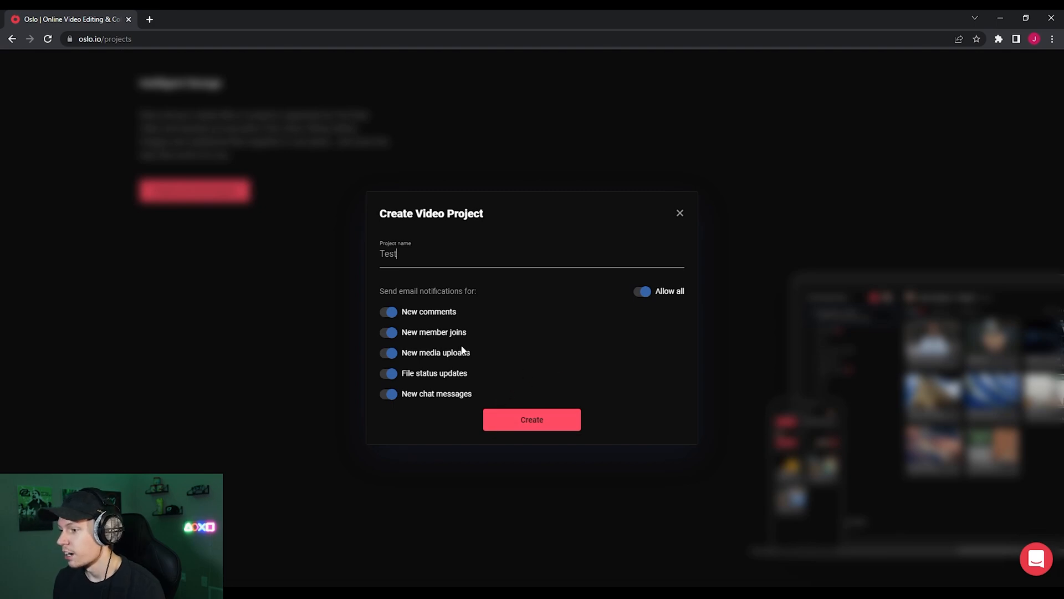
{"action": "mouse_move", "coordinate": [406, 294]}
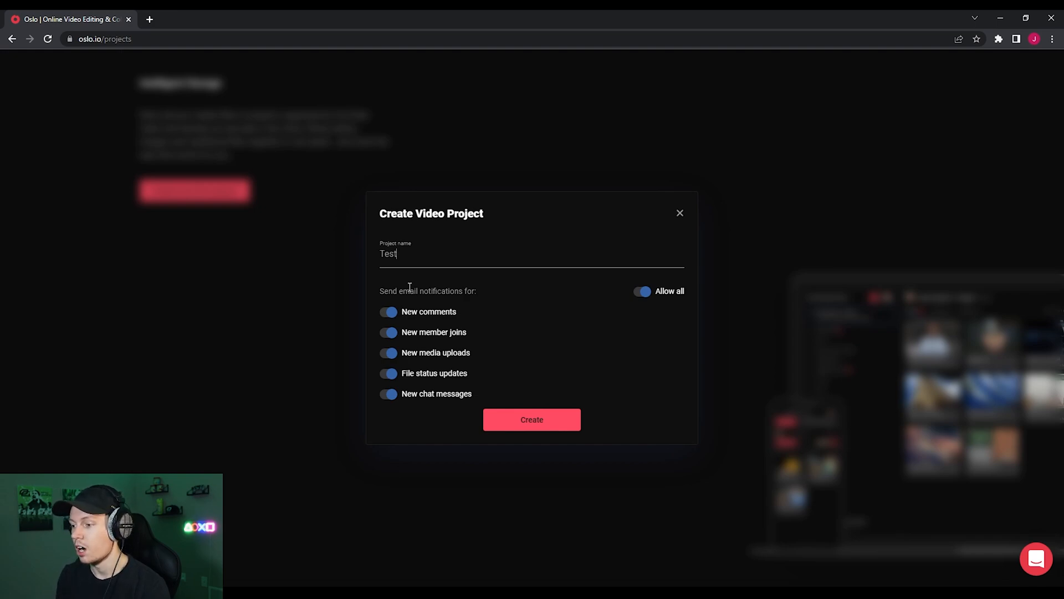
{"action": "mouse_move", "coordinate": [413, 284]}
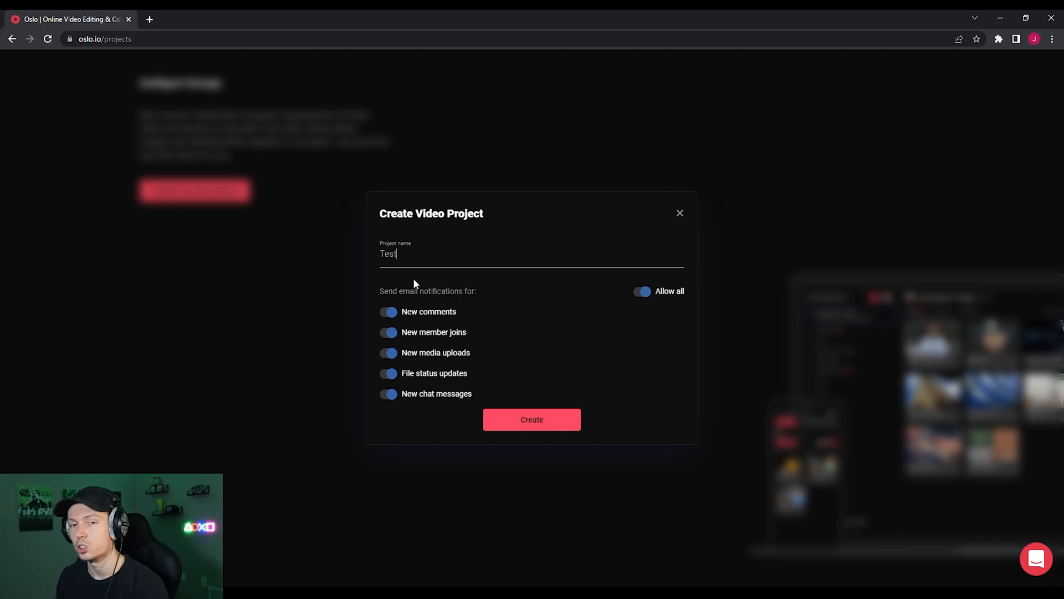
{"action": "left_click", "coordinate": [531, 419]}
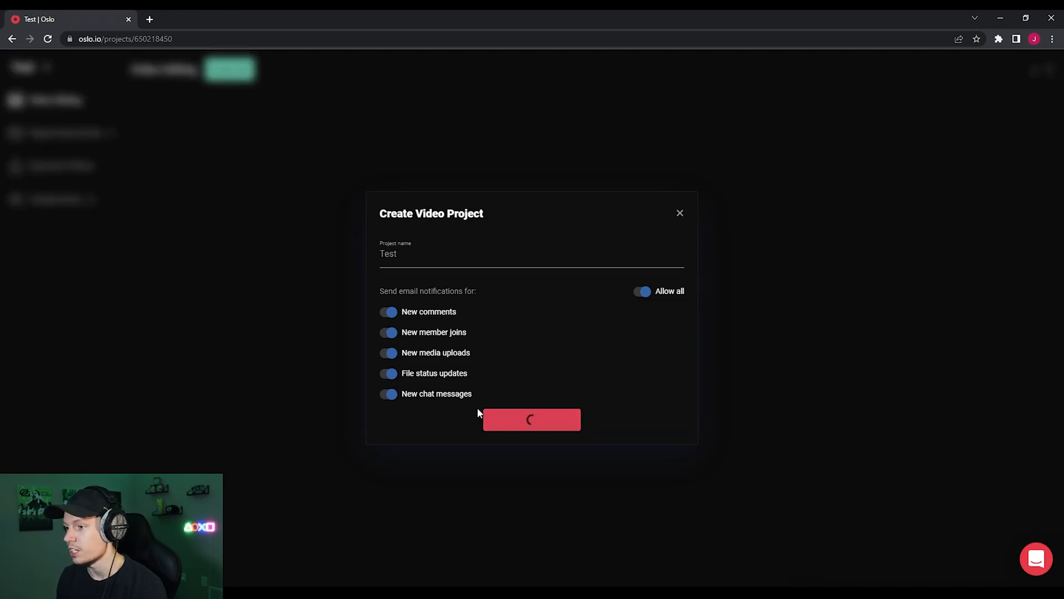
Browse Supporting Assets, Exported Videos, Video Editing, File Requests, Review Links, Chat and the project list.
{"action": "left_click", "coordinate": [531, 419]}
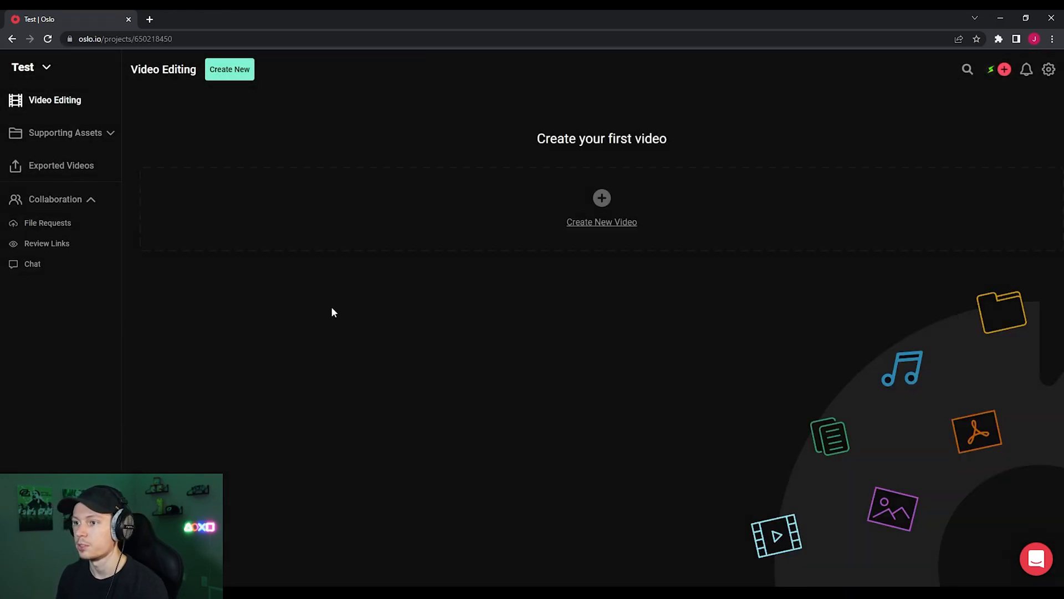
{"action": "mouse_move", "coordinate": [183, 142]}
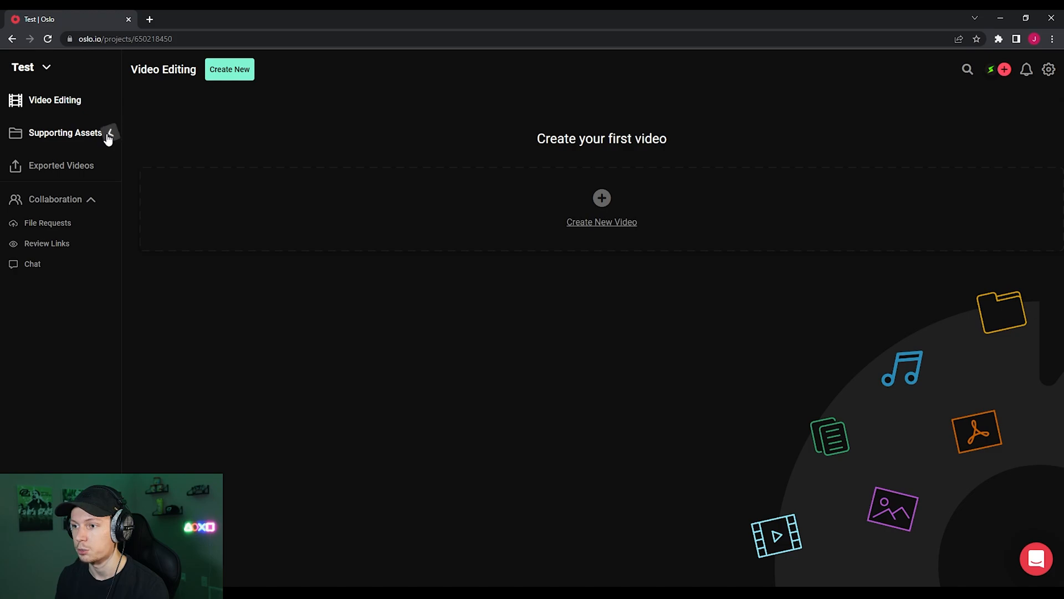
{"action": "left_click", "coordinate": [66, 133]}
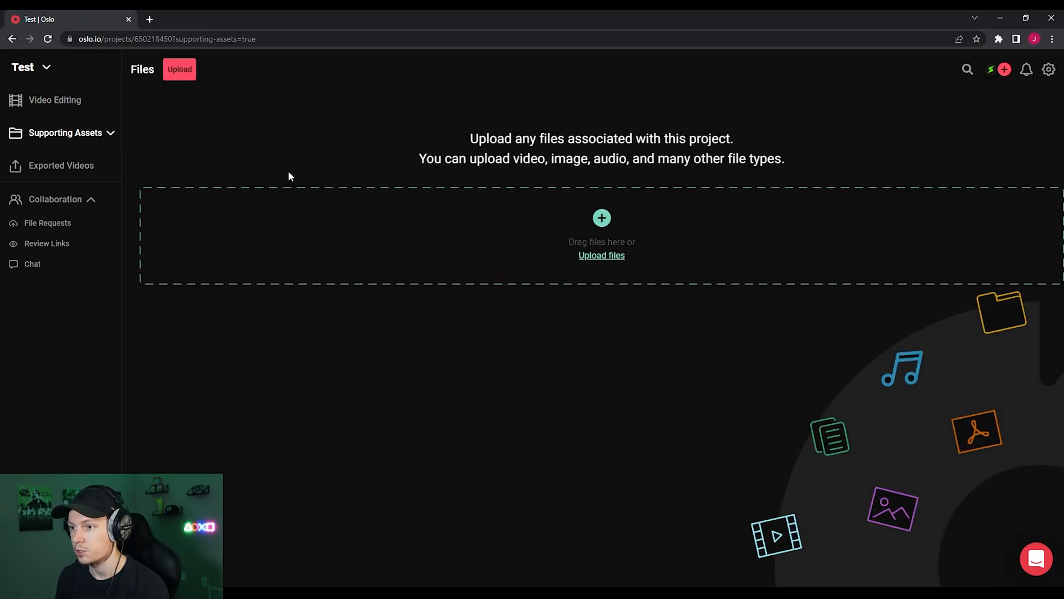
{"action": "left_click", "coordinate": [60, 165]}
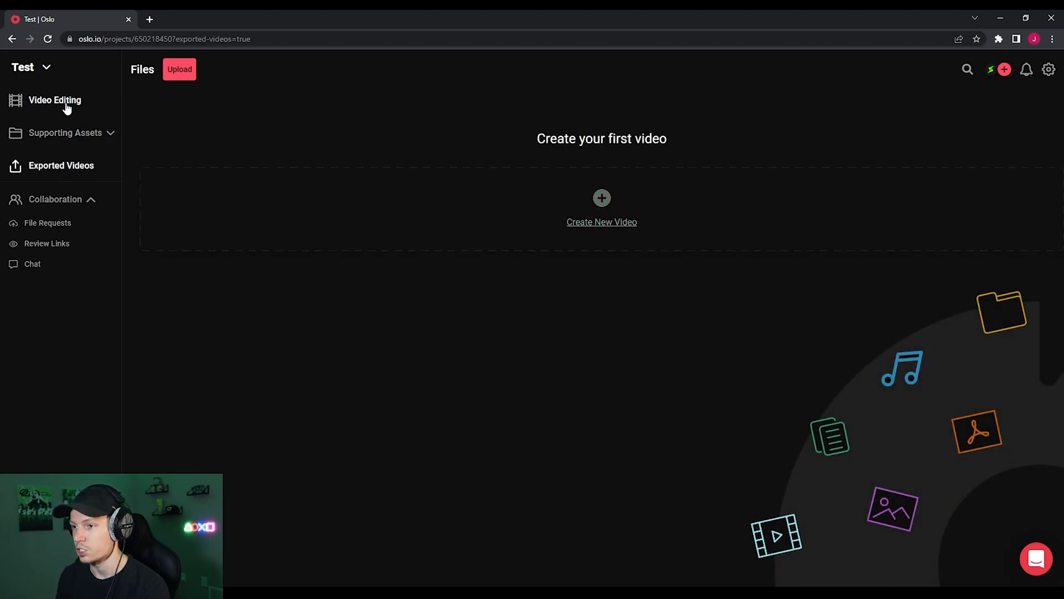
{"action": "left_click", "coordinate": [55, 100]}
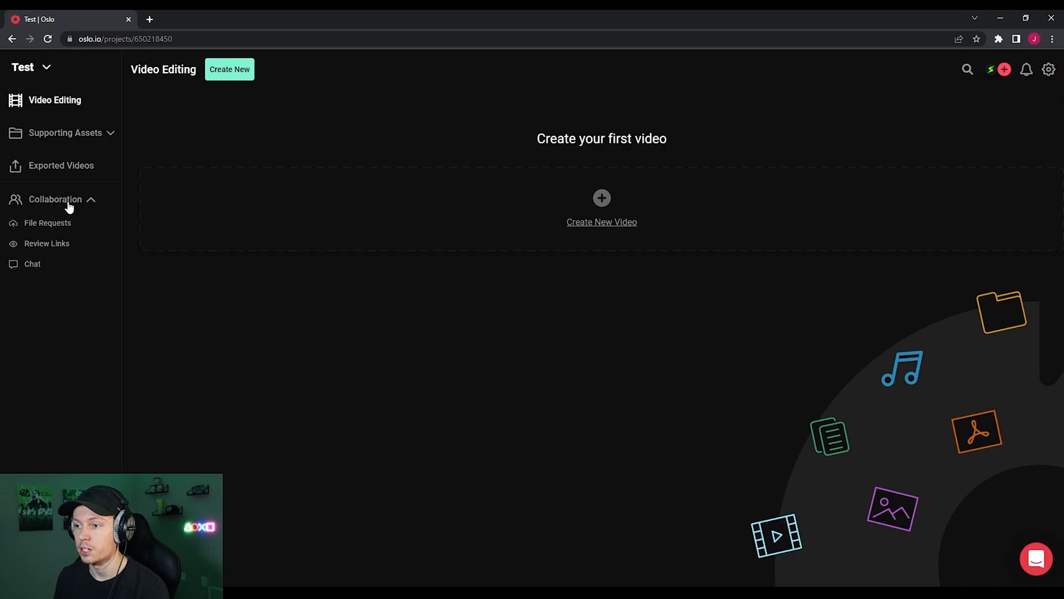
{"action": "left_click", "coordinate": [48, 223]}
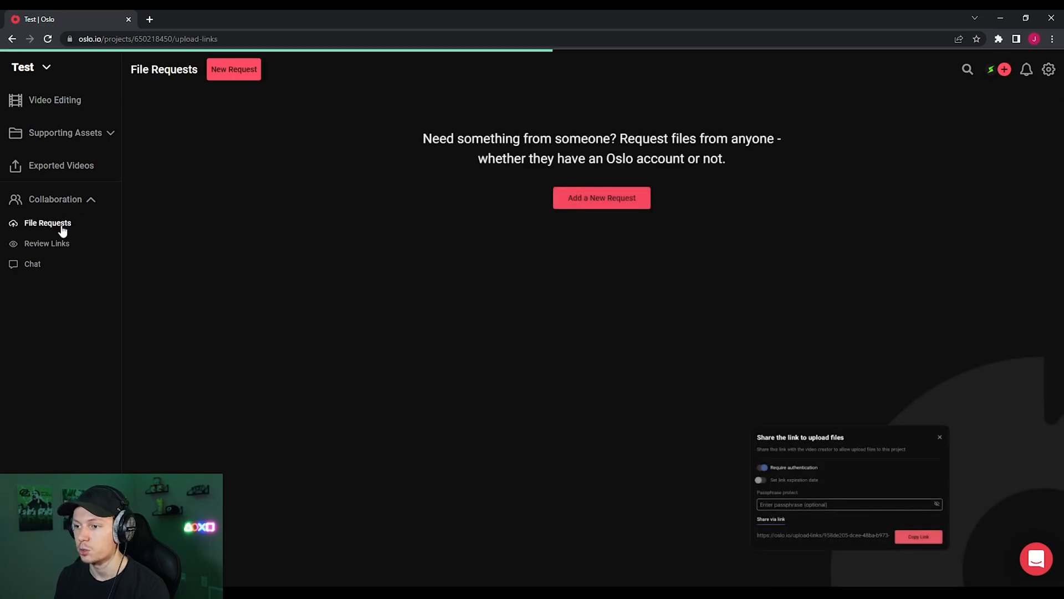
{"action": "left_click", "coordinate": [46, 243]}
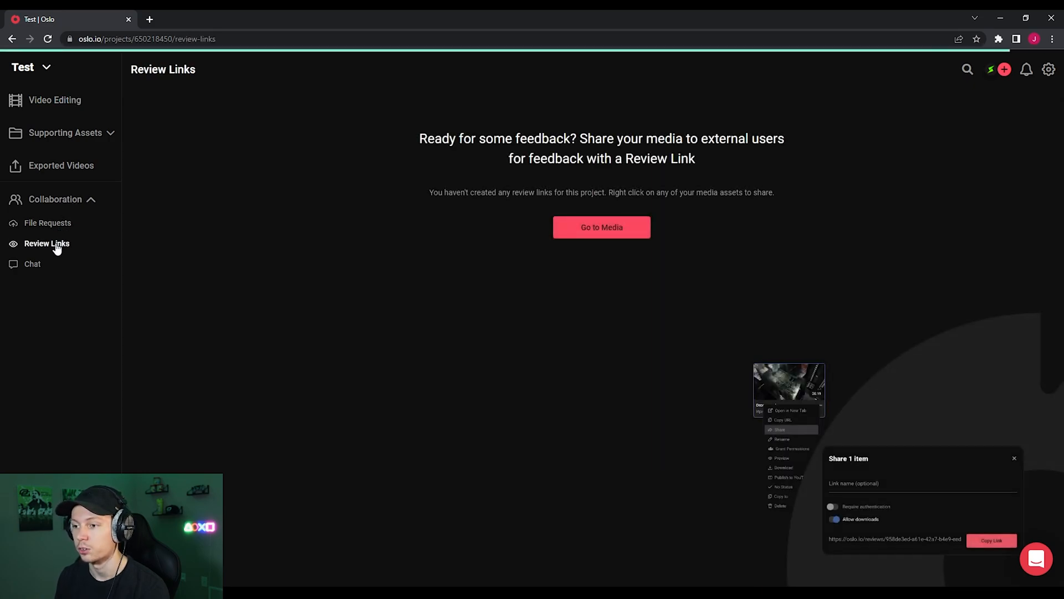
{"action": "left_click", "coordinate": [32, 263]}
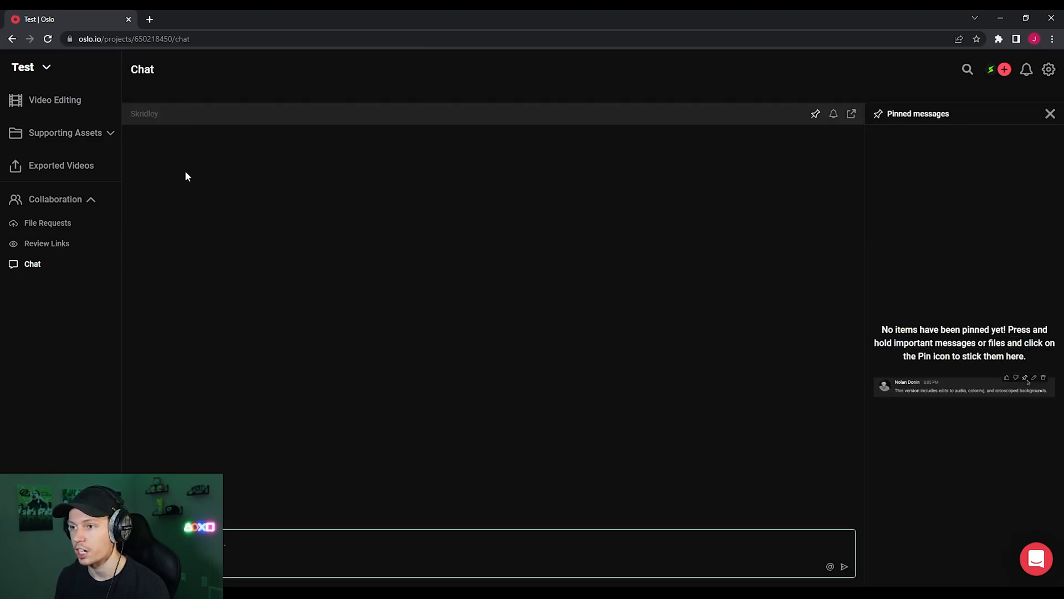
{"action": "mouse_move", "coordinate": [68, 84]}
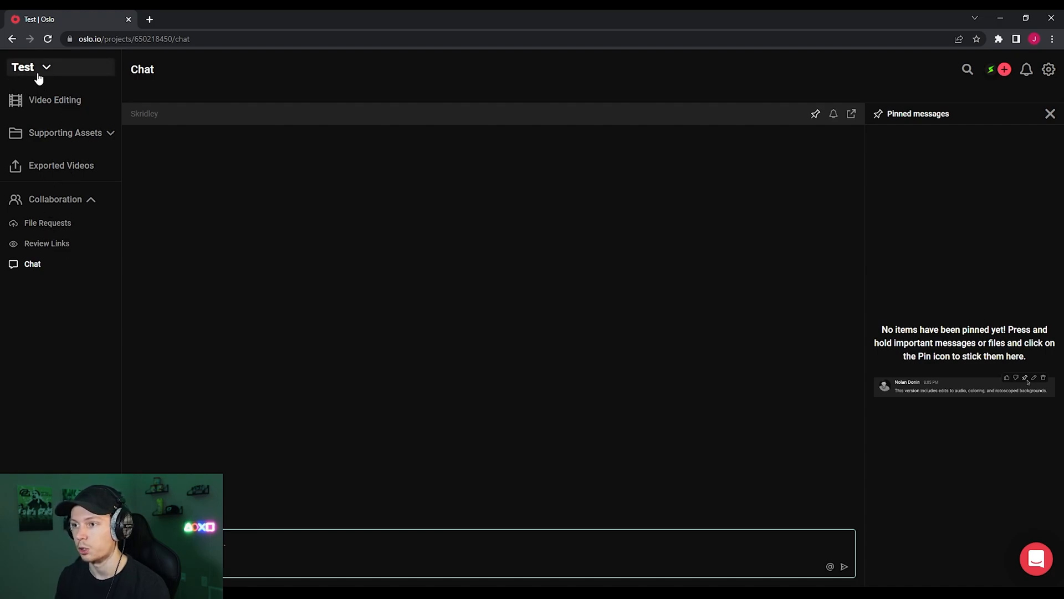
{"action": "left_click", "coordinate": [30, 67]}
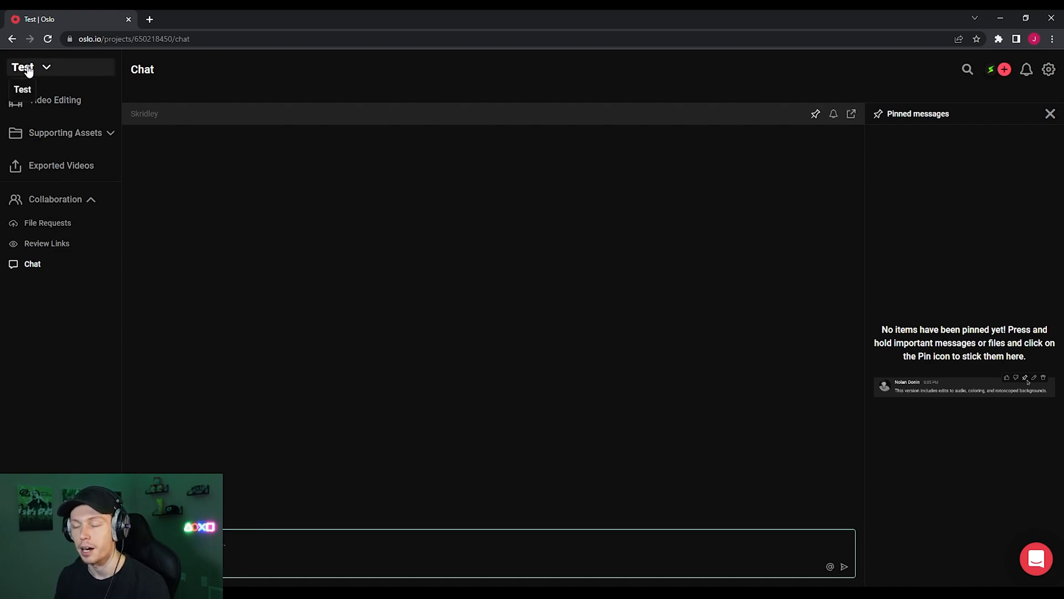
{"action": "left_click", "coordinate": [65, 133]}
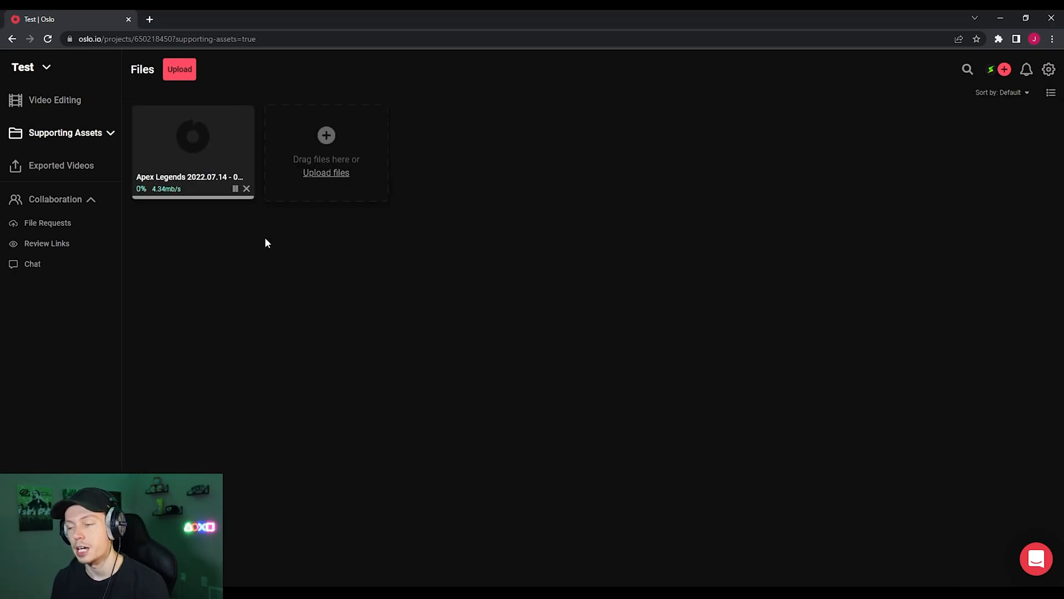
{"action": "mouse_move", "coordinate": [278, 229]}
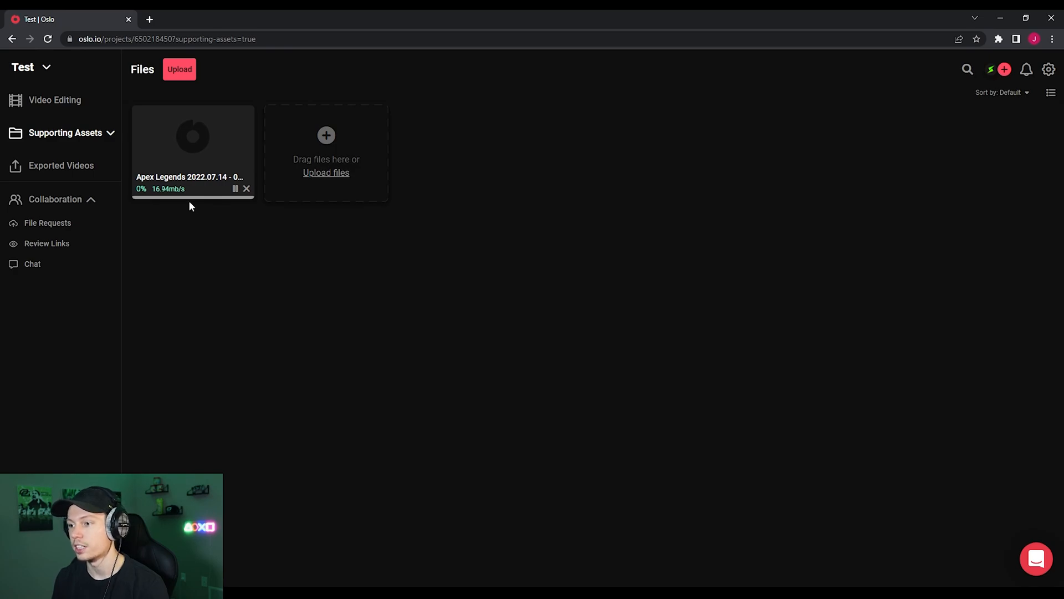
{"action": "mouse_move", "coordinate": [209, 228]}
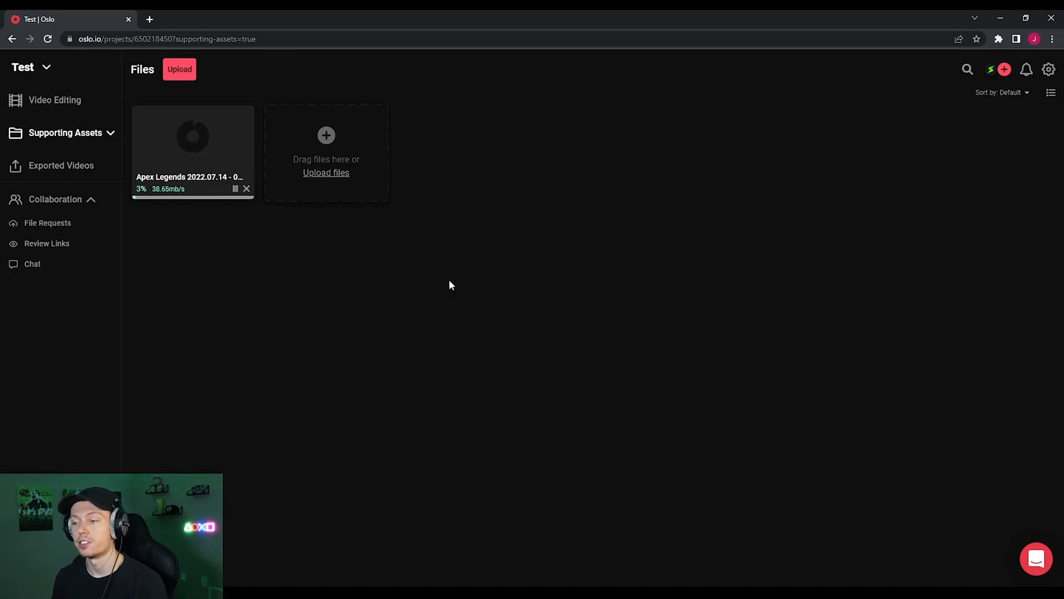
{"action": "mouse_move", "coordinate": [614, 255]}
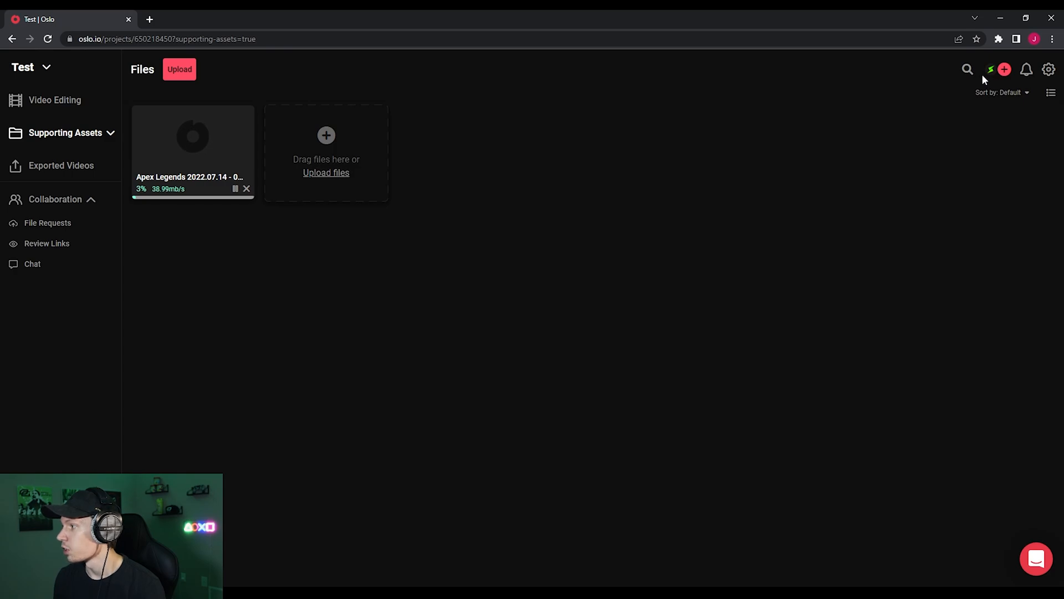
Open the Search Files box on the Supporting Assets page.
{"action": "left_click", "coordinate": [966, 70]}
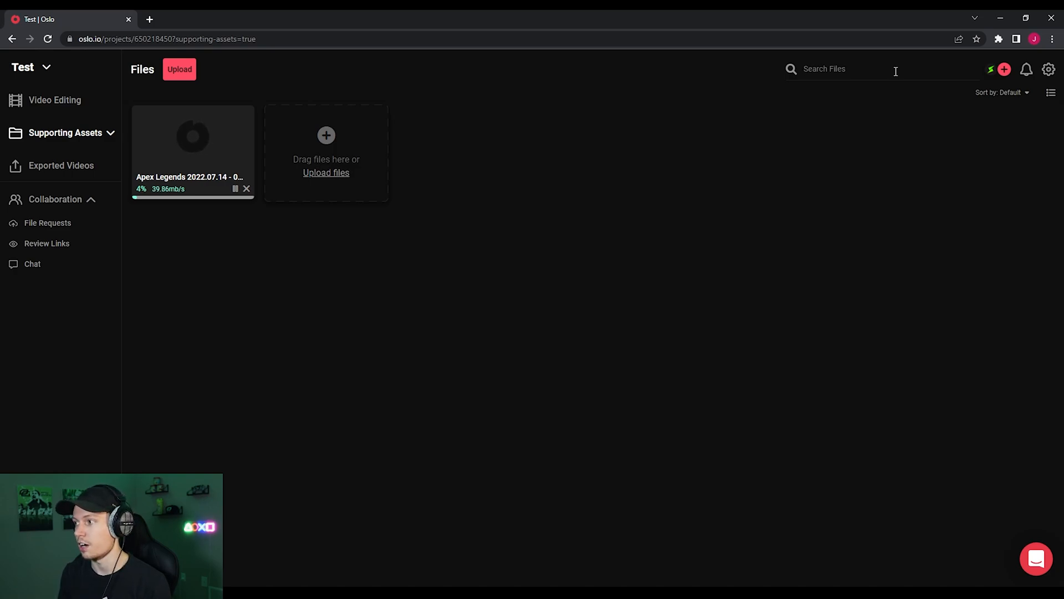
{"action": "mouse_move", "coordinate": [868, 68]}
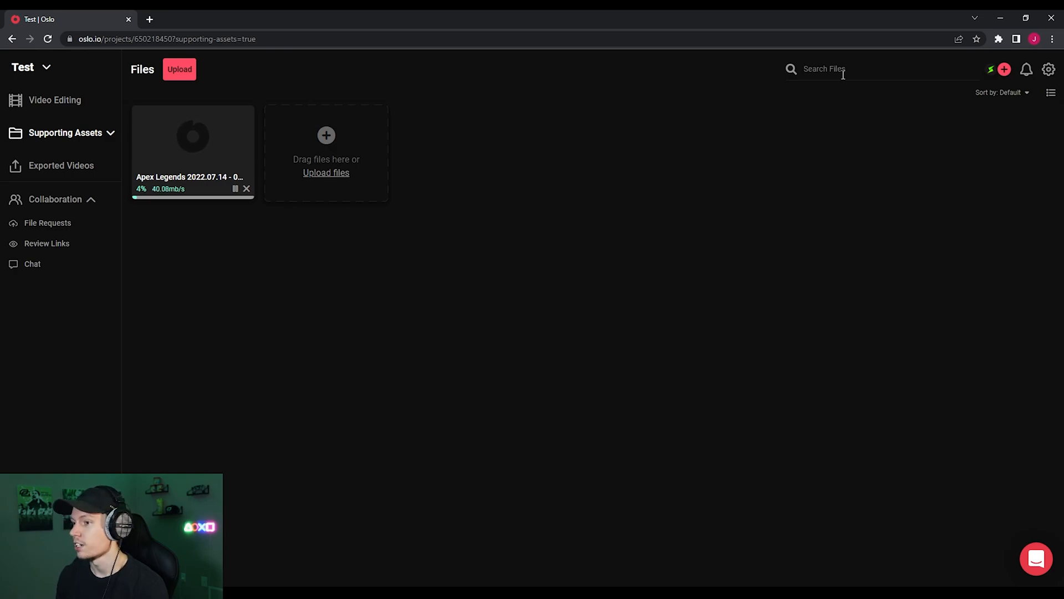
{"action": "mouse_move", "coordinate": [592, 182]}
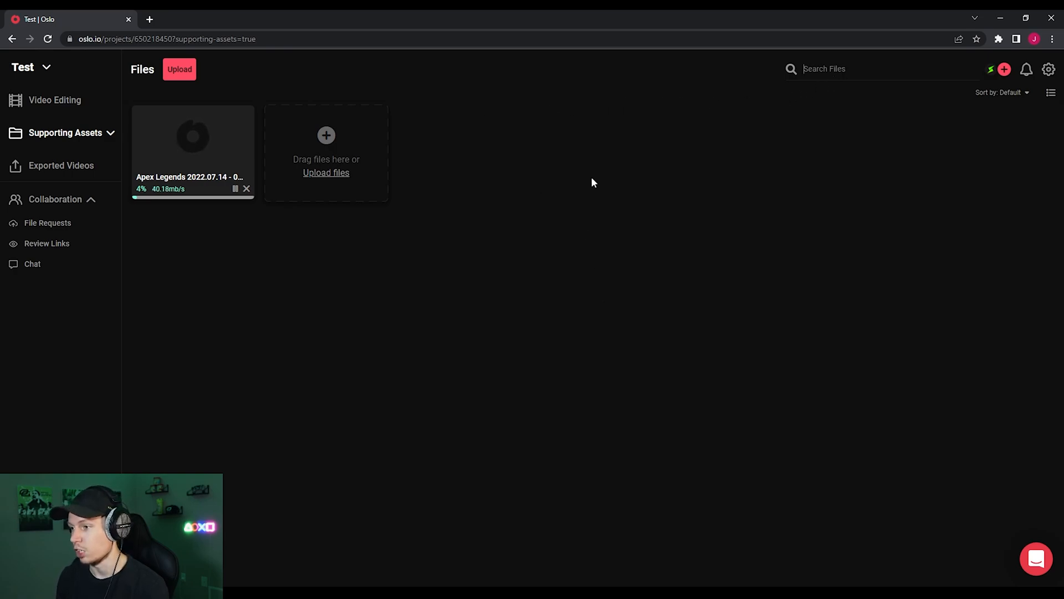
{"action": "mouse_move", "coordinate": [933, 91]}
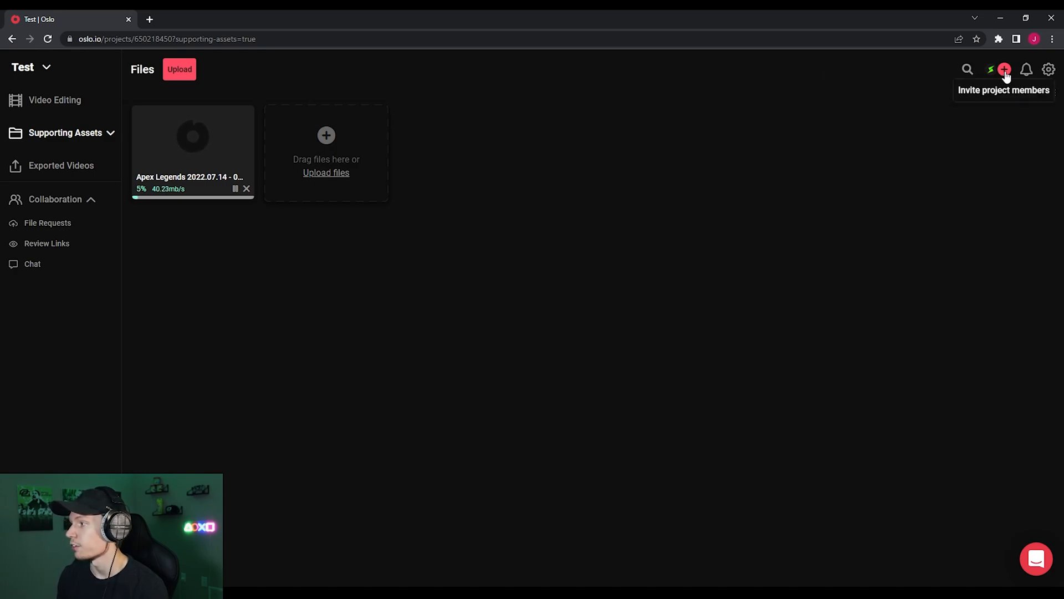
Open and close the Invite to Project dialog.
{"action": "left_click", "coordinate": [1004, 69]}
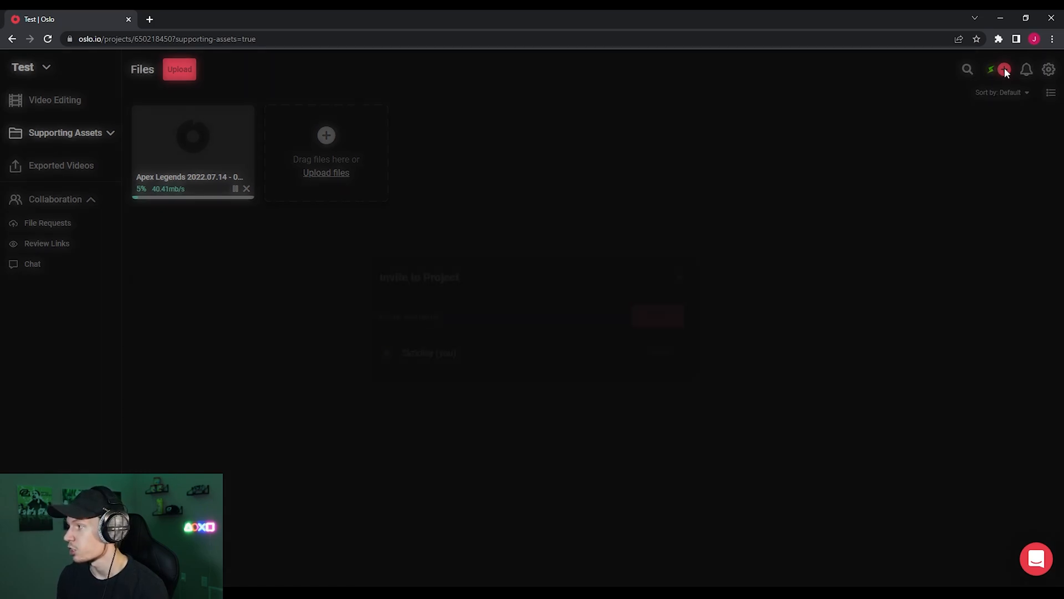
{"action": "left_click", "coordinate": [1004, 69]}
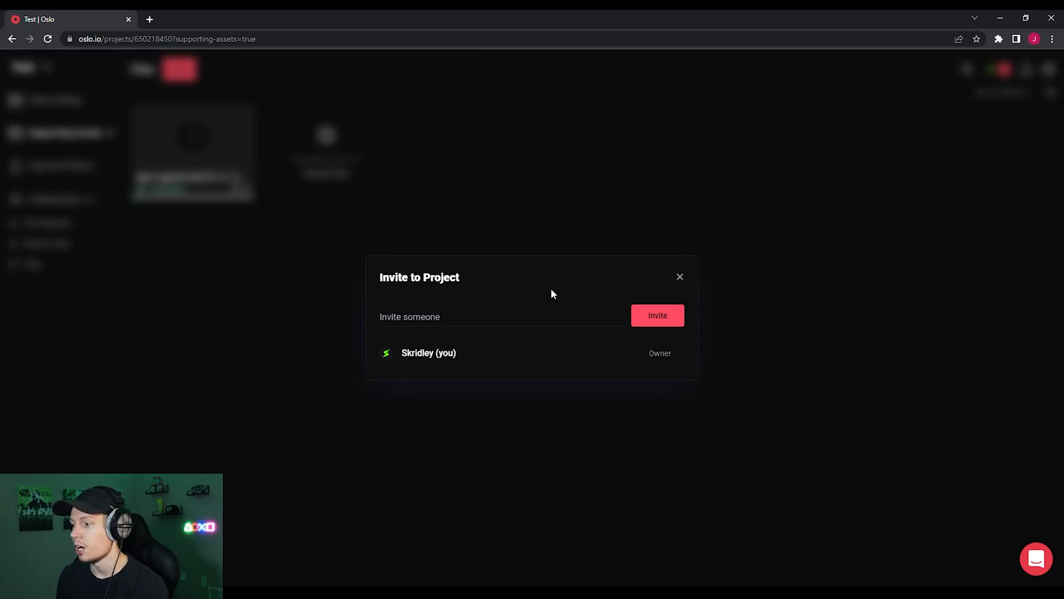
{"action": "mouse_move", "coordinate": [486, 307]}
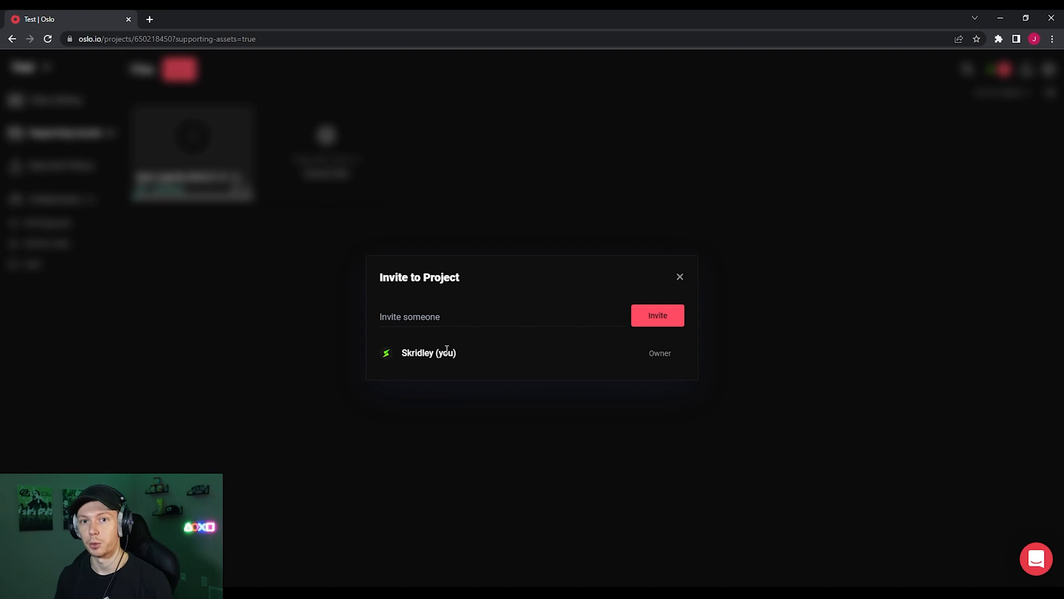
{"action": "mouse_move", "coordinate": [450, 337]}
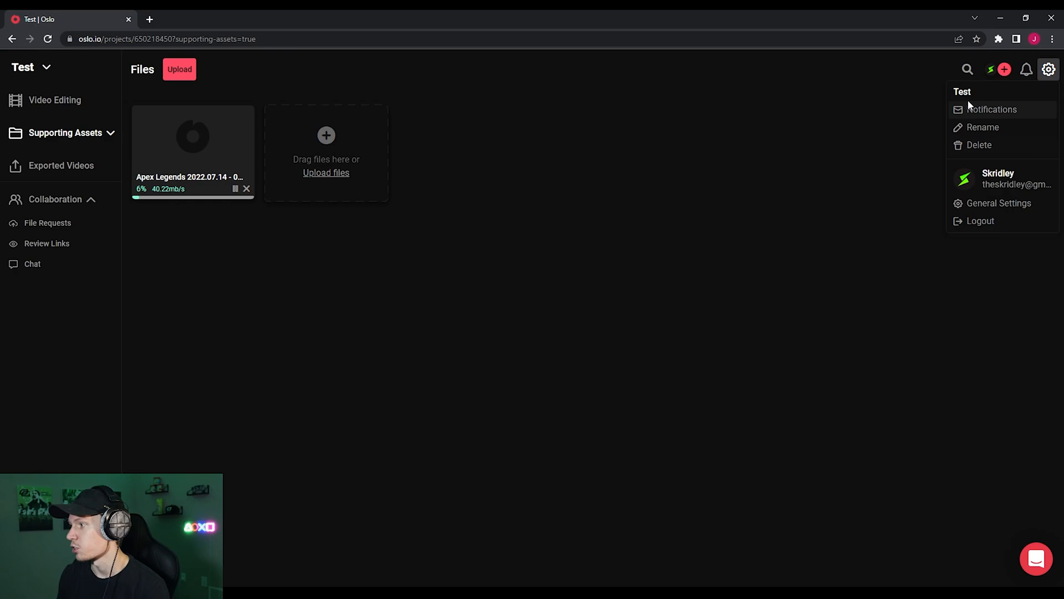
{"action": "mouse_move", "coordinate": [816, 175]}
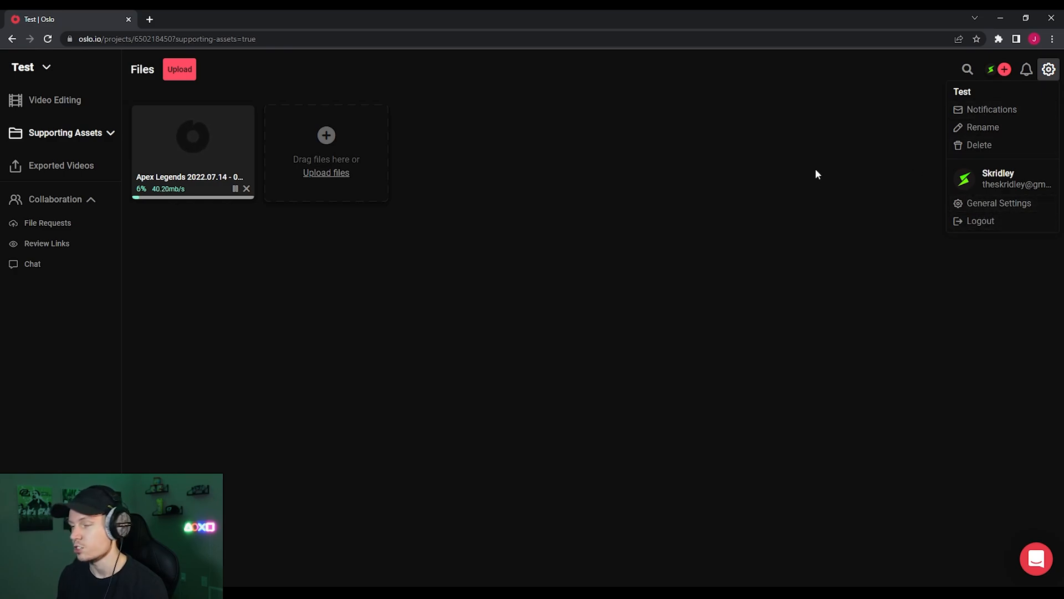
{"action": "mouse_move", "coordinate": [873, 103]}
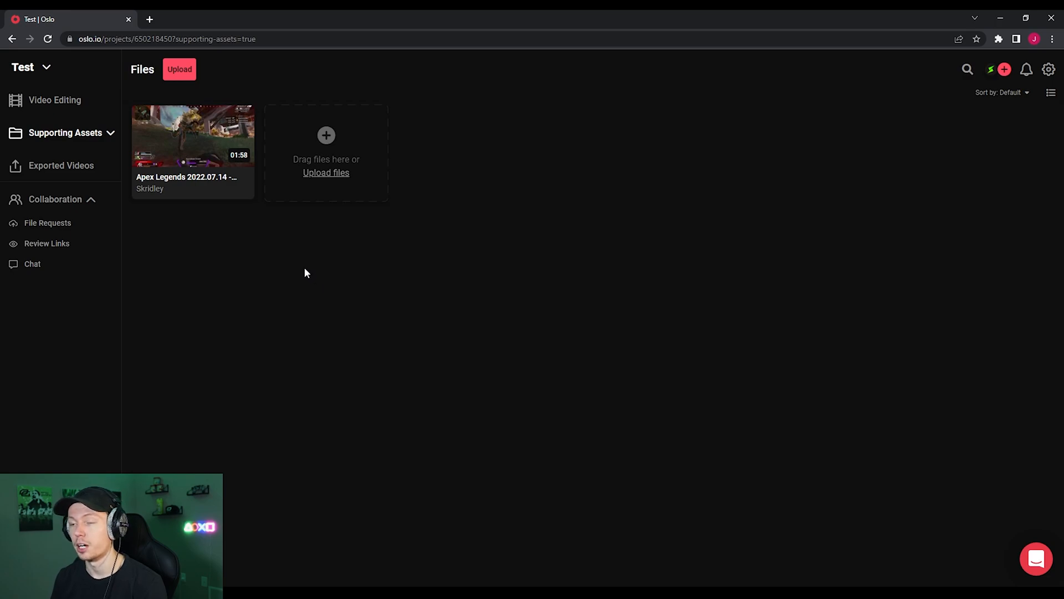
{"action": "mouse_move", "coordinate": [245, 257]}
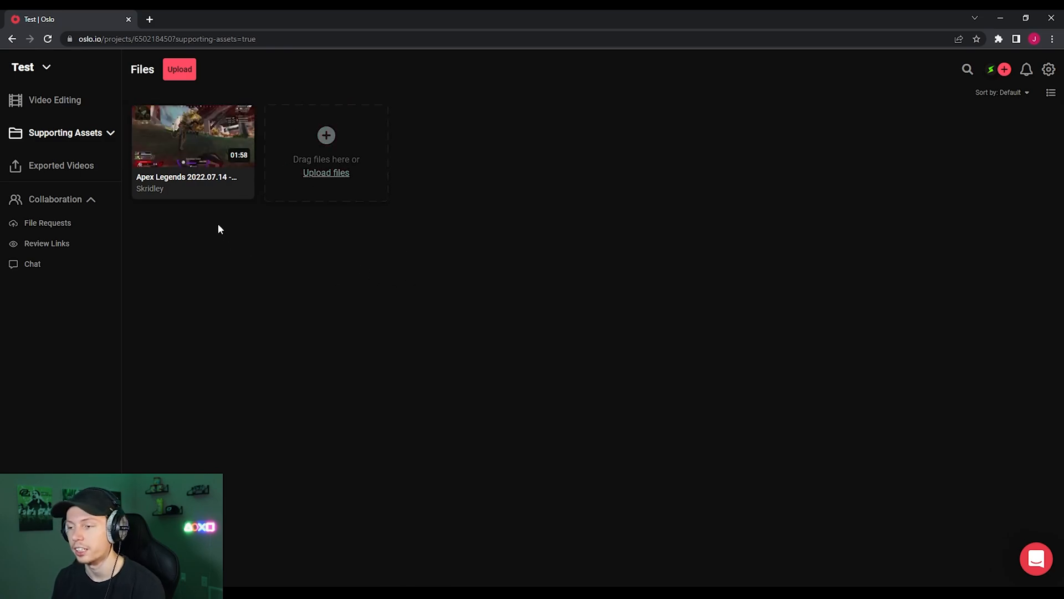
{"action": "mouse_move", "coordinate": [188, 178]}
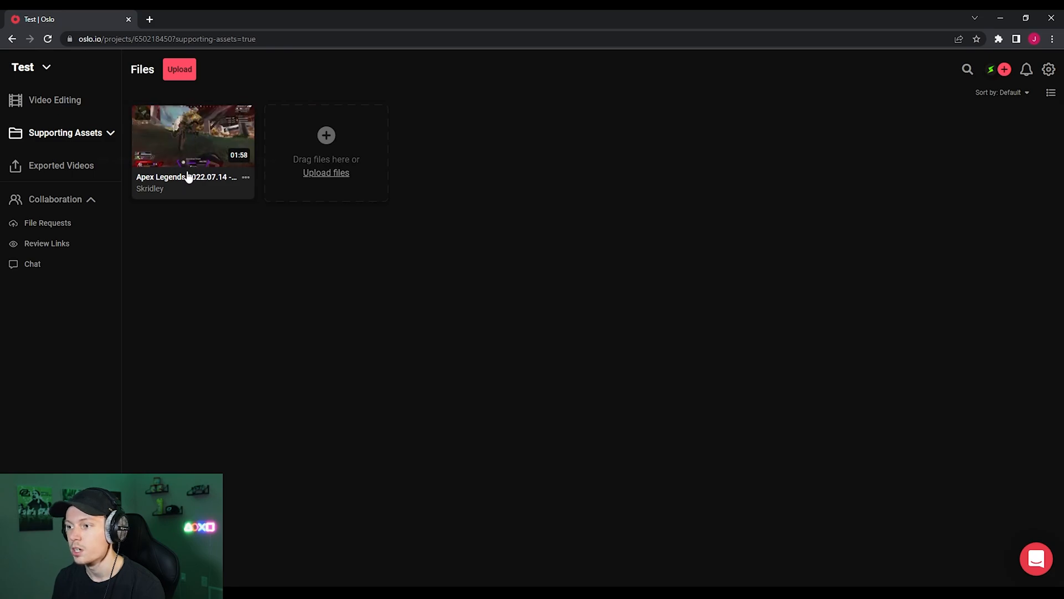
Open the Apex Legends clip for review, view Comments and toggle timestamped feedback.
{"action": "left_click", "coordinate": [193, 134]}
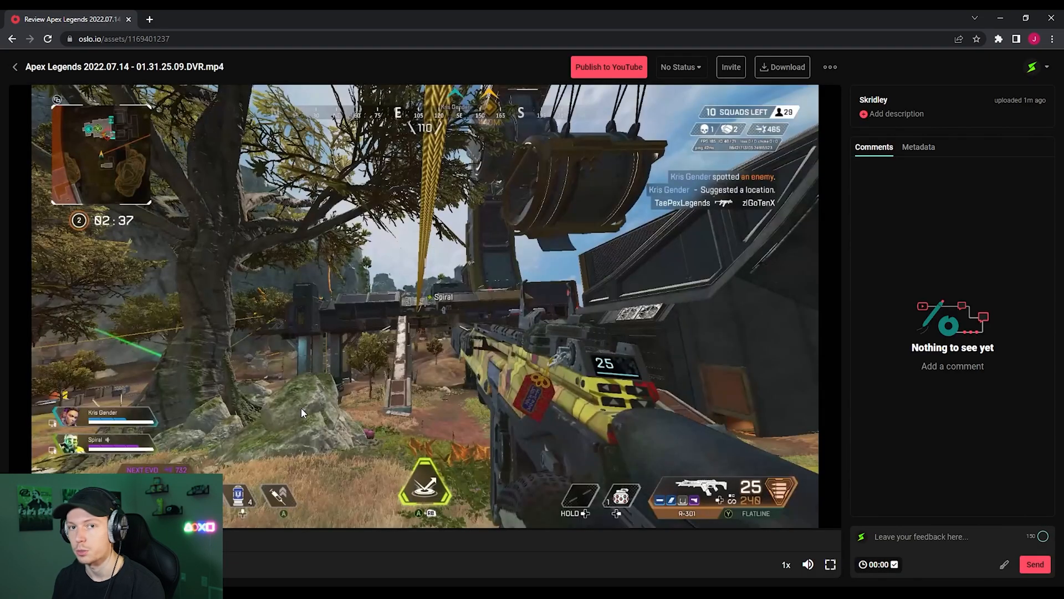
{"action": "mouse_move", "coordinate": [419, 334]}
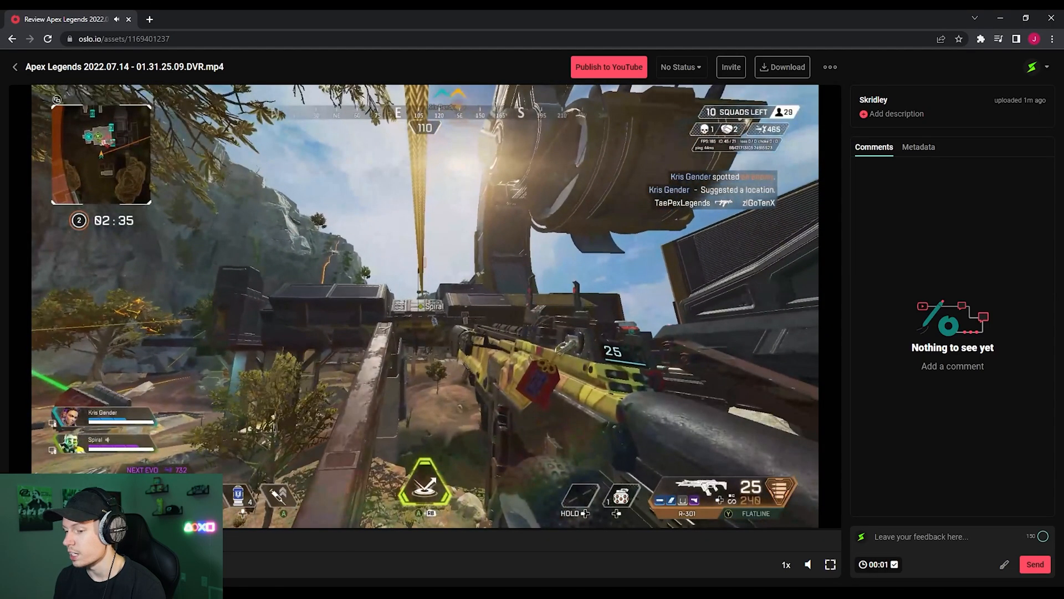
{"action": "mouse_move", "coordinate": [793, 379]}
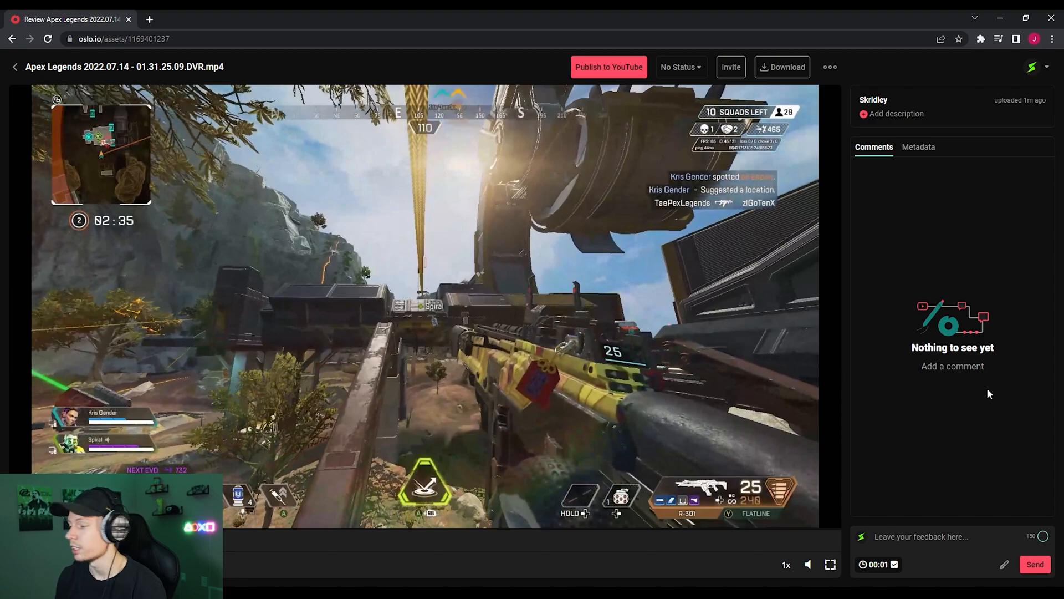
{"action": "mouse_move", "coordinate": [888, 149]}
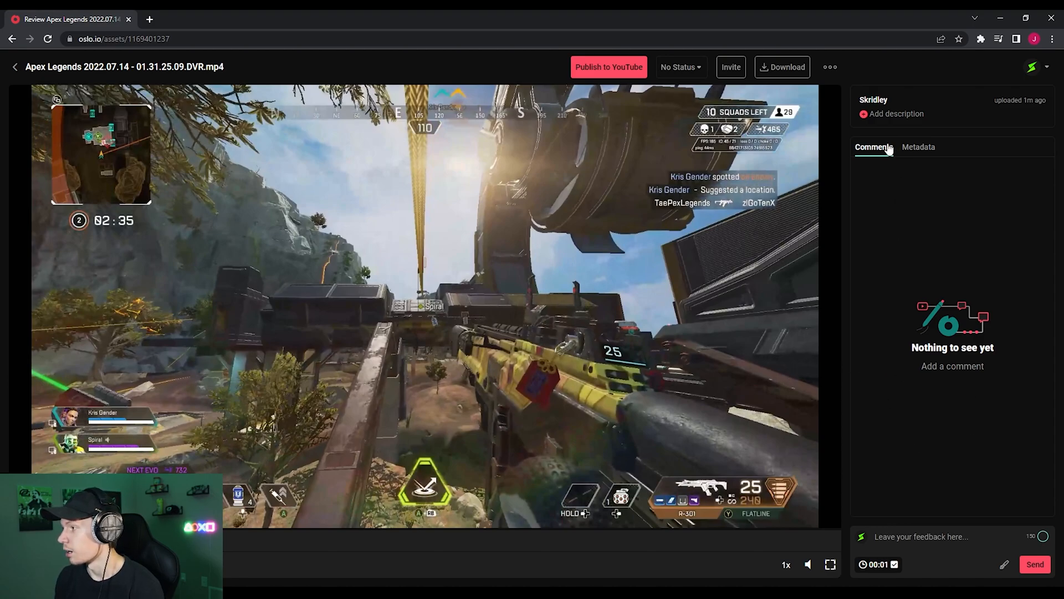
{"action": "left_click", "coordinate": [944, 536]}
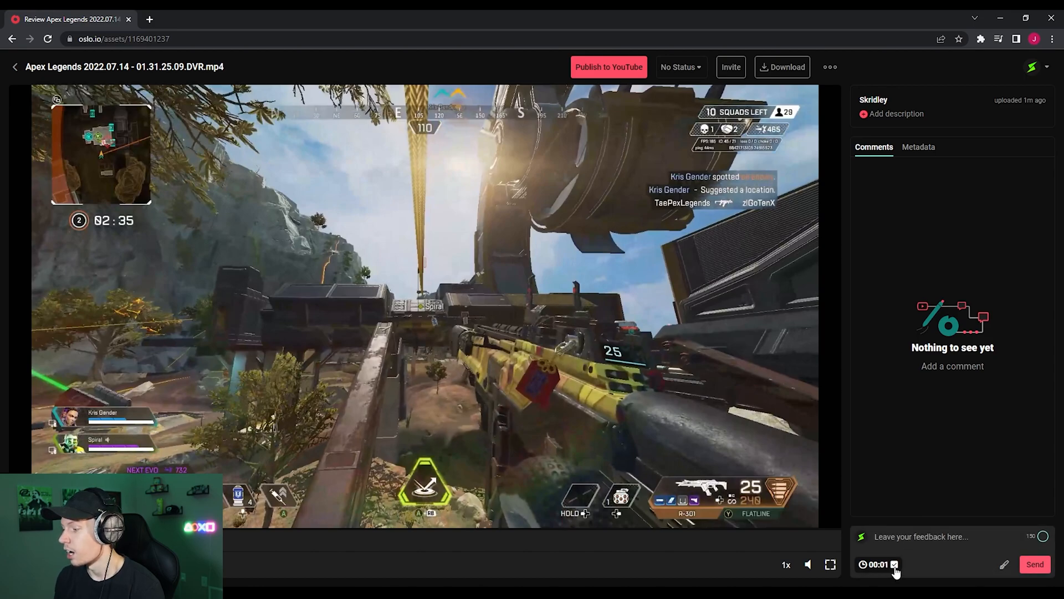
{"action": "left_click", "coordinate": [879, 564]}
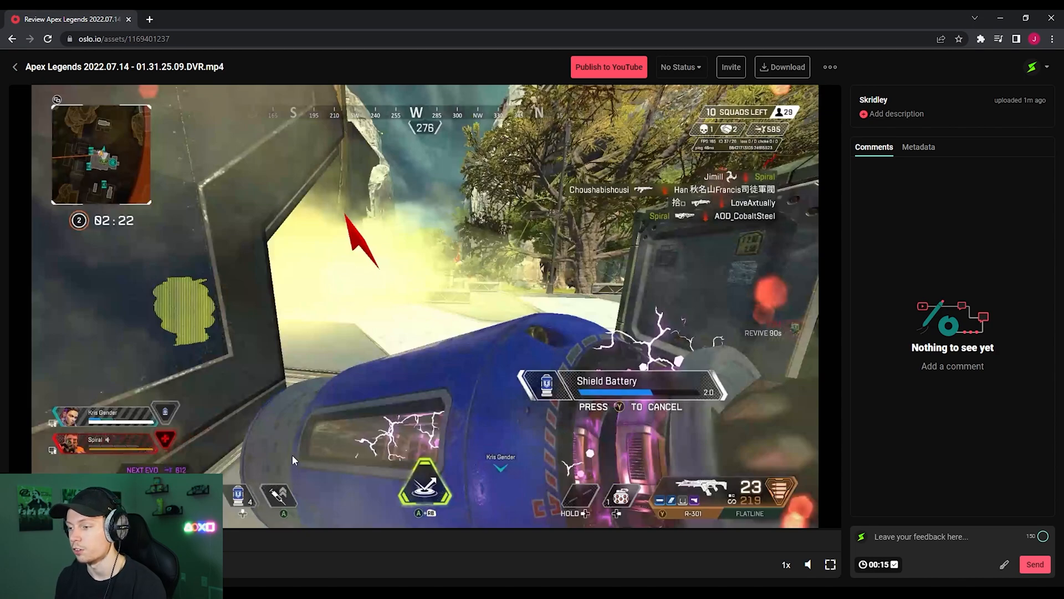
{"action": "mouse_move", "coordinate": [238, 474]}
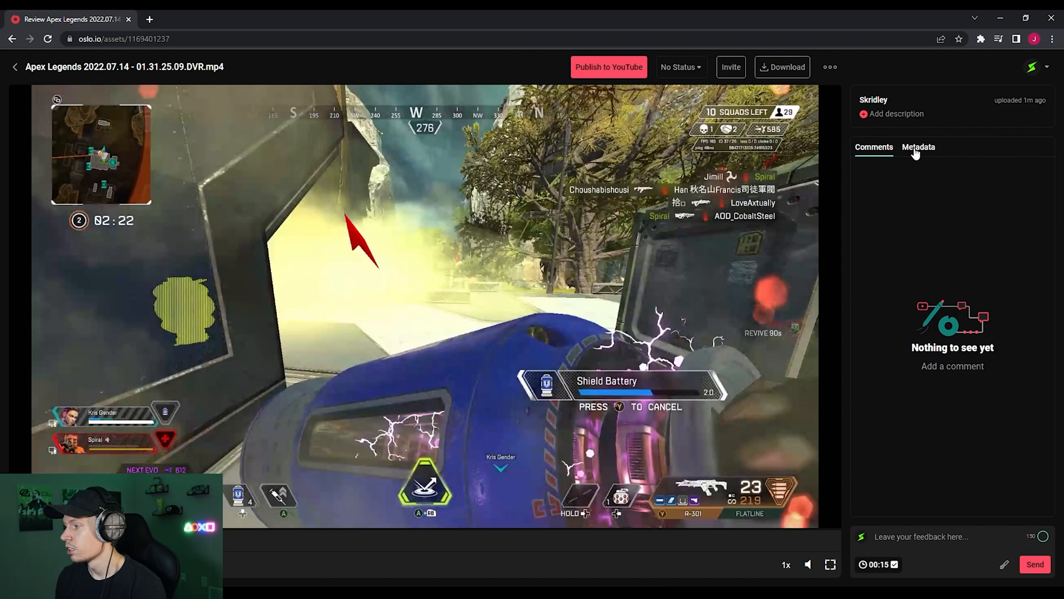
View the clip's Metadata, return to Comments, and check Status, Download and Annotations.
{"action": "left_click", "coordinate": [918, 147]}
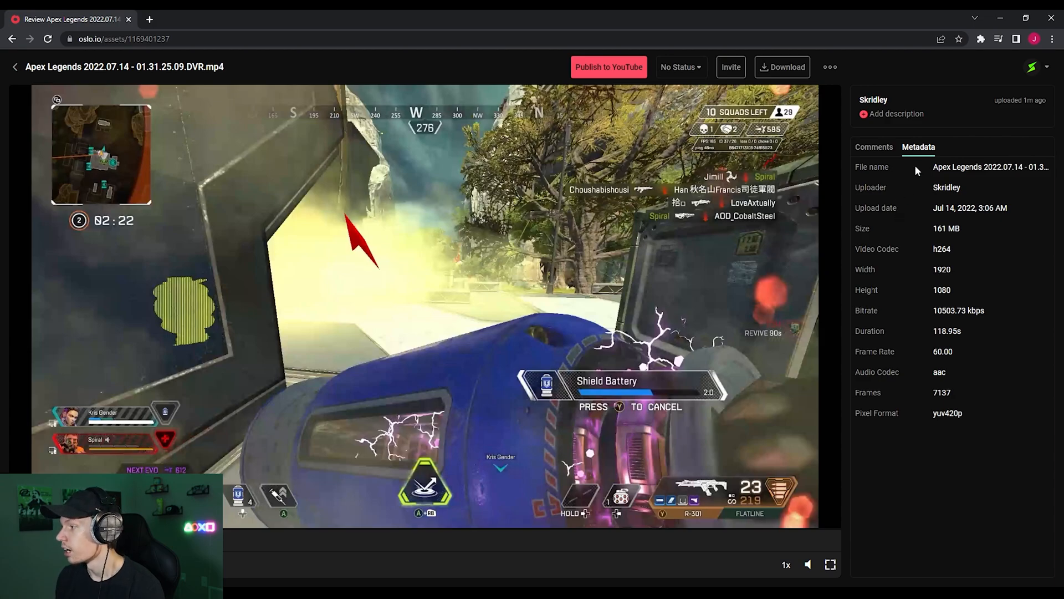
{"action": "mouse_move", "coordinate": [903, 346]}
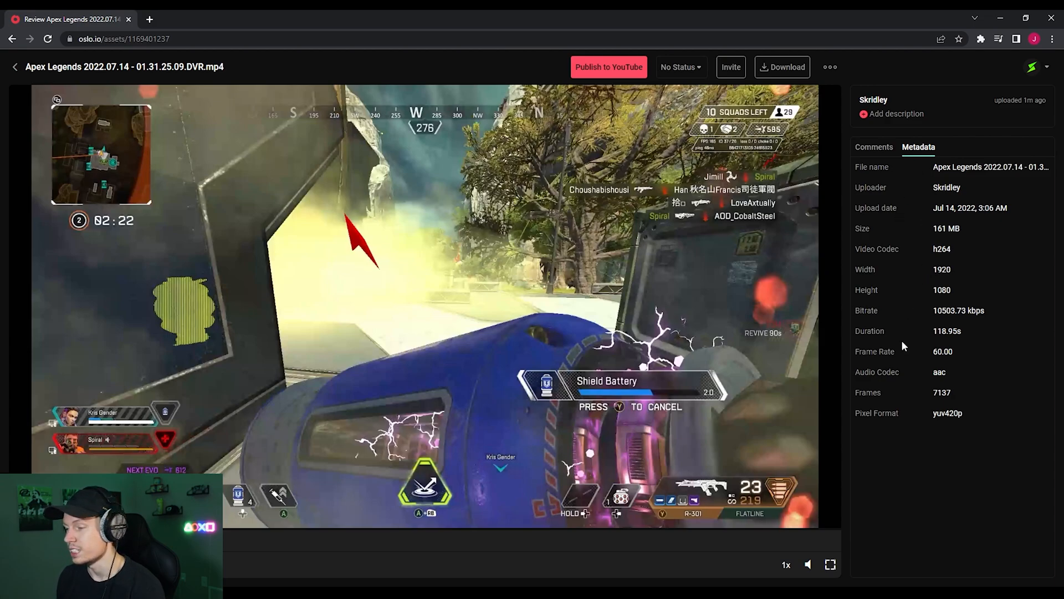
{"action": "left_click", "coordinate": [874, 147]}
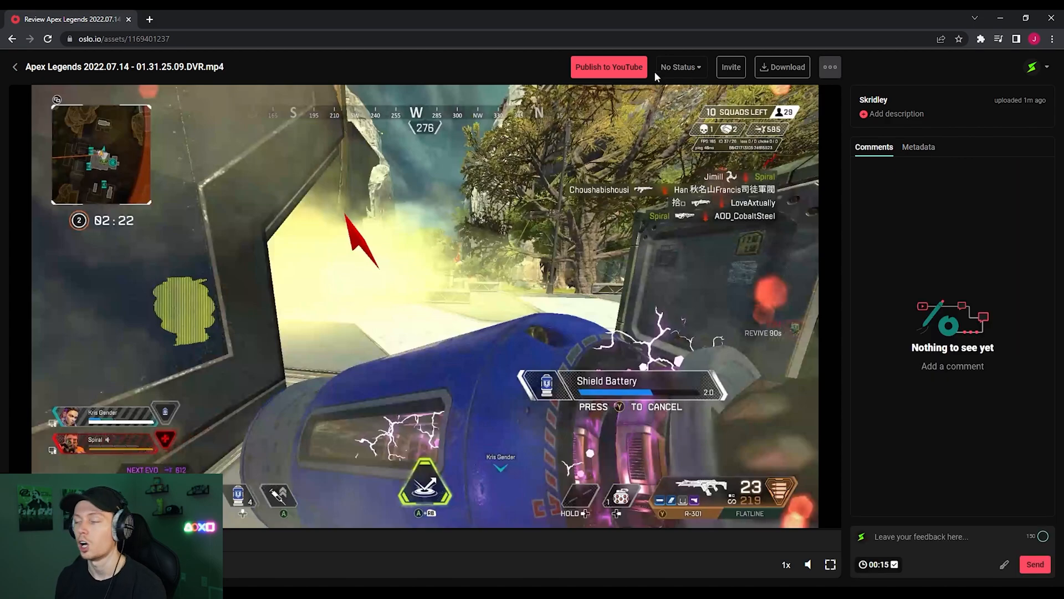
{"action": "left_click", "coordinate": [678, 66]}
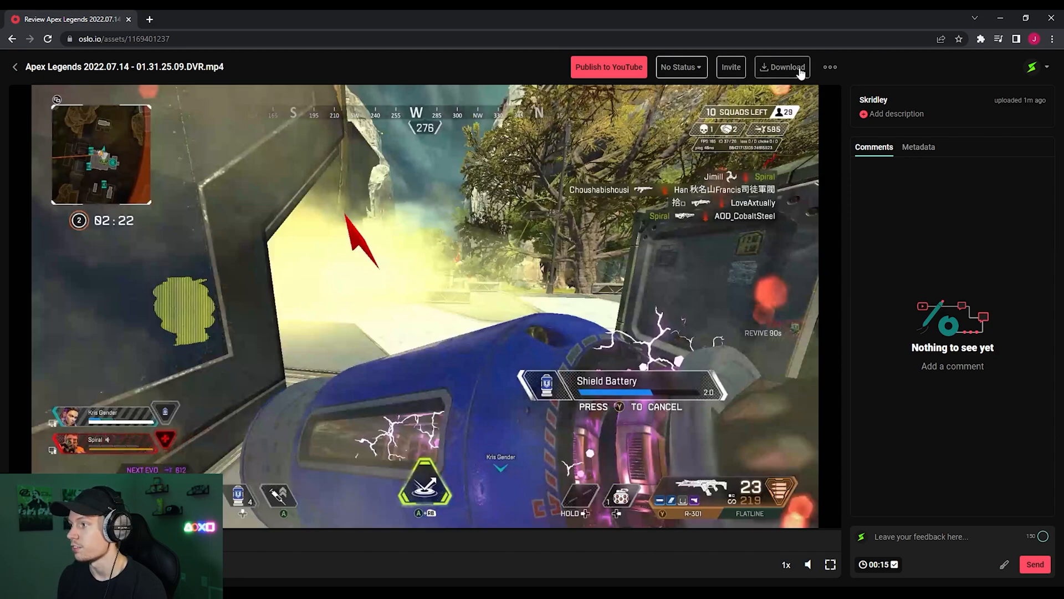
{"action": "left_click", "coordinate": [829, 66]}
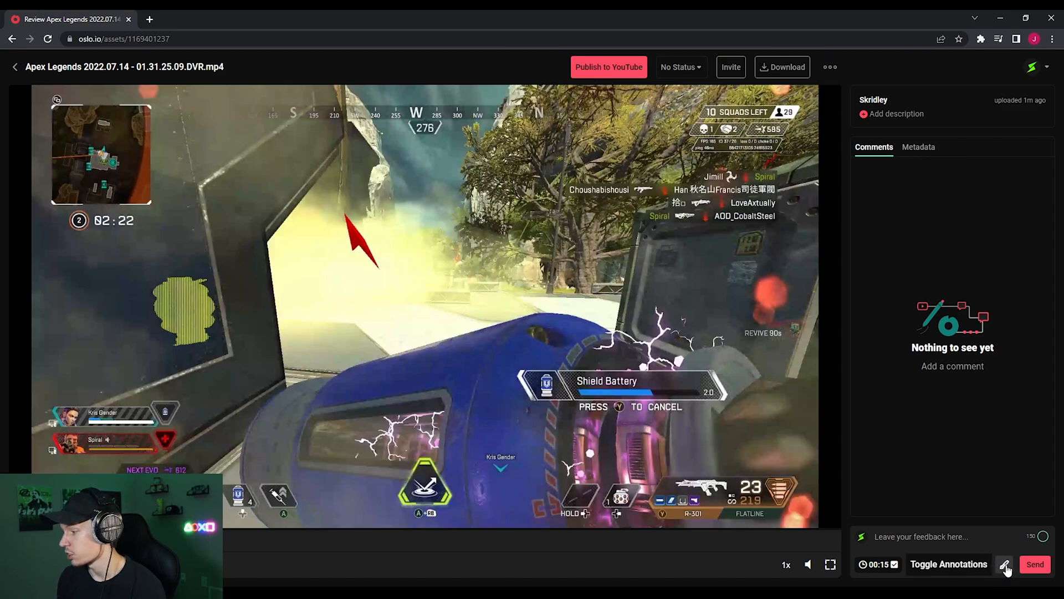
{"action": "left_click", "coordinate": [1005, 563]}
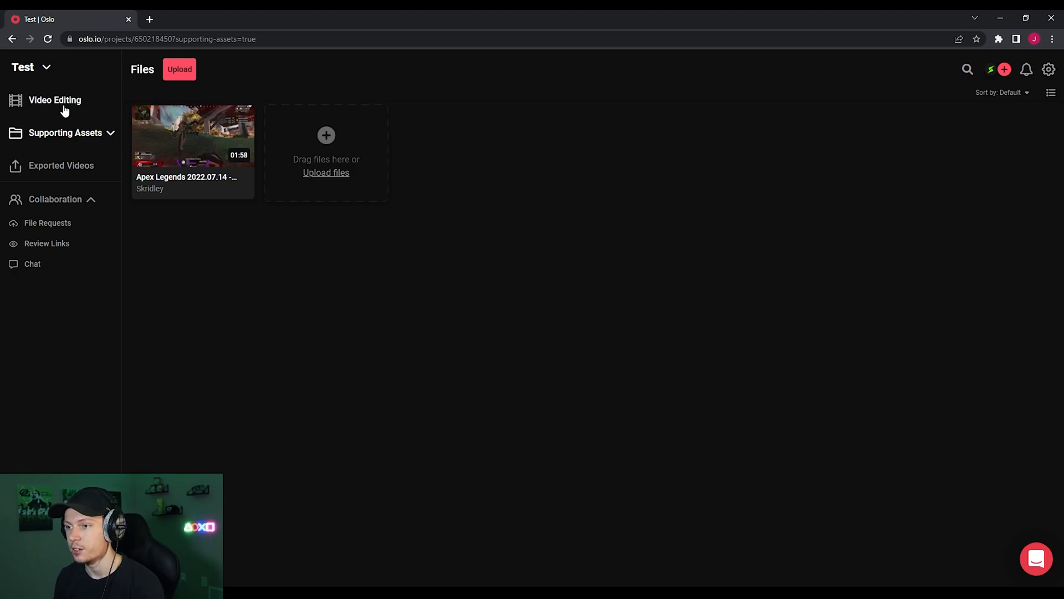
Create a new video in Video Editing named 'Video Test'.
{"action": "left_click", "coordinate": [55, 100]}
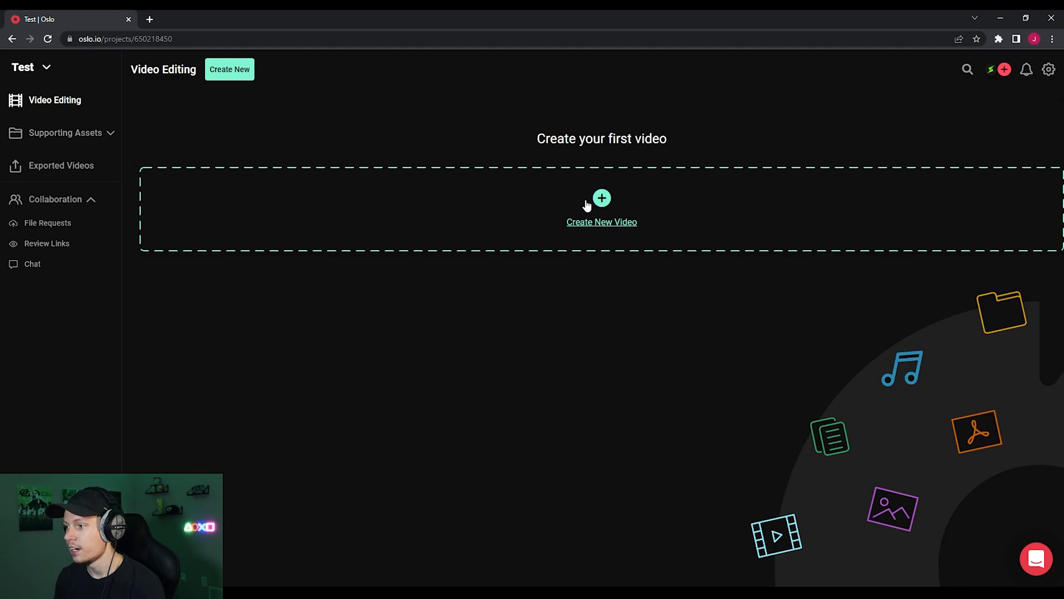
{"action": "left_click", "coordinate": [601, 206]}
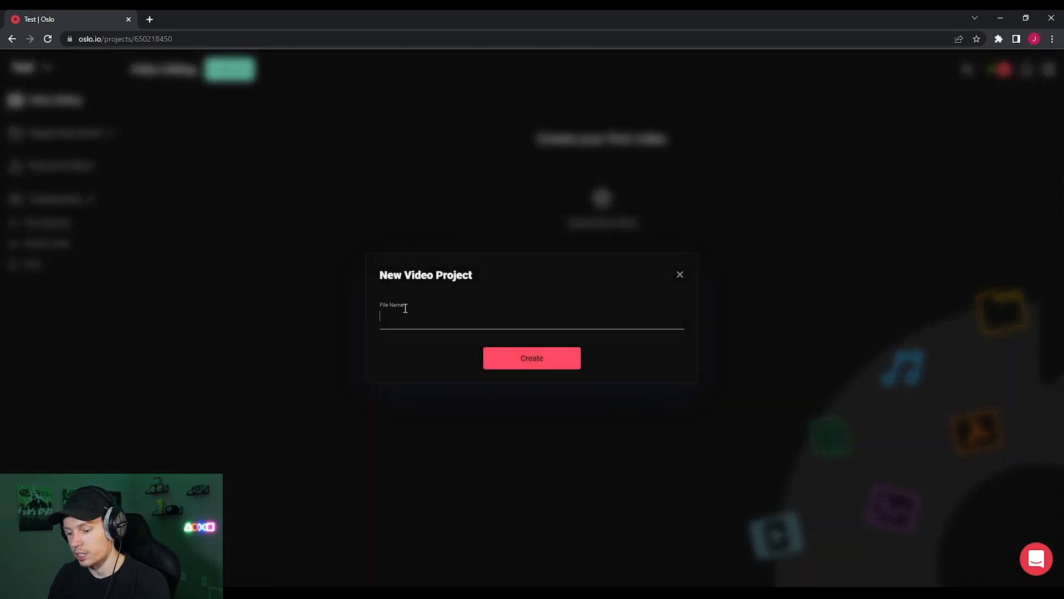
{"action": "type", "text": "Video Test"}
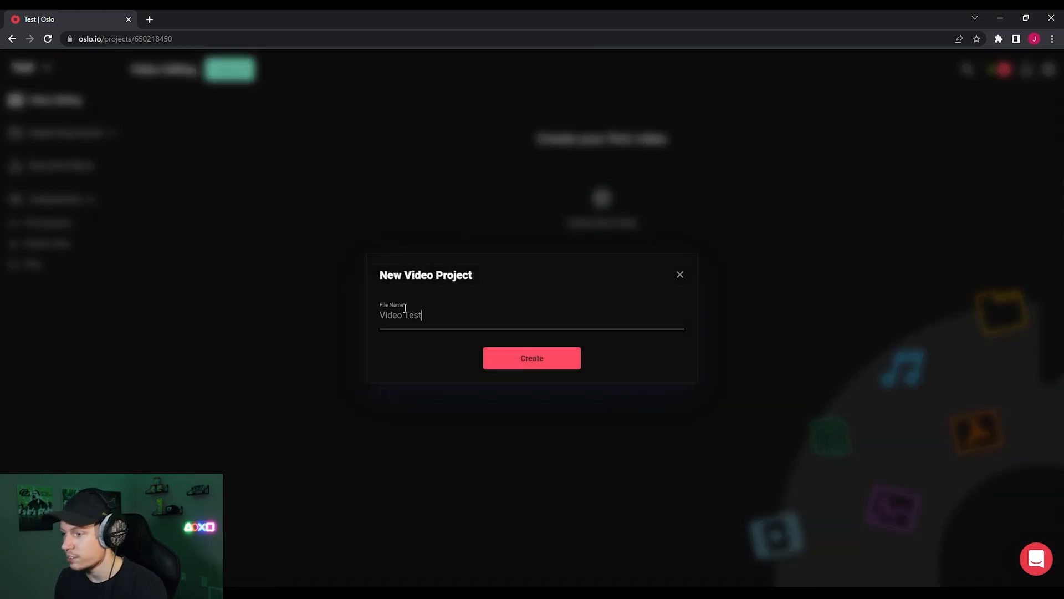
{"action": "left_click", "coordinate": [531, 357]}
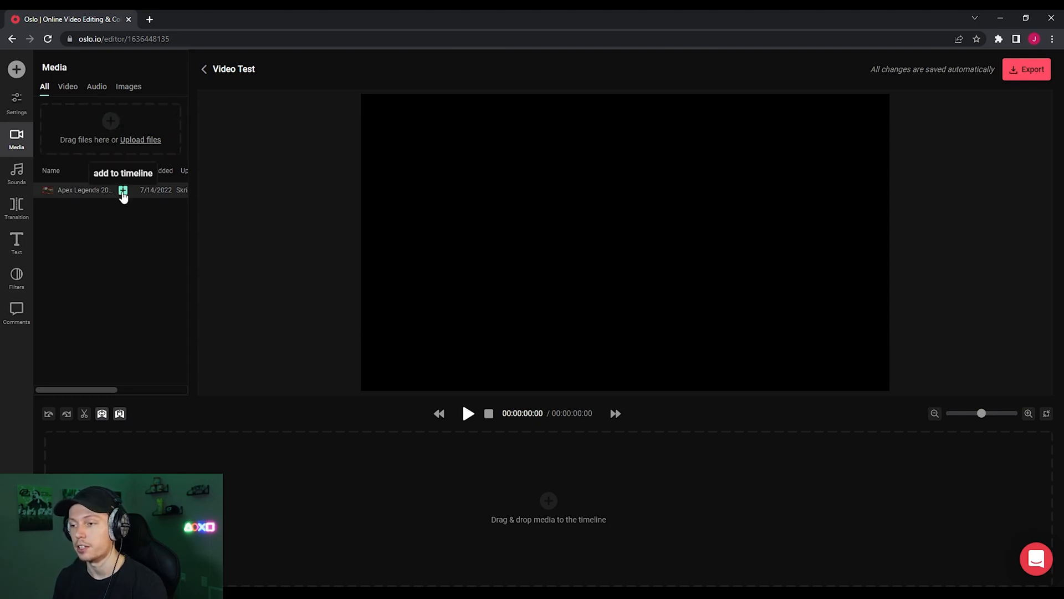
Add the Apex Legends clip to the timeline from the Media panel.
{"action": "left_click", "coordinate": [123, 190]}
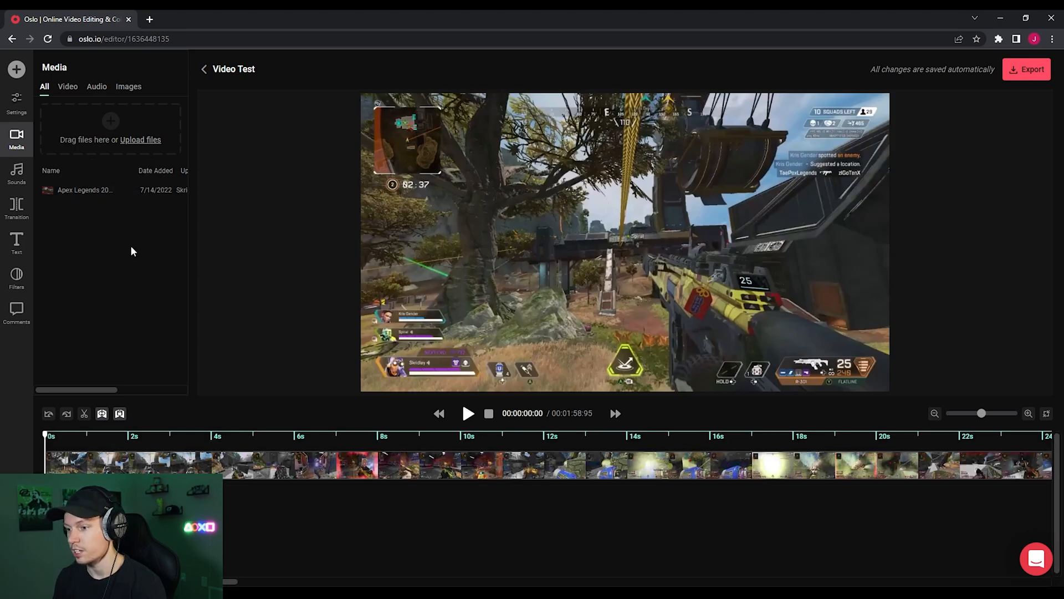
{"action": "mouse_move", "coordinate": [98, 260]}
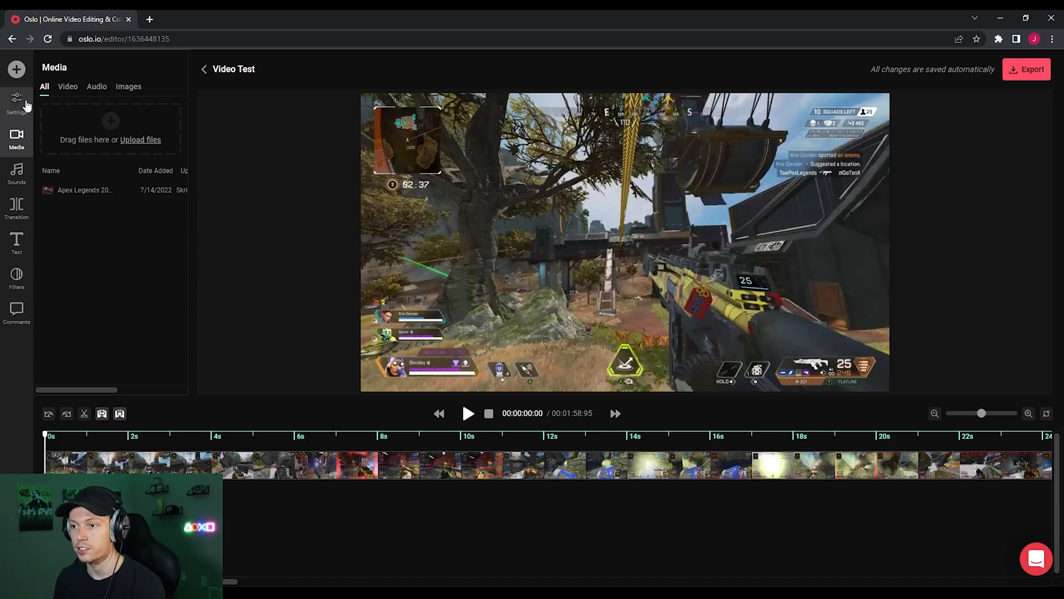
Try Portrait and Square output formats, then settle on Landscape (YouTube).
{"action": "left_click", "coordinate": [16, 102]}
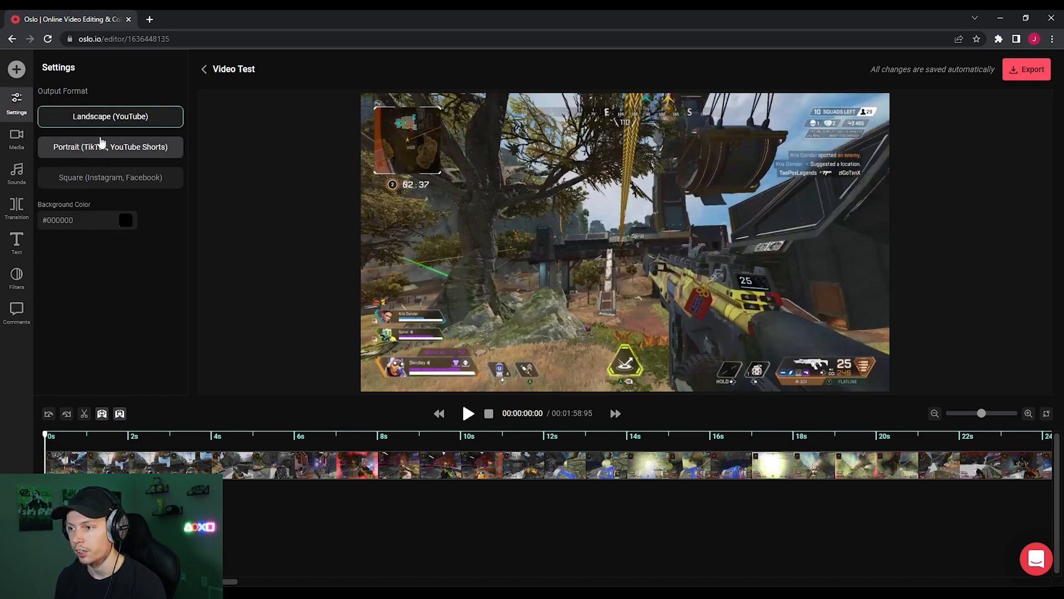
{"action": "left_click", "coordinate": [109, 146]}
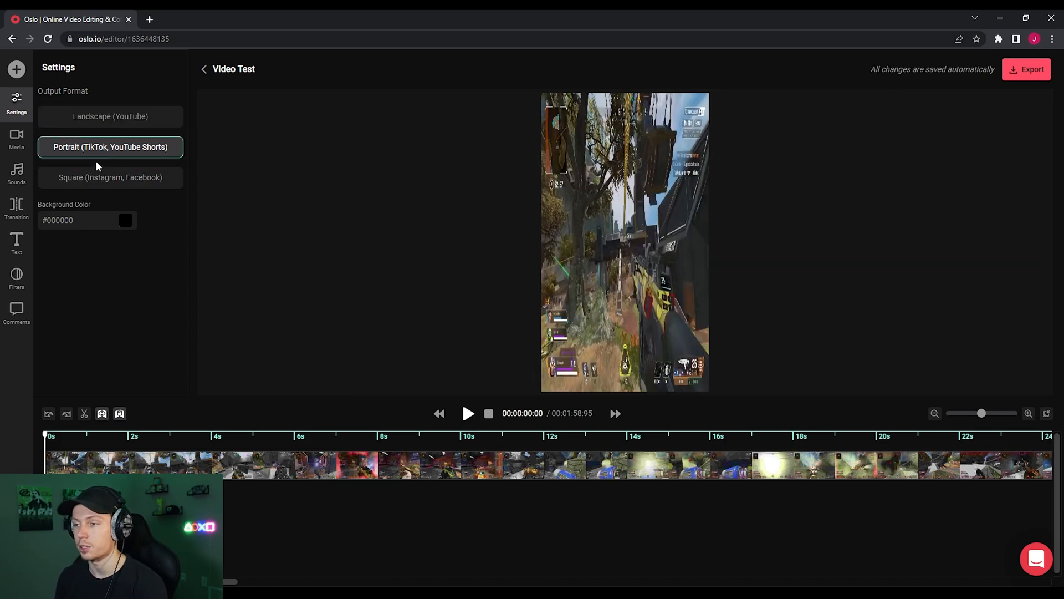
{"action": "left_click", "coordinate": [109, 177]}
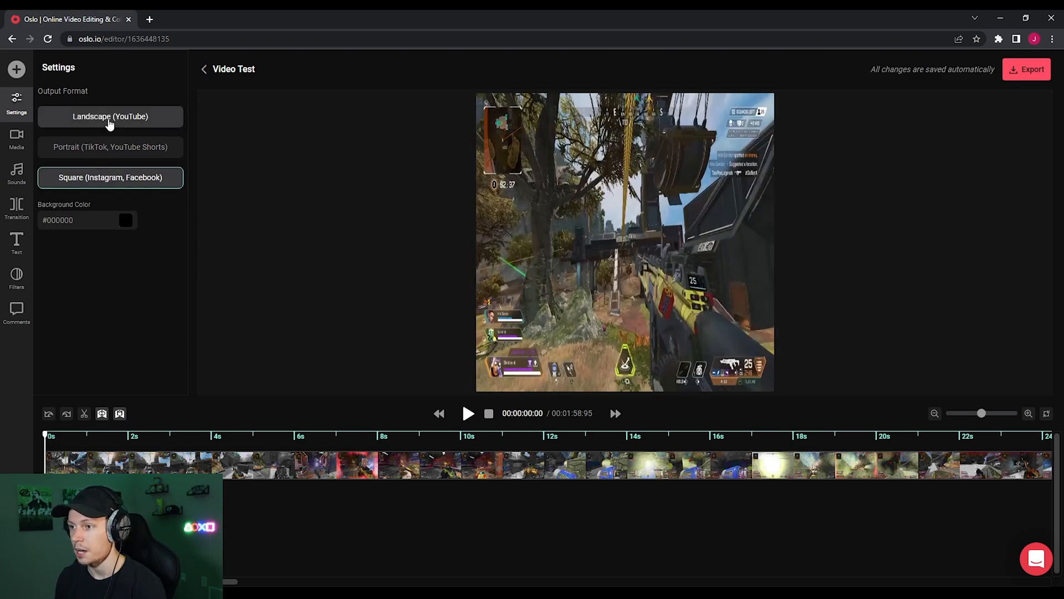
{"action": "left_click", "coordinate": [109, 116]}
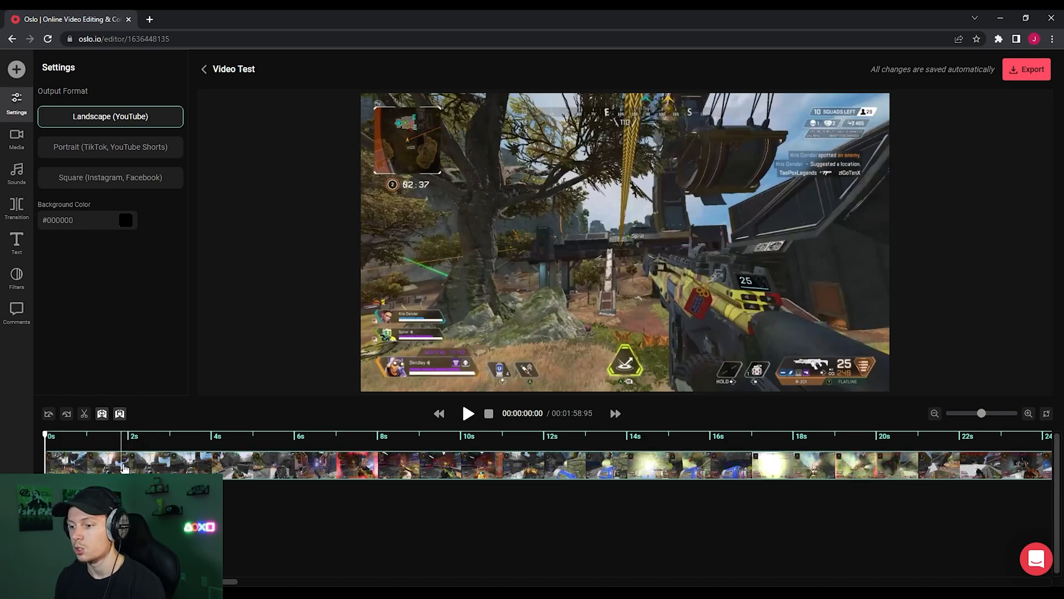
Select the gameplay clip and drag its track volume slider from 100% down to 10%.
{"action": "left_click", "coordinate": [122, 465]}
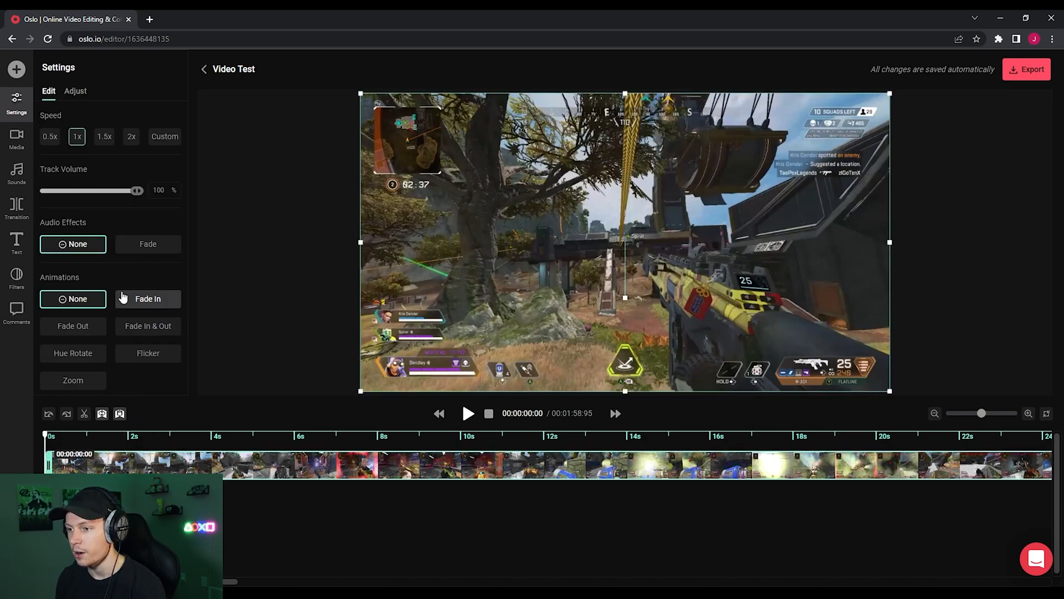
{"action": "mouse_move", "coordinate": [112, 269]}
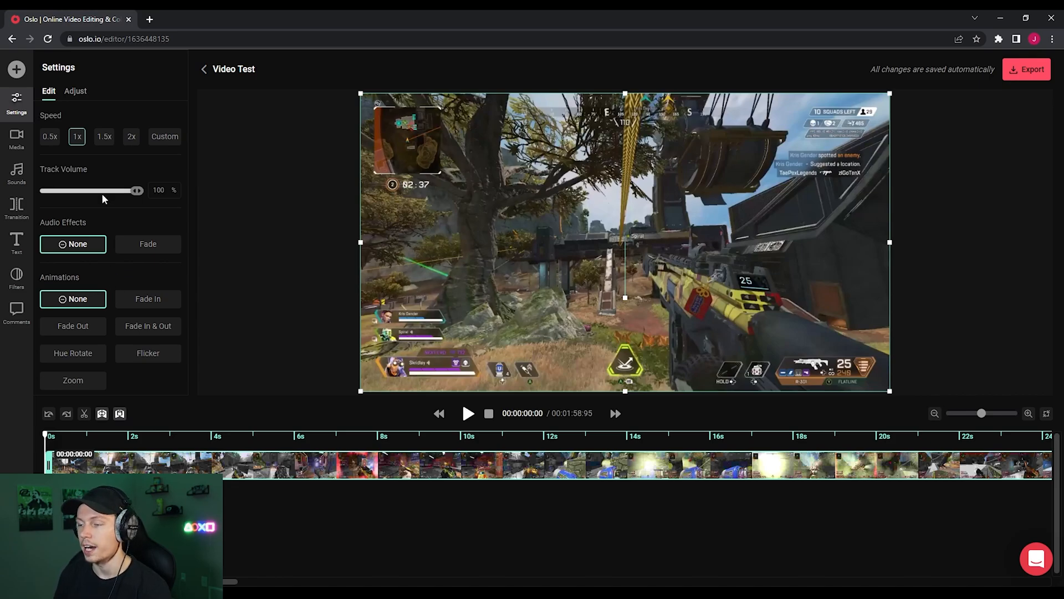
{"action": "left_click_drag", "start_coordinate": [136, 190], "coordinate": [66, 190]}
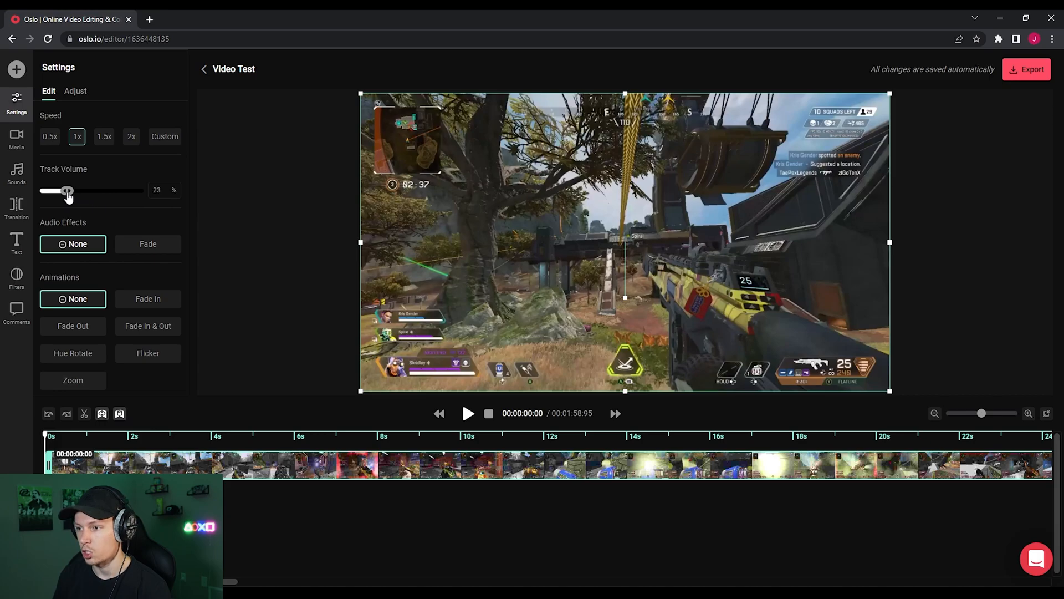
{"action": "left_click_drag", "start_coordinate": [67, 190], "coordinate": [60, 190]}
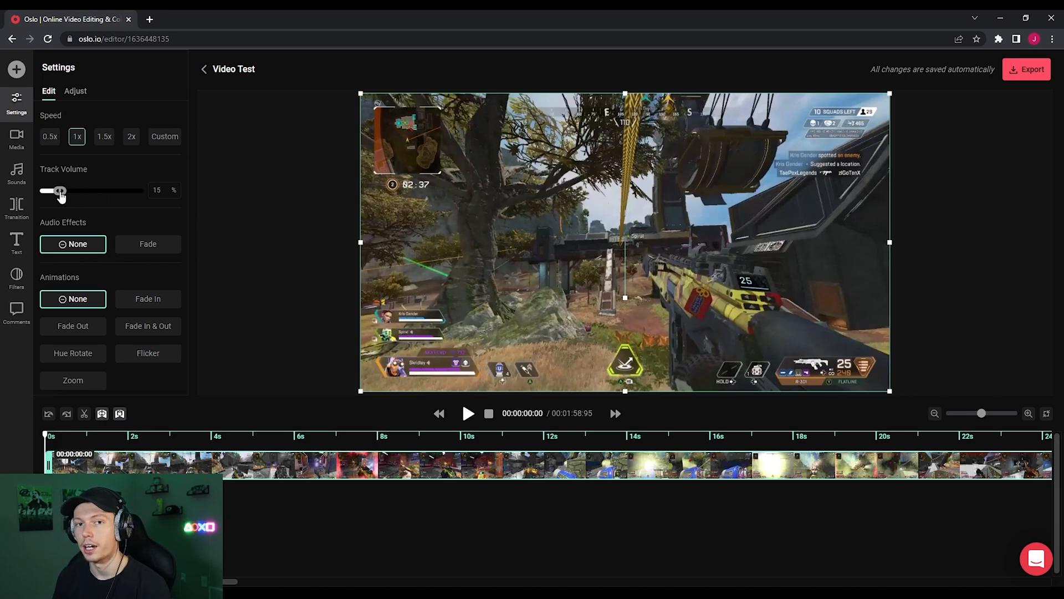
{"action": "left_click_drag", "start_coordinate": [61, 191], "coordinate": [57, 190]}
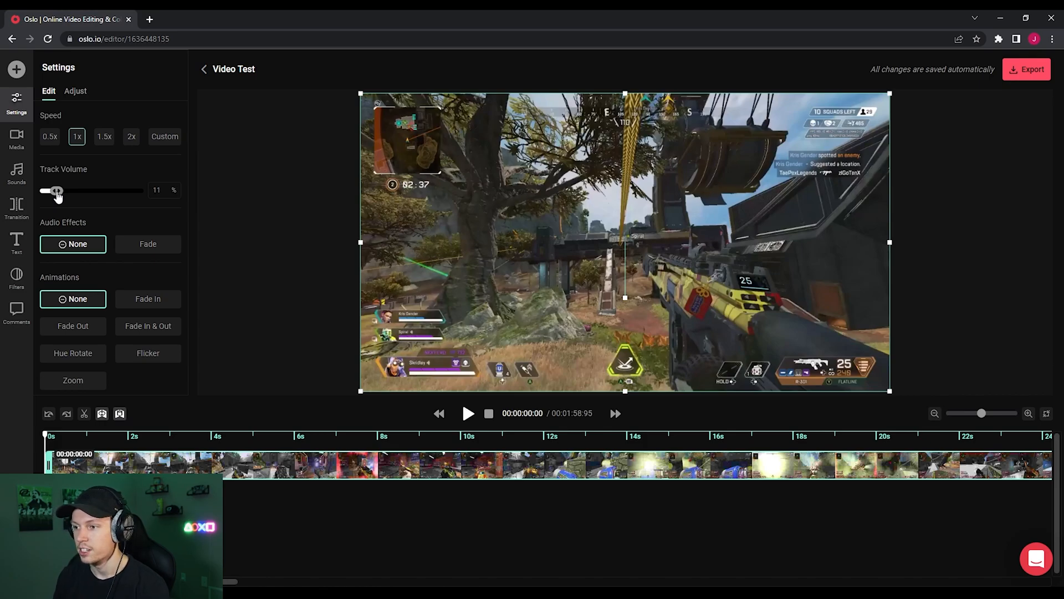
{"action": "left_click_drag", "start_coordinate": [57, 190], "coordinate": [55, 191]}
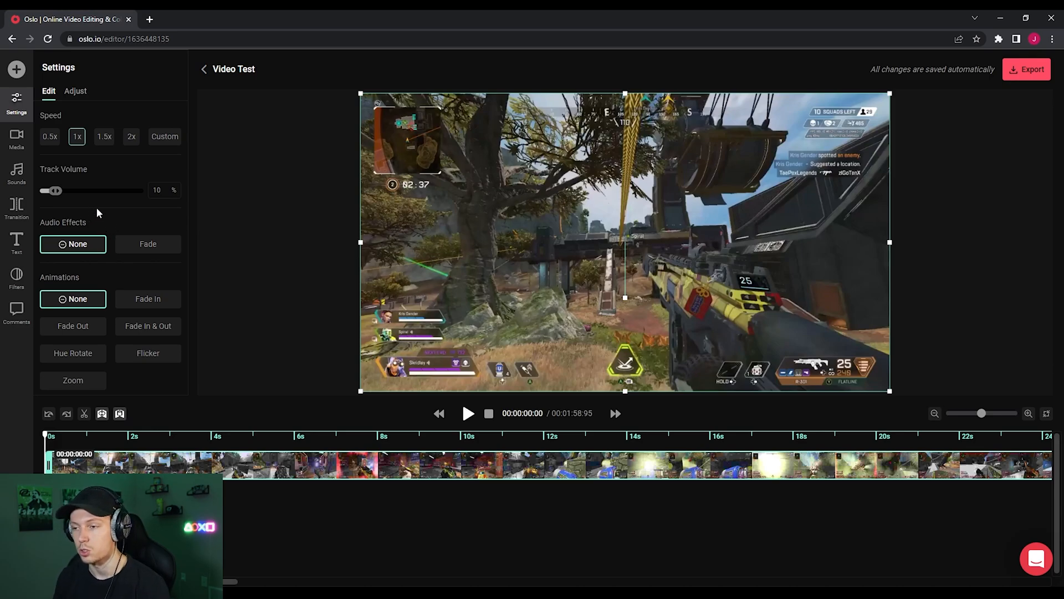
{"action": "left_click", "coordinate": [75, 91]}
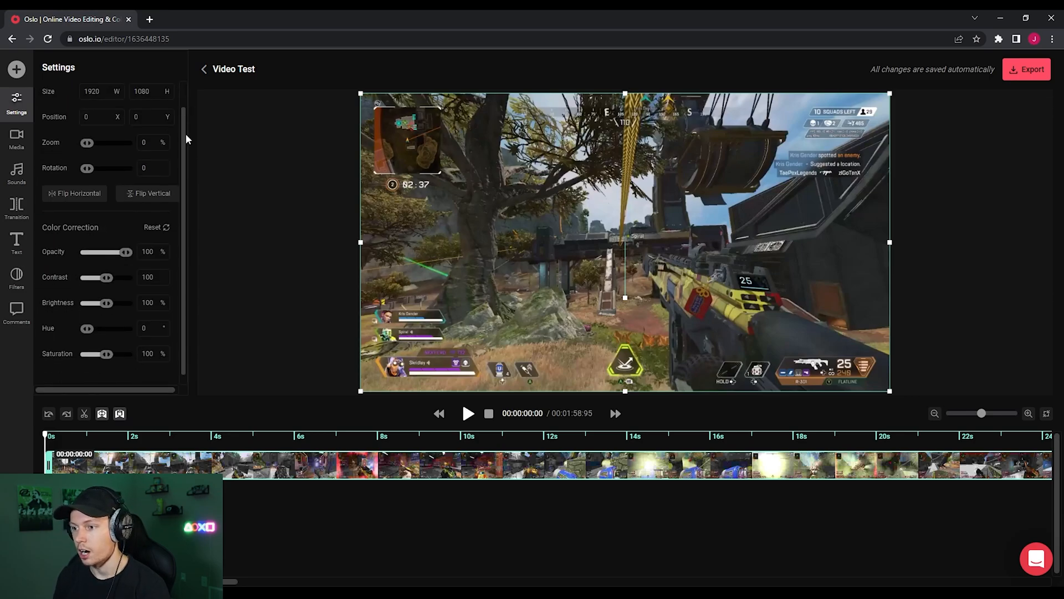
{"action": "scroll", "scroll_direction": "down", "scroll_amount": 3}
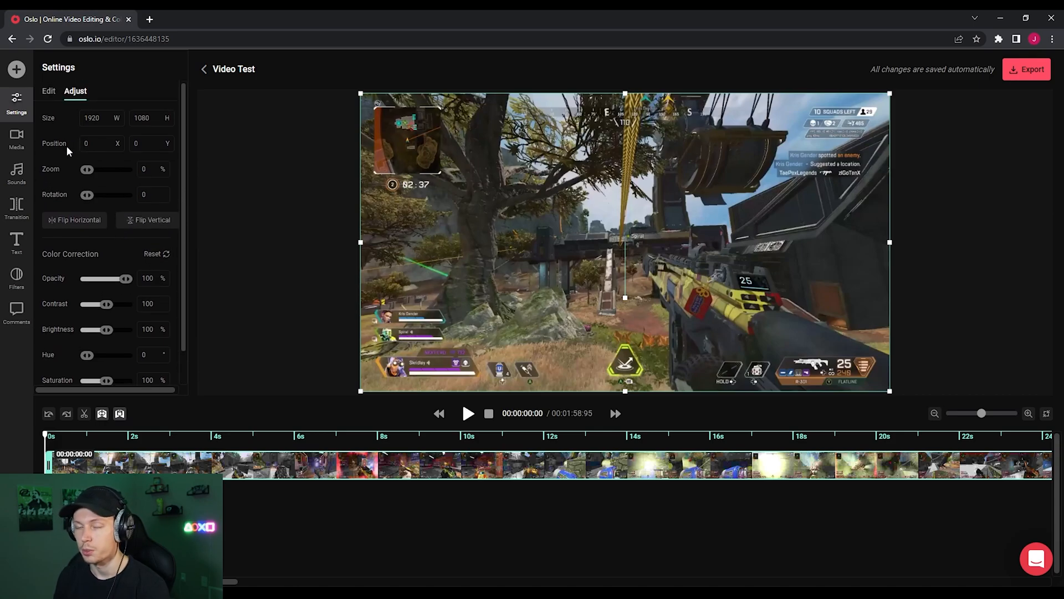
{"action": "scroll", "scroll_direction": "down", "scroll_amount": 3}
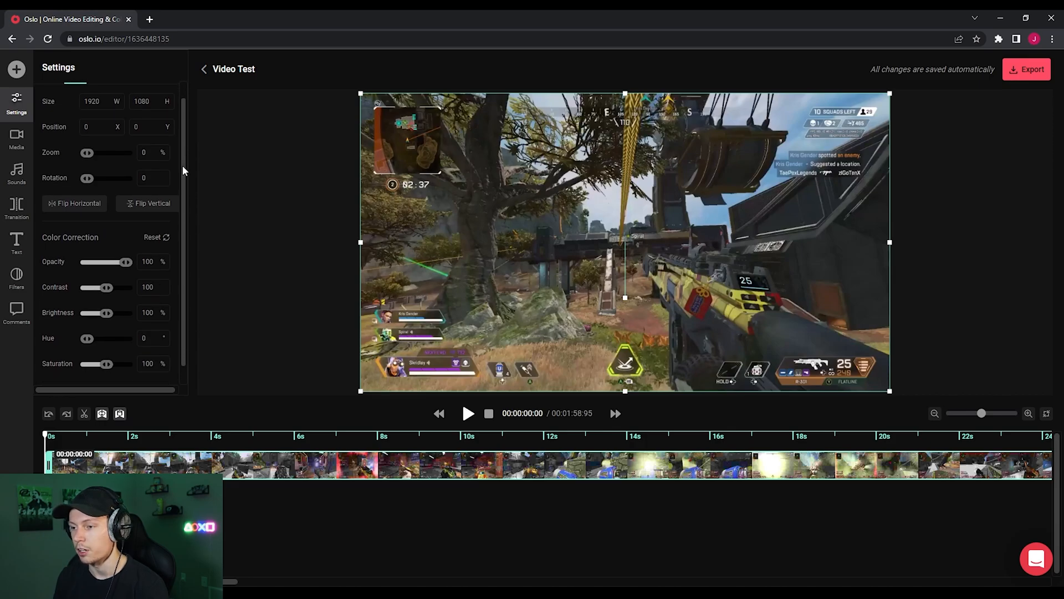
{"action": "left_click", "coordinate": [75, 91]}
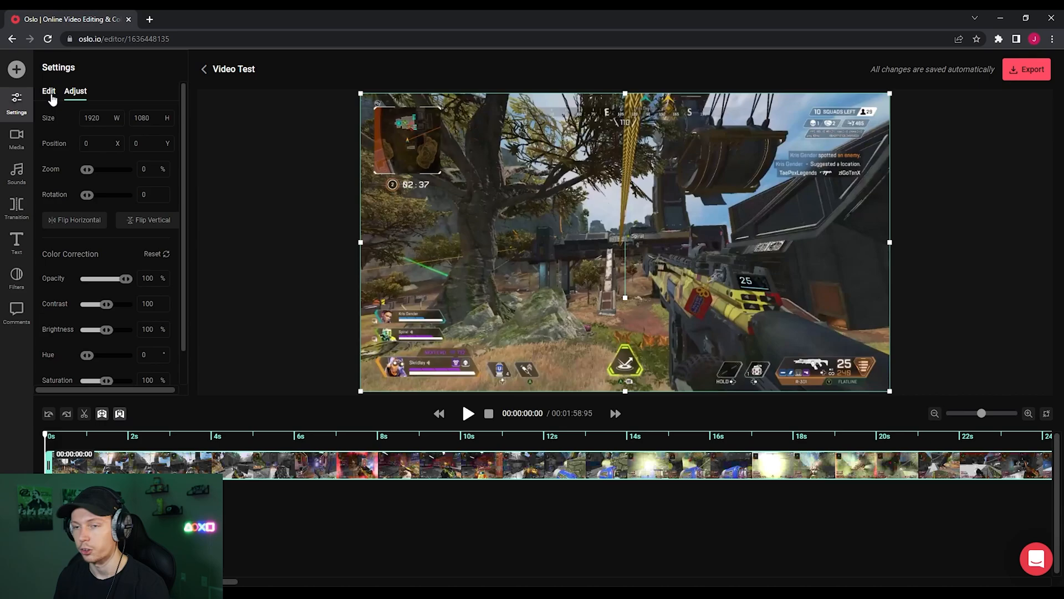
{"action": "left_click", "coordinate": [48, 90]}
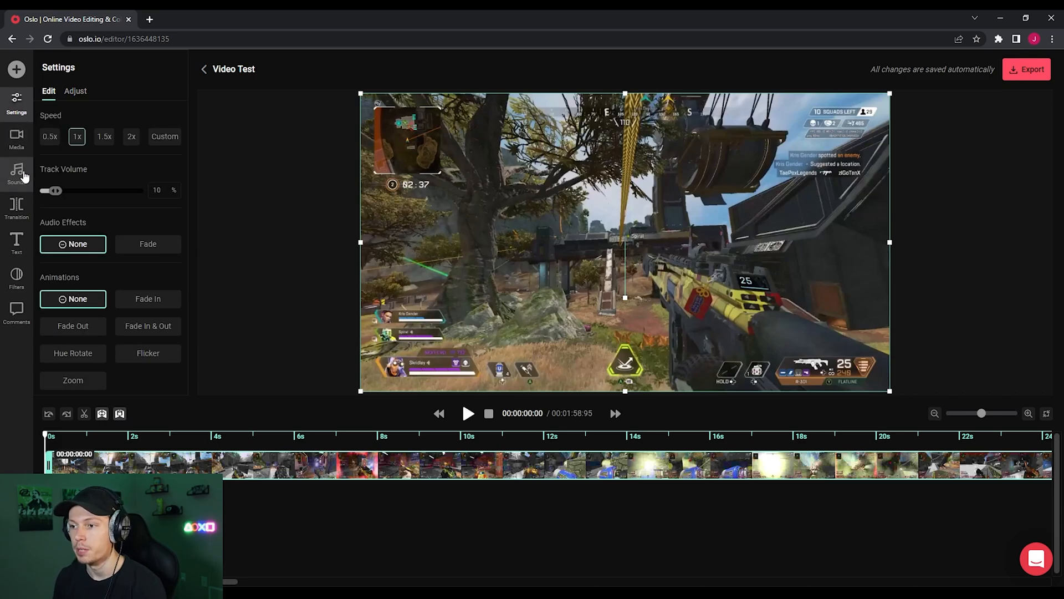
{"action": "left_click", "coordinate": [16, 168]}
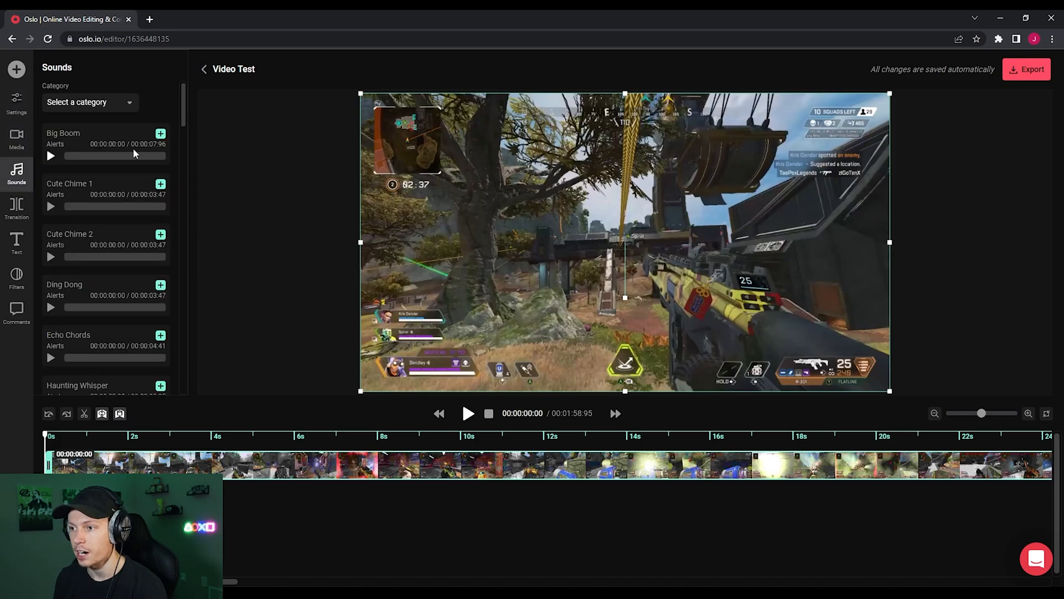
Browse the sound categories, preview the Big Boom alert sound, then show the transitions gallery.
{"action": "left_click", "coordinate": [89, 102]}
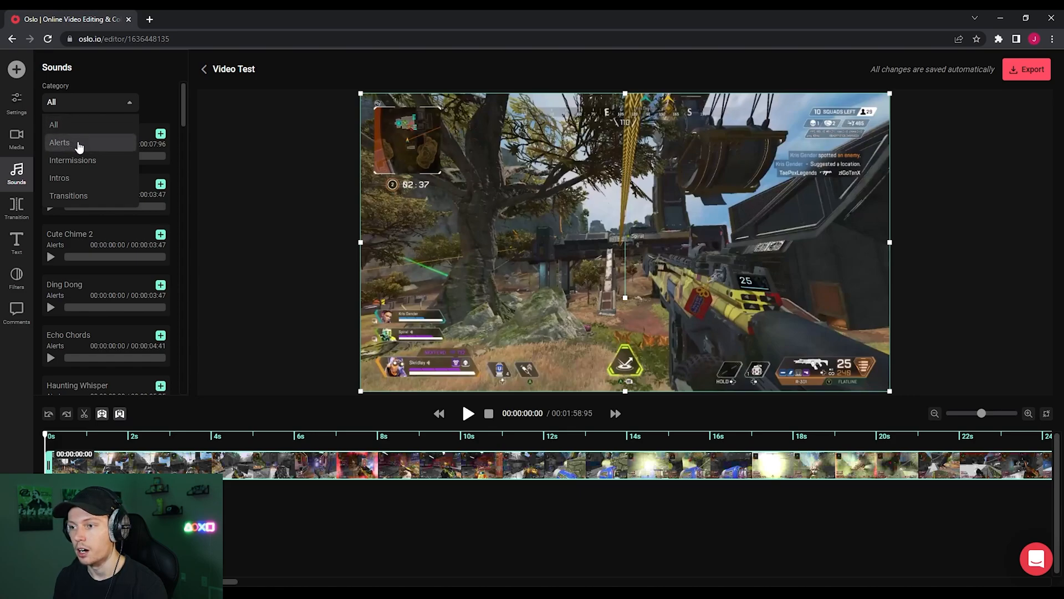
{"action": "mouse_move", "coordinate": [68, 196]}
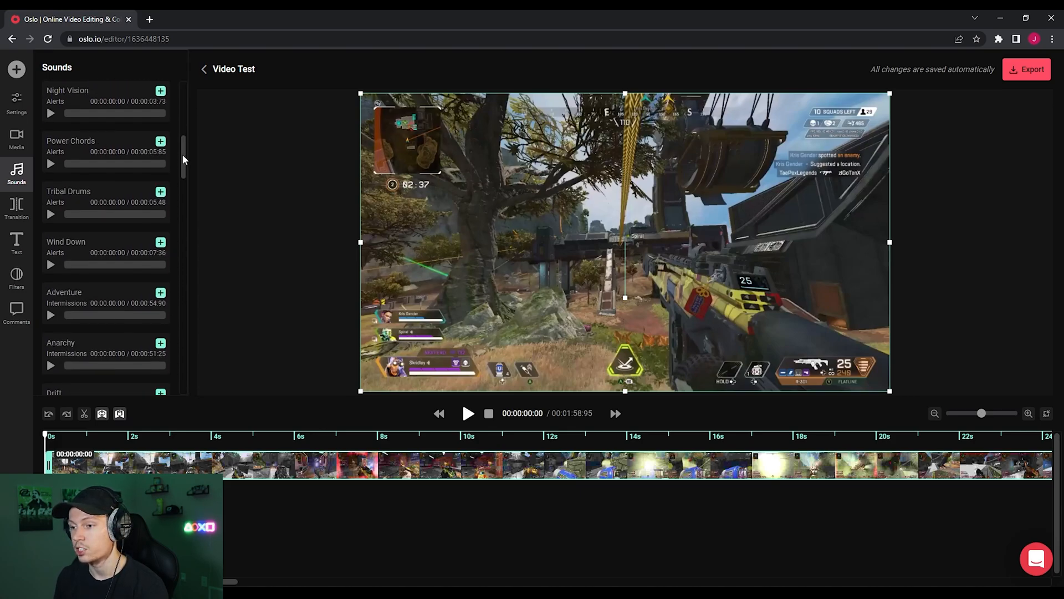
{"action": "scroll", "scroll_direction": "down", "scroll_amount": 3}
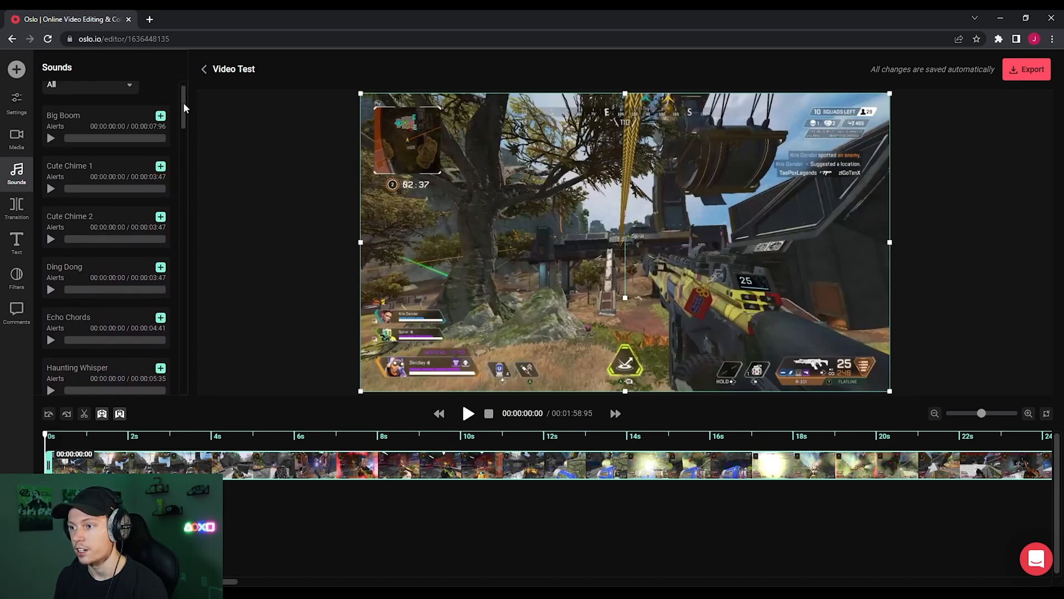
{"action": "left_click", "coordinate": [51, 156]}
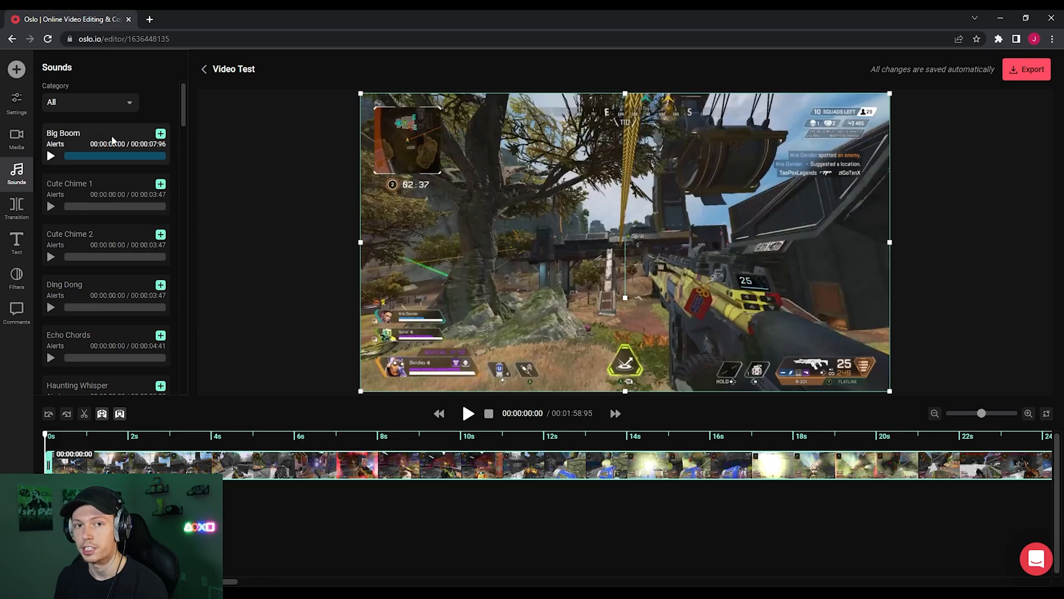
{"action": "left_click", "coordinate": [16, 206]}
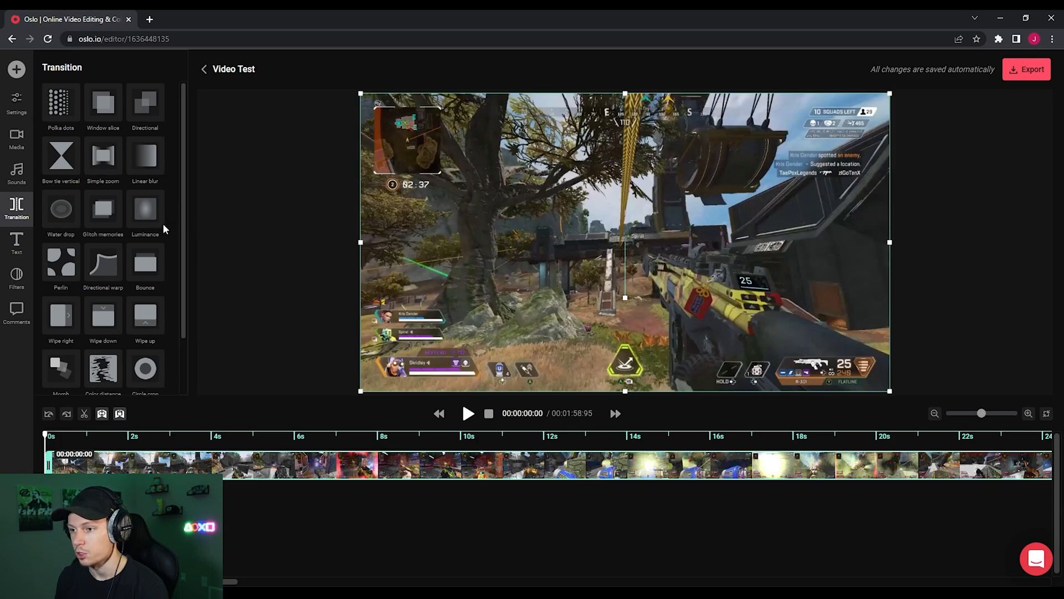
Scroll through the Text font list, then show the colour Filters gallery.
{"action": "left_click", "coordinate": [16, 245]}
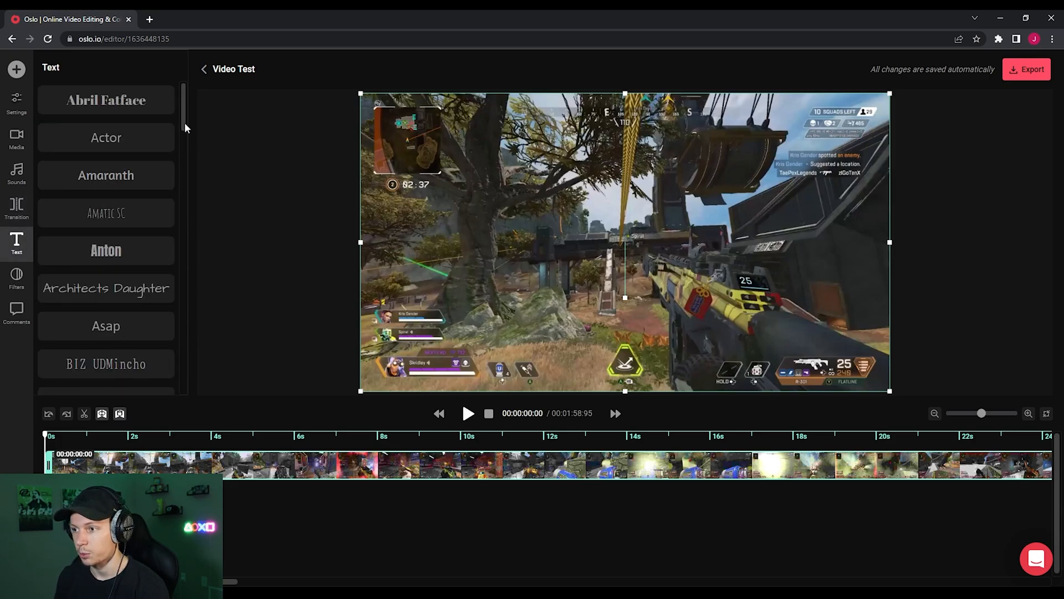
{"action": "scroll", "scroll_direction": "down", "scroll_amount": 3}
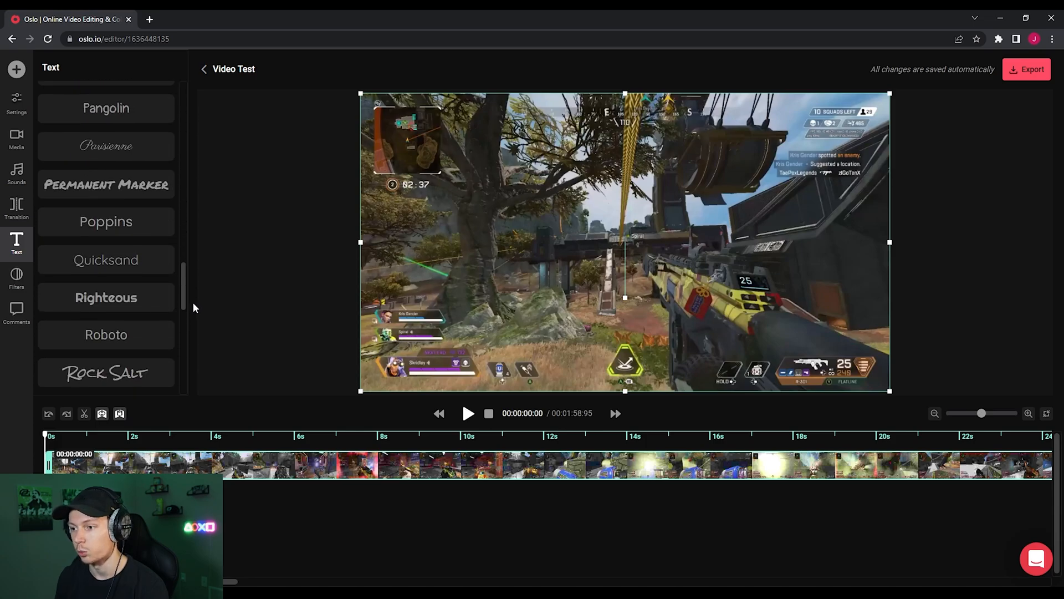
{"action": "scroll", "scroll_direction": "down", "scroll_amount": 3}
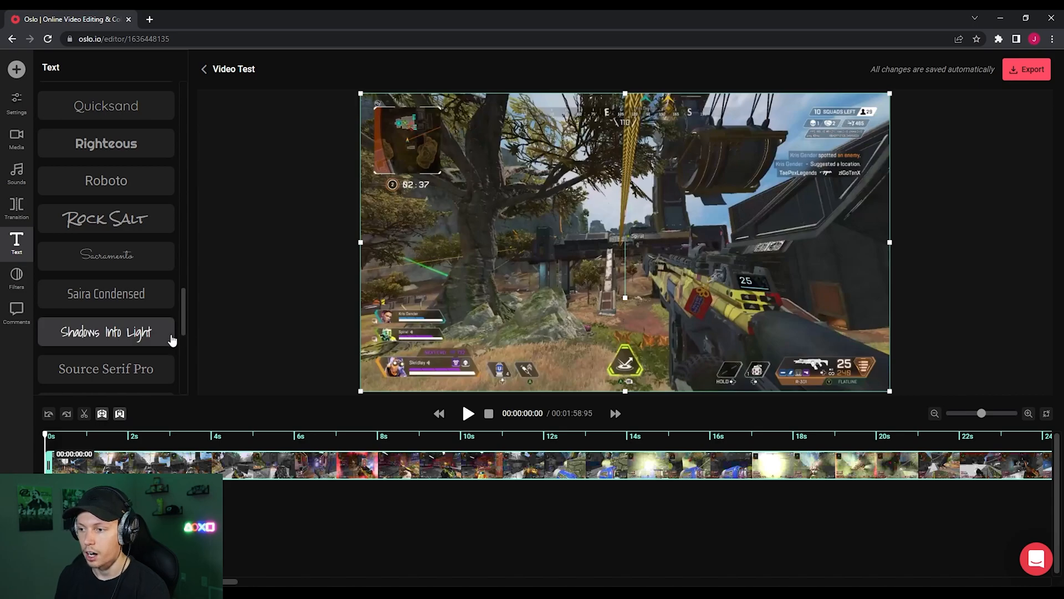
{"action": "scroll", "scroll_direction": "down", "scroll_amount": 3}
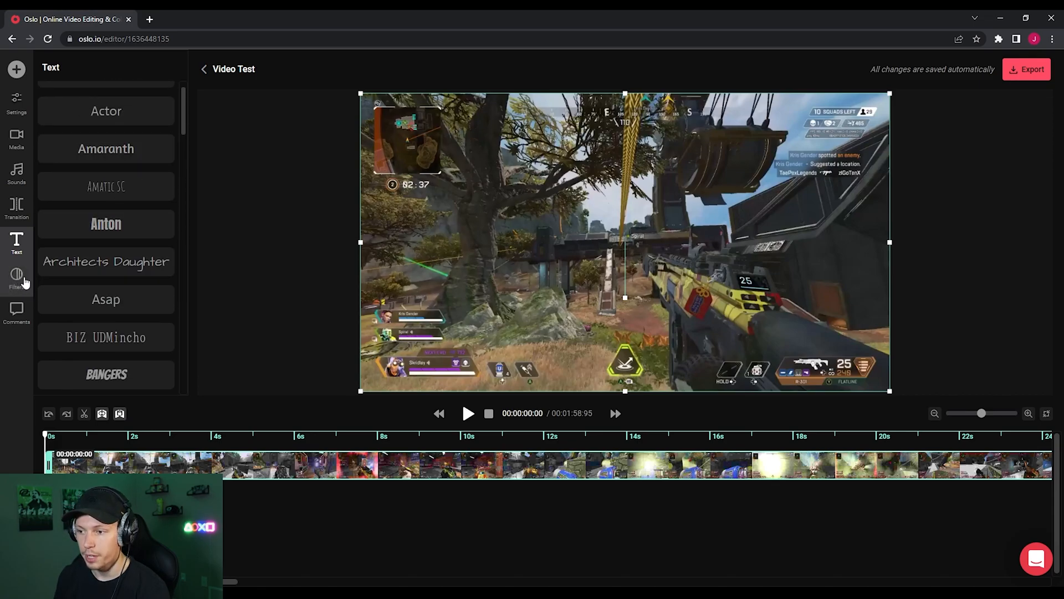
{"action": "left_click", "coordinate": [17, 278]}
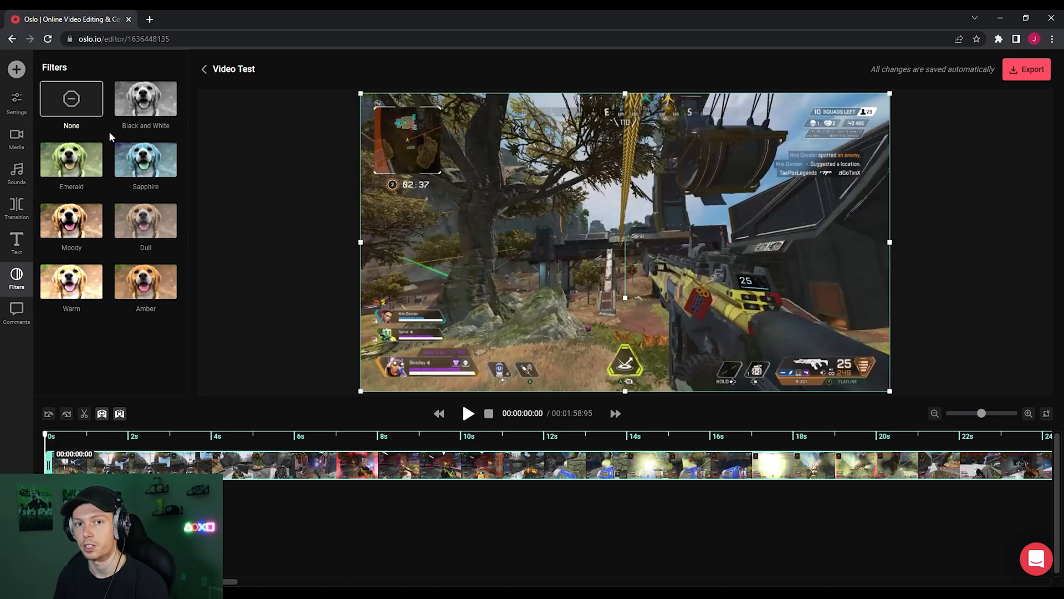
{"action": "mouse_move", "coordinate": [145, 100]}
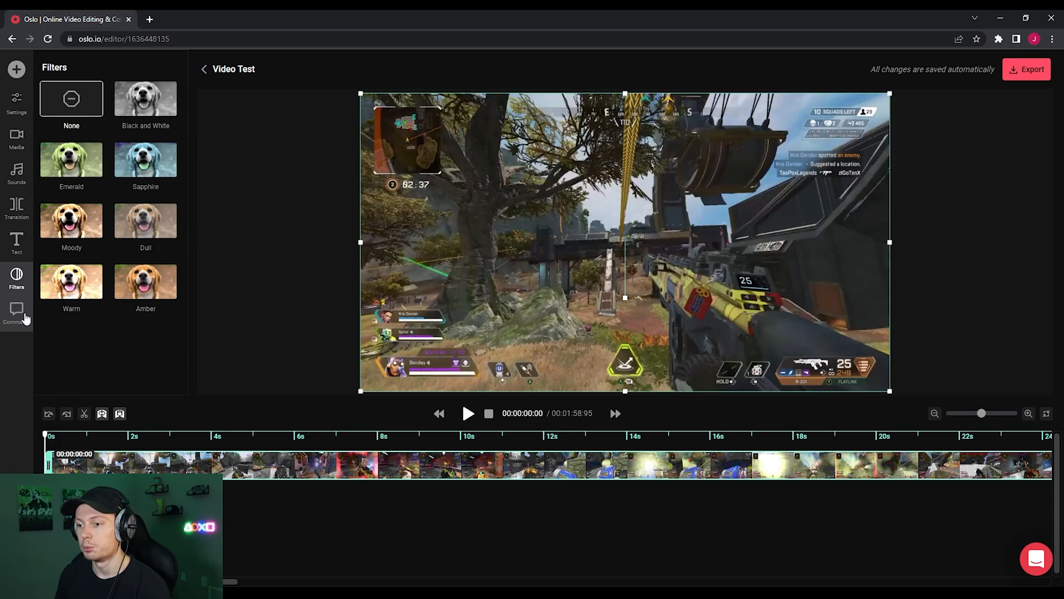
{"action": "left_click", "coordinate": [16, 314]}
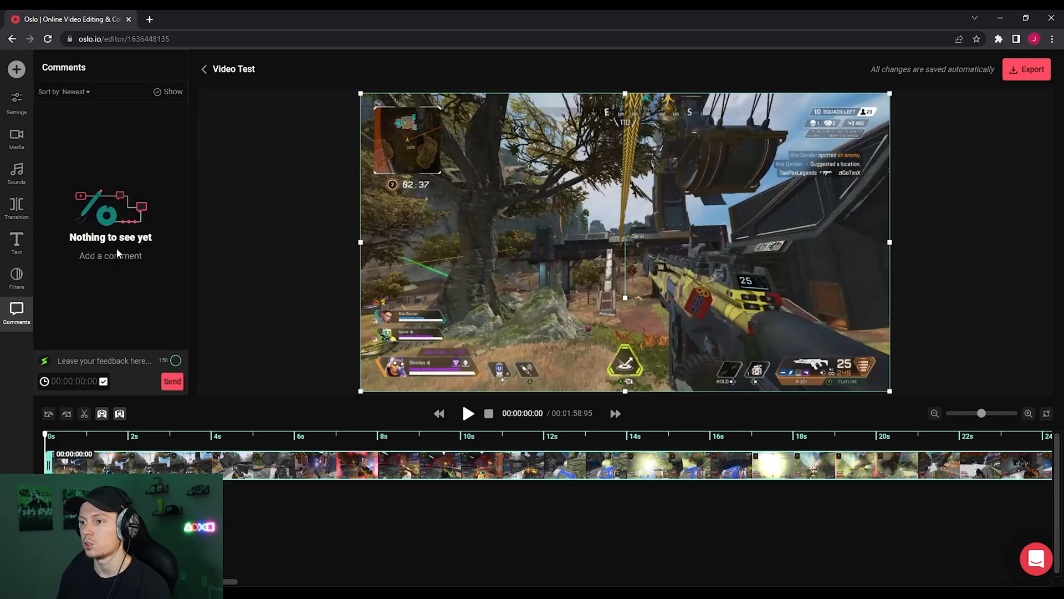
{"action": "mouse_move", "coordinate": [104, 320]}
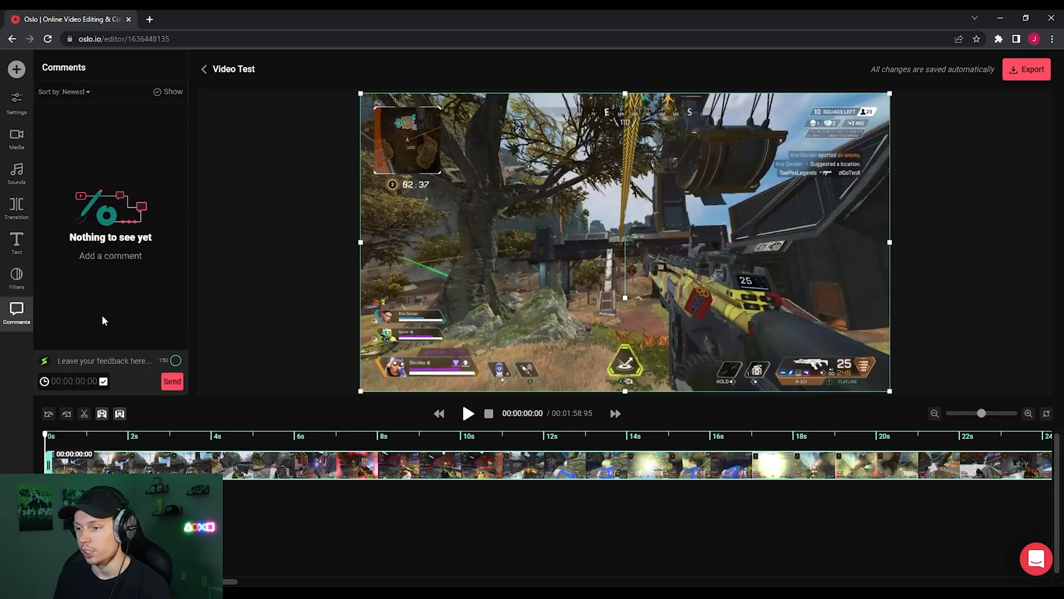
{"action": "mouse_move", "coordinate": [115, 317]}
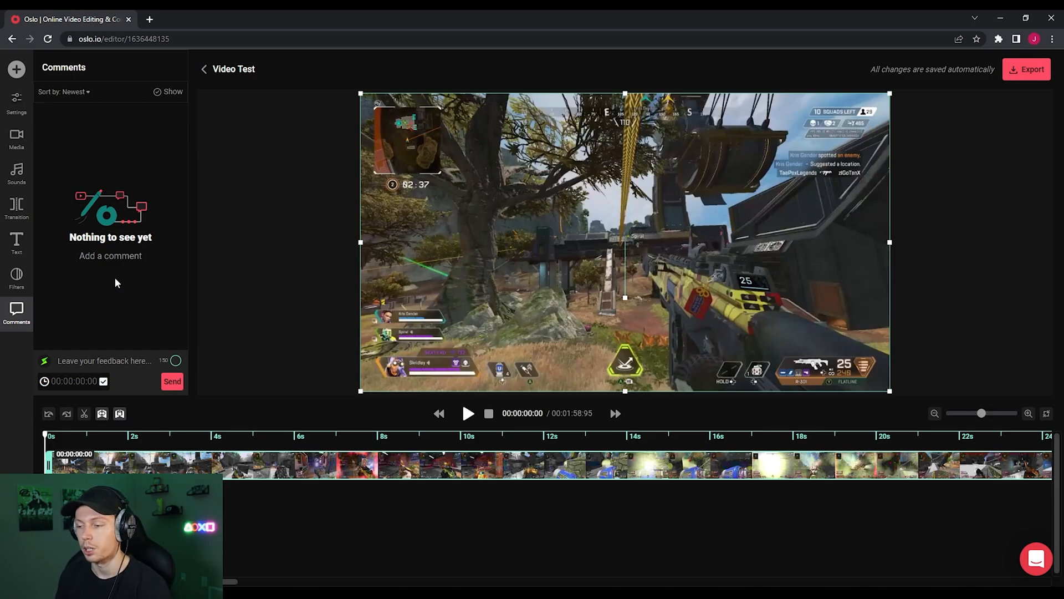
{"action": "mouse_move", "coordinate": [105, 281]}
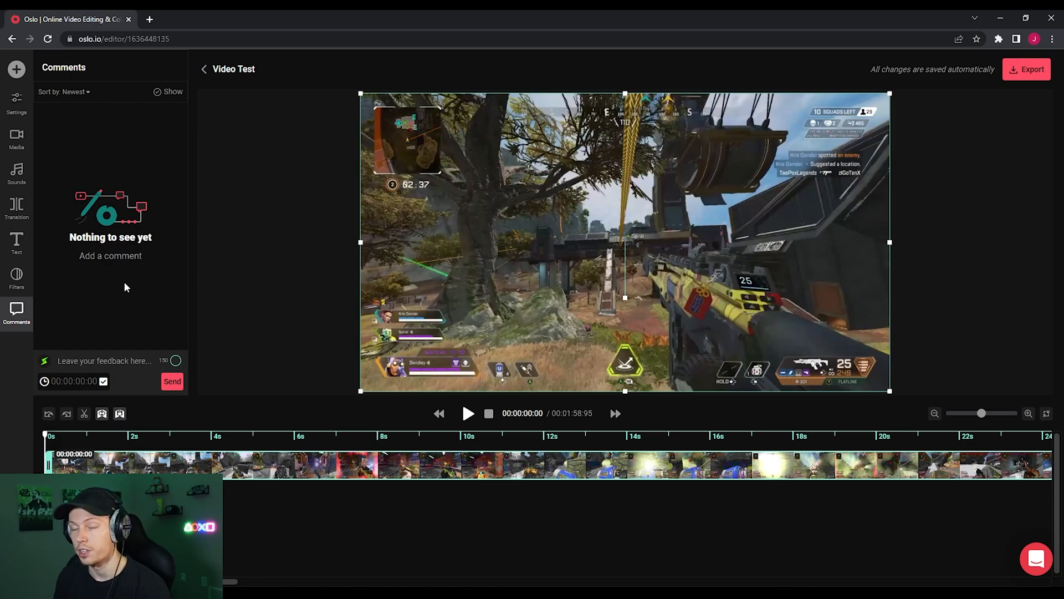
Show the Settings panel, then select the gameplay clip on the timeline.
{"action": "left_click", "coordinate": [16, 103]}
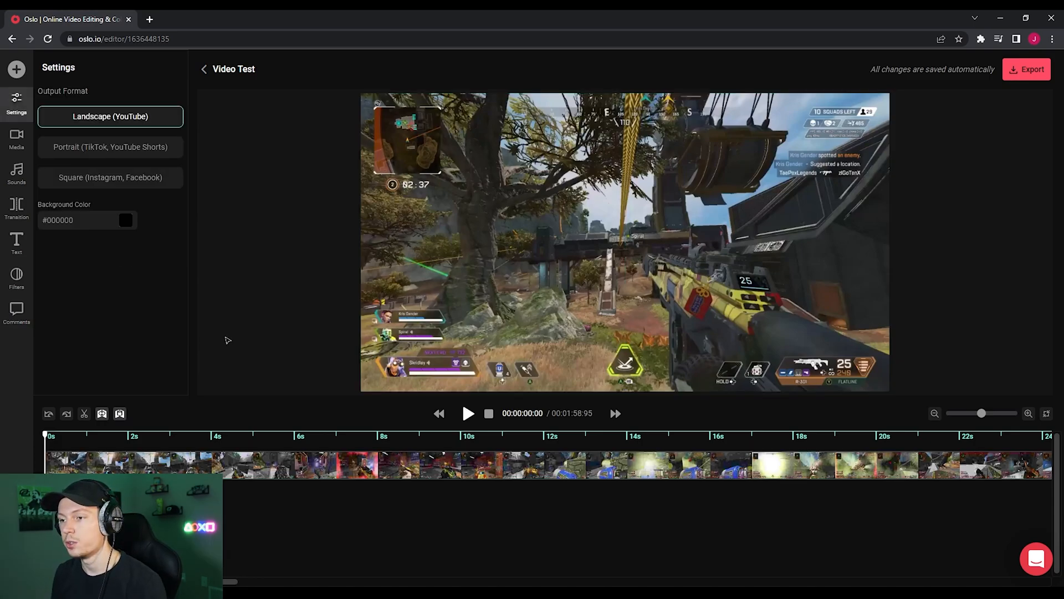
{"action": "left_click", "coordinate": [133, 465]}
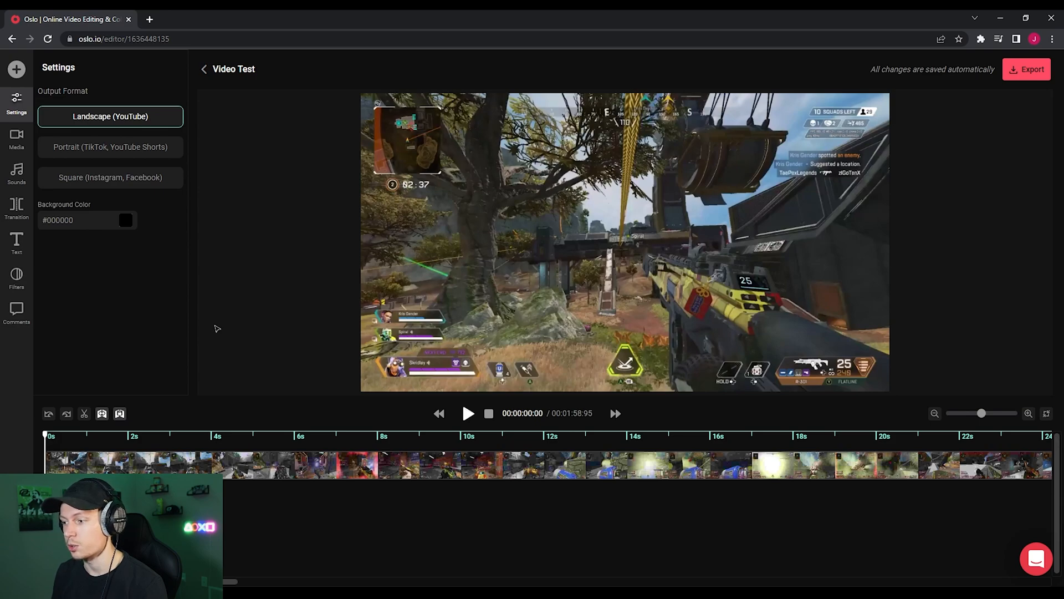
{"action": "mouse_move", "coordinate": [207, 331]}
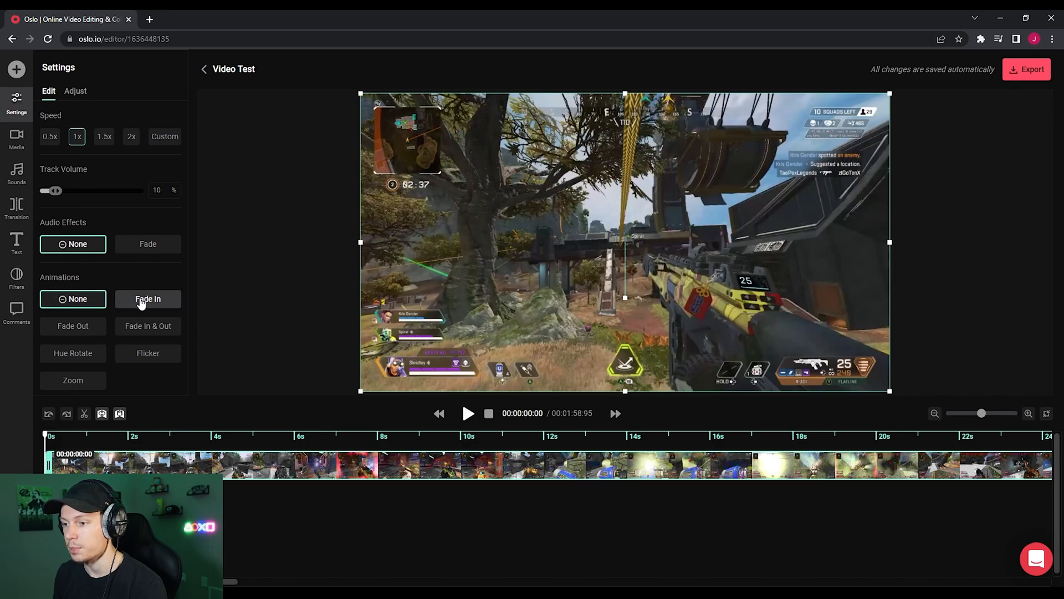
Apply the Fade In animation to the clip, preview playback, then stop it.
{"action": "left_click", "coordinate": [142, 299]}
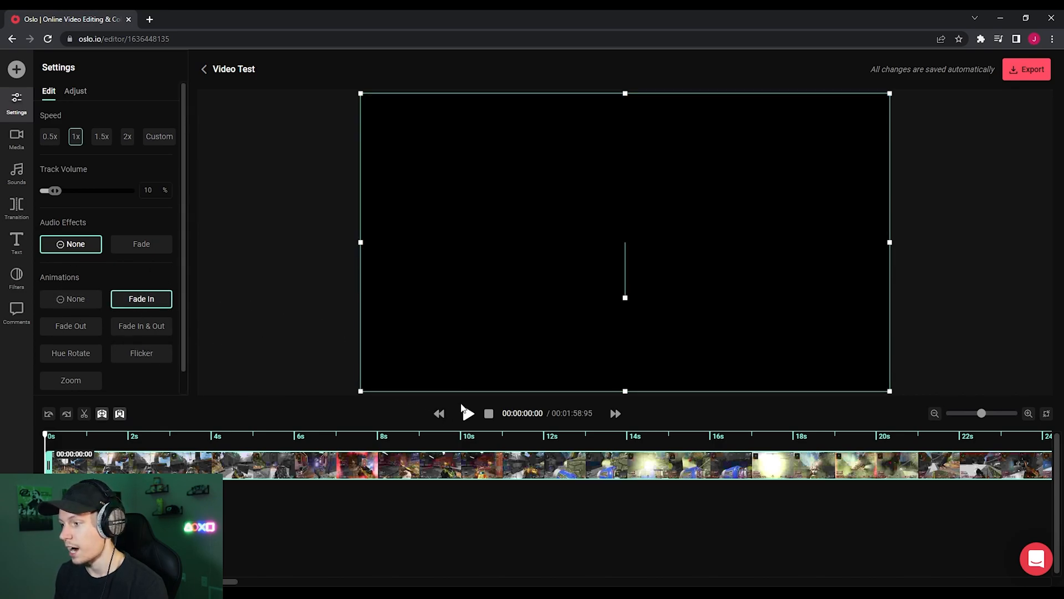
{"action": "mouse_move", "coordinate": [466, 412]}
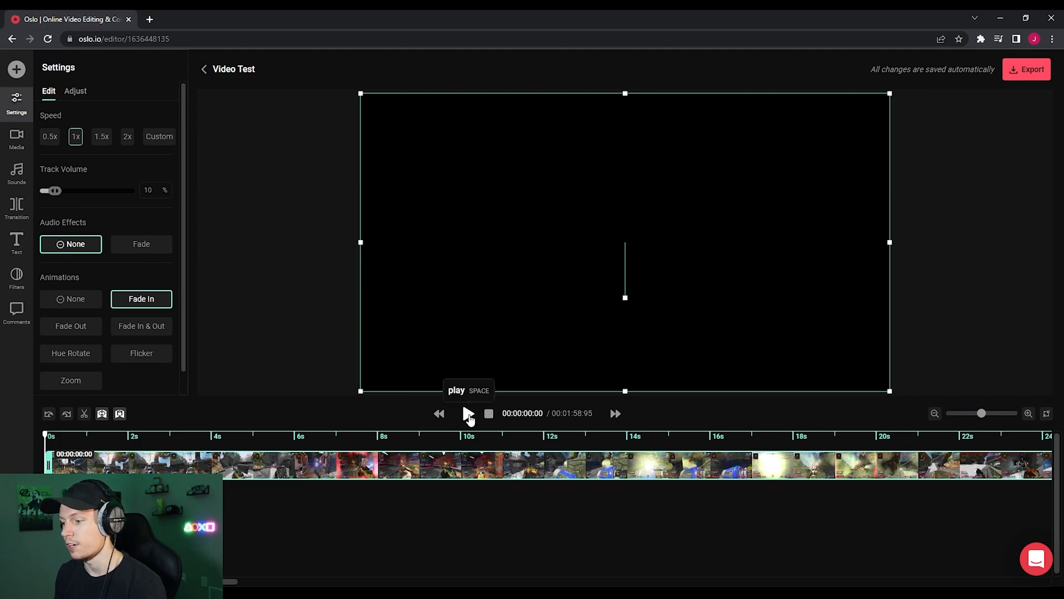
{"action": "left_click", "coordinate": [467, 414]}
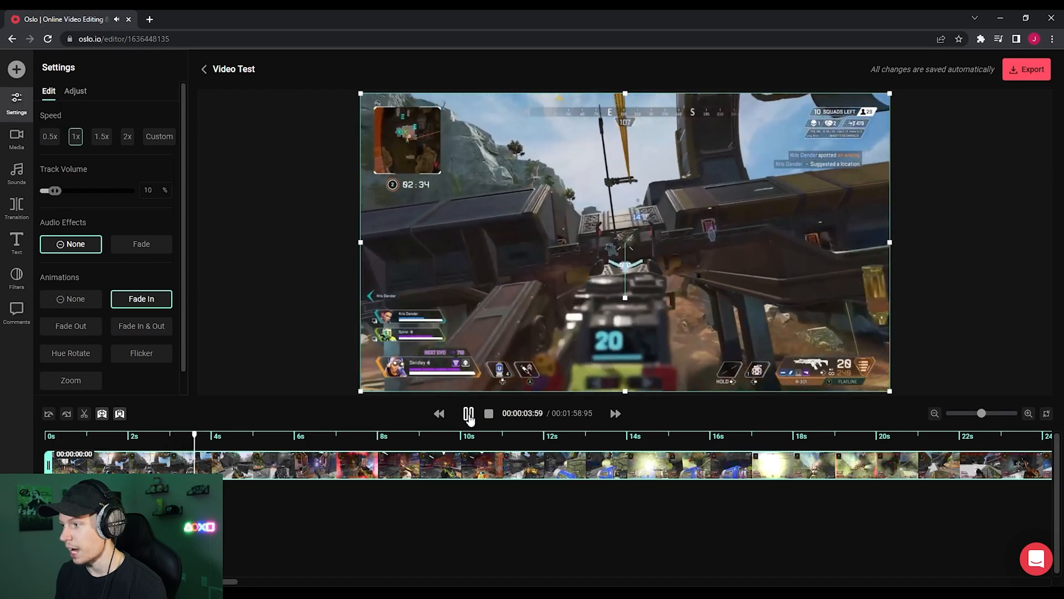
{"action": "left_click", "coordinate": [467, 414]}
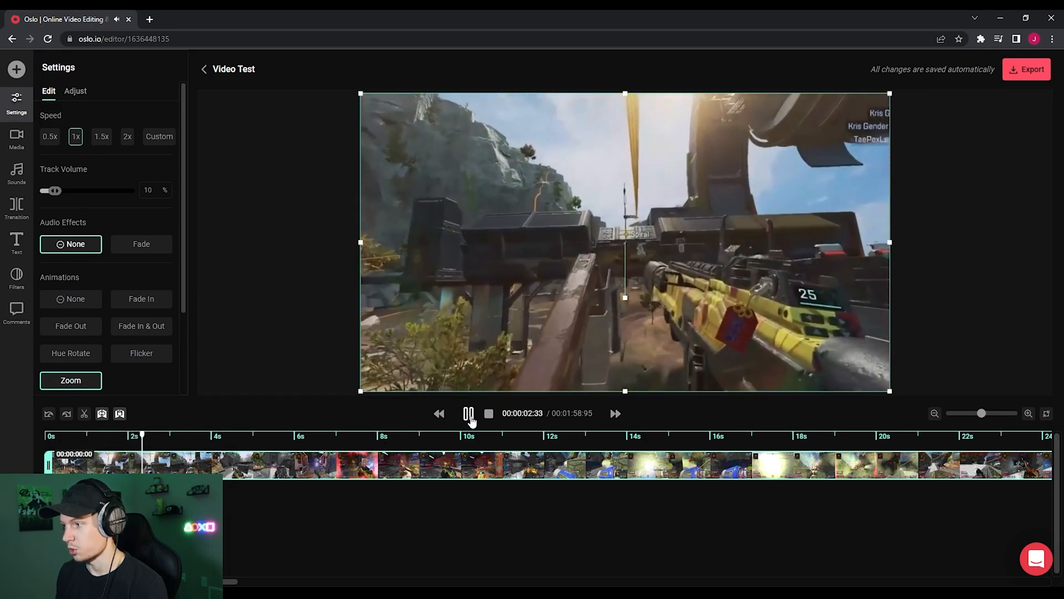
{"action": "left_click", "coordinate": [438, 414]}
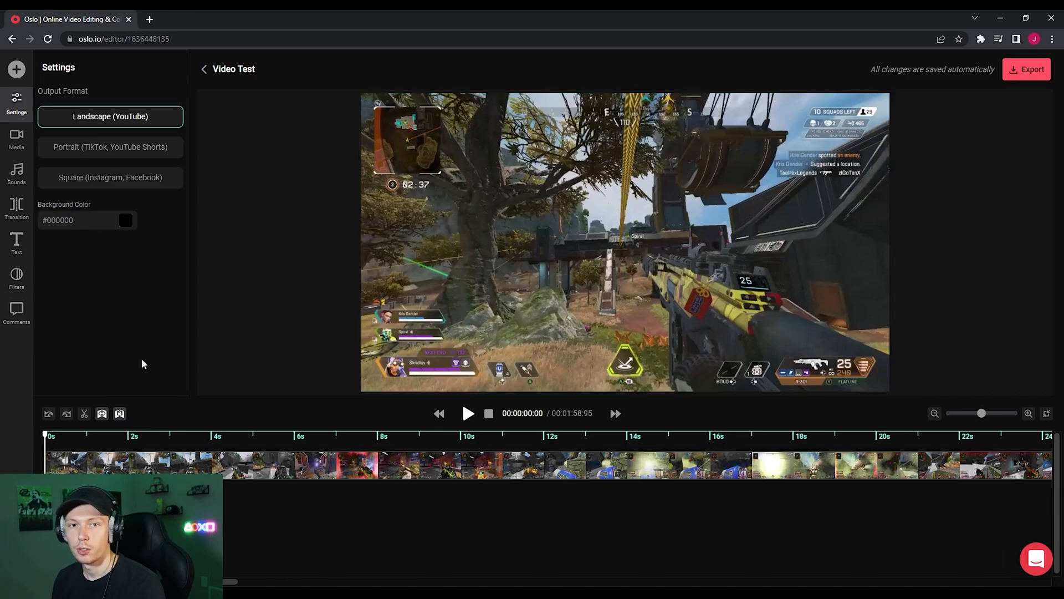
{"action": "mouse_move", "coordinate": [252, 342]}
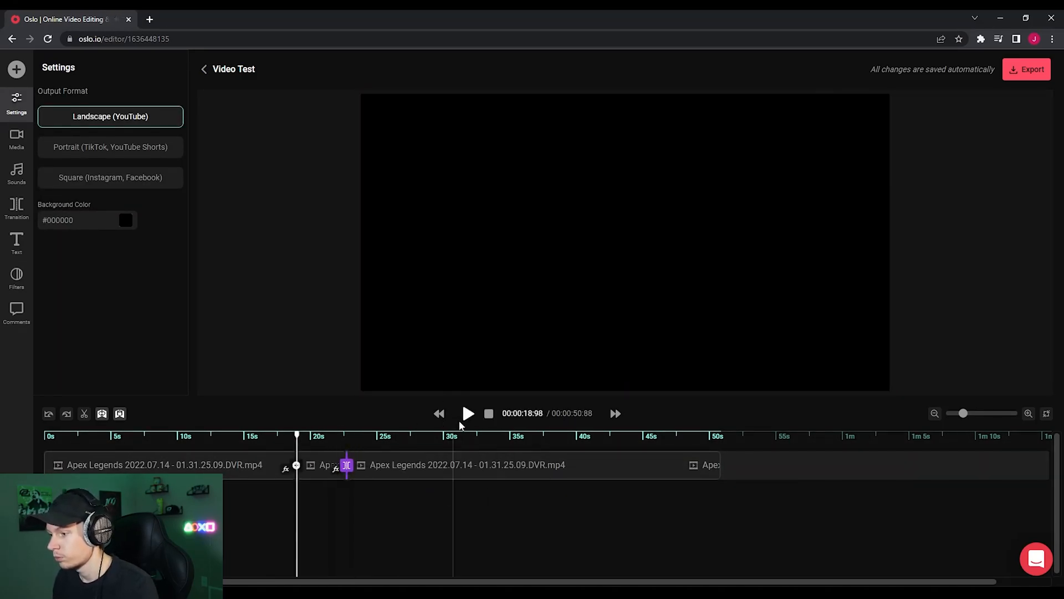
Play and pause the edit to preview the APEX LEGENDS title.
{"action": "left_click", "coordinate": [16, 241]}
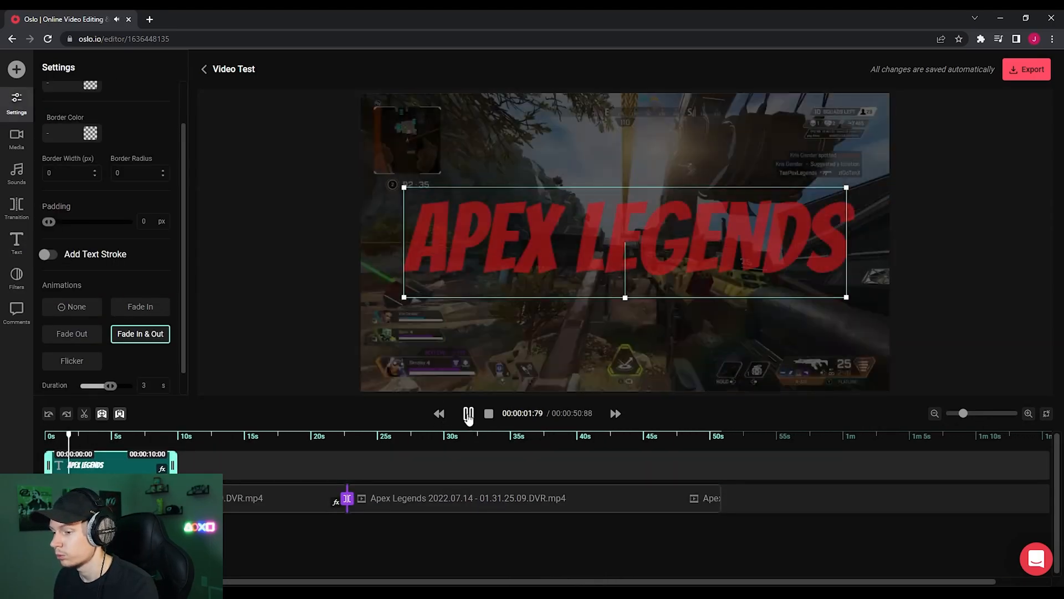
{"action": "left_click", "coordinate": [16, 173]}
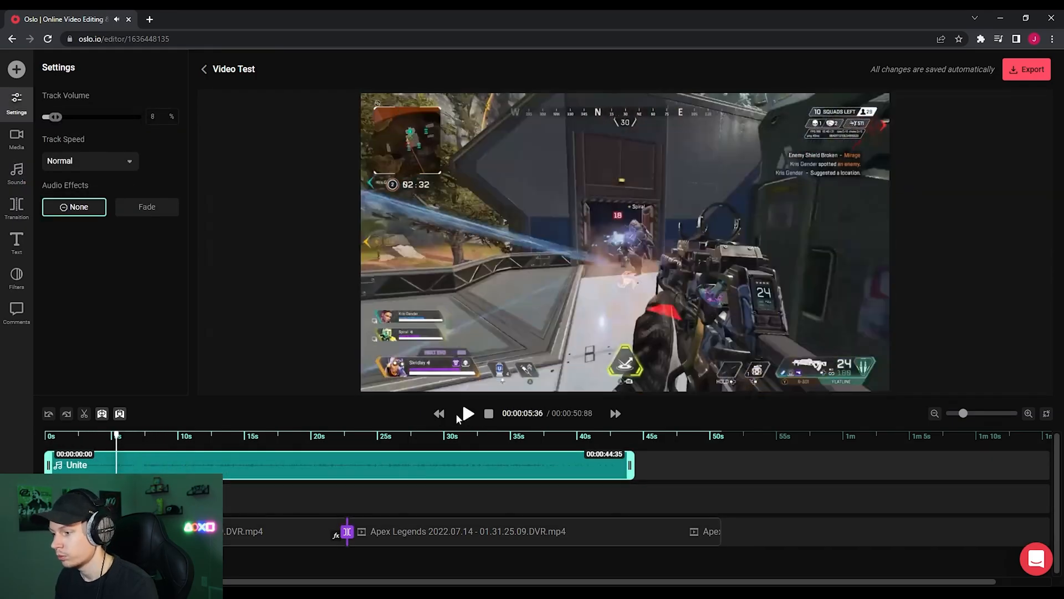
{"action": "left_click", "coordinate": [467, 412]}
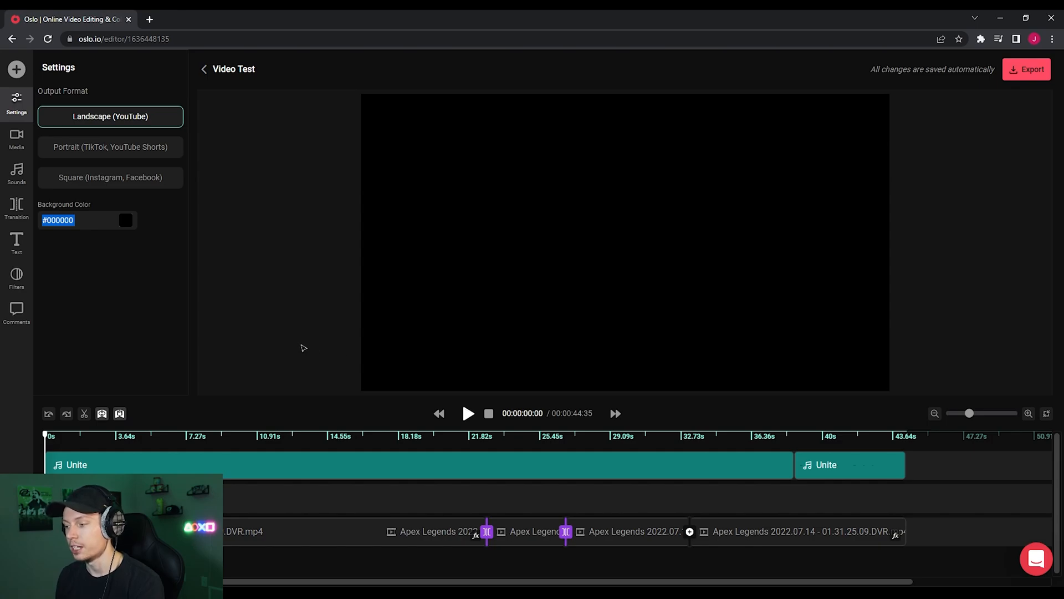
{"action": "mouse_move", "coordinate": [438, 414]}
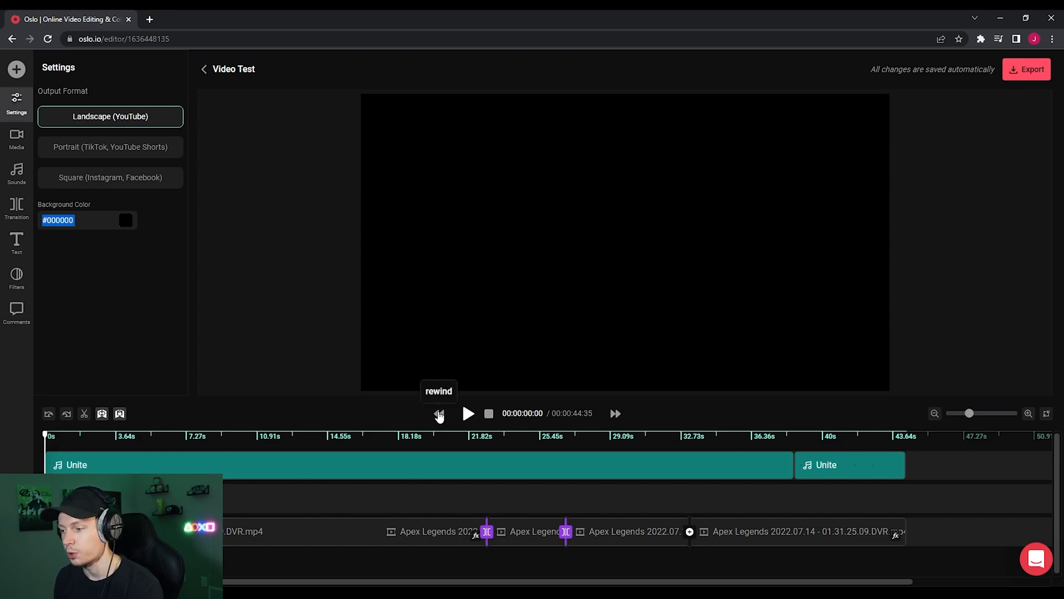
{"action": "mouse_move", "coordinate": [324, 379]}
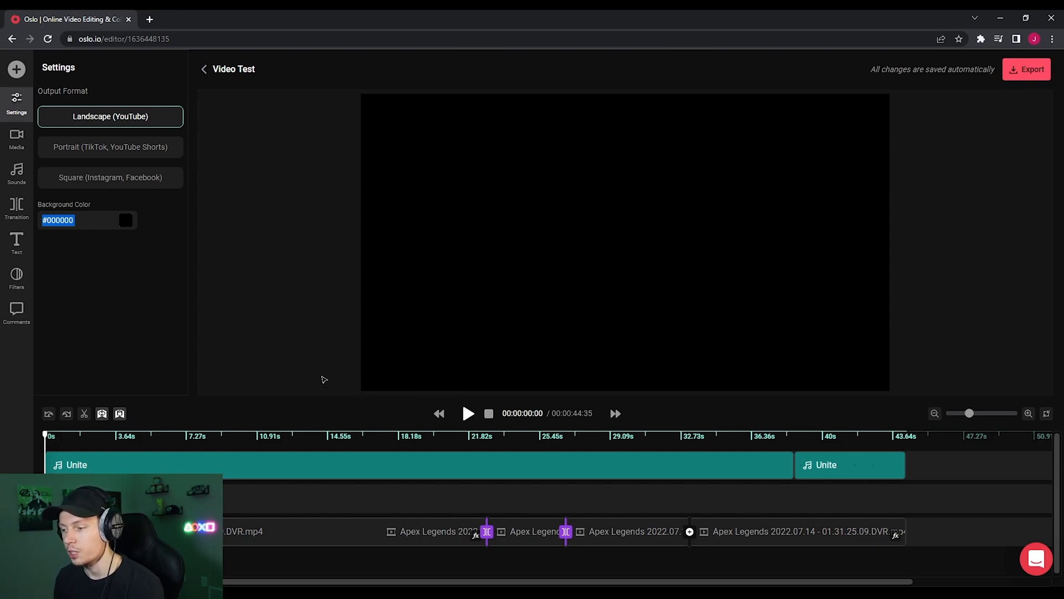
{"action": "mouse_move", "coordinate": [469, 414]}
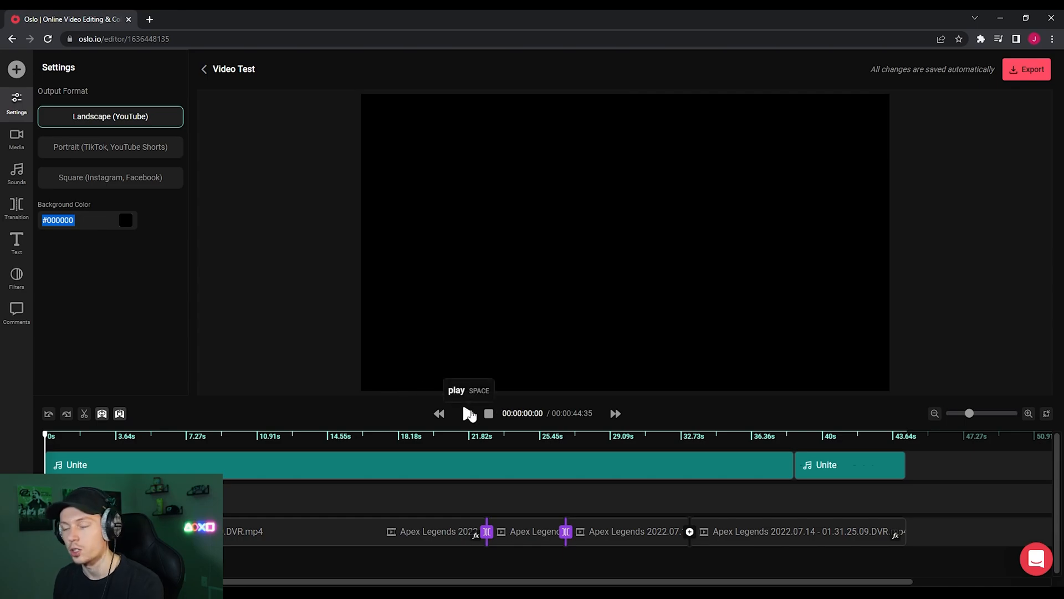
{"action": "left_click", "coordinate": [469, 412]}
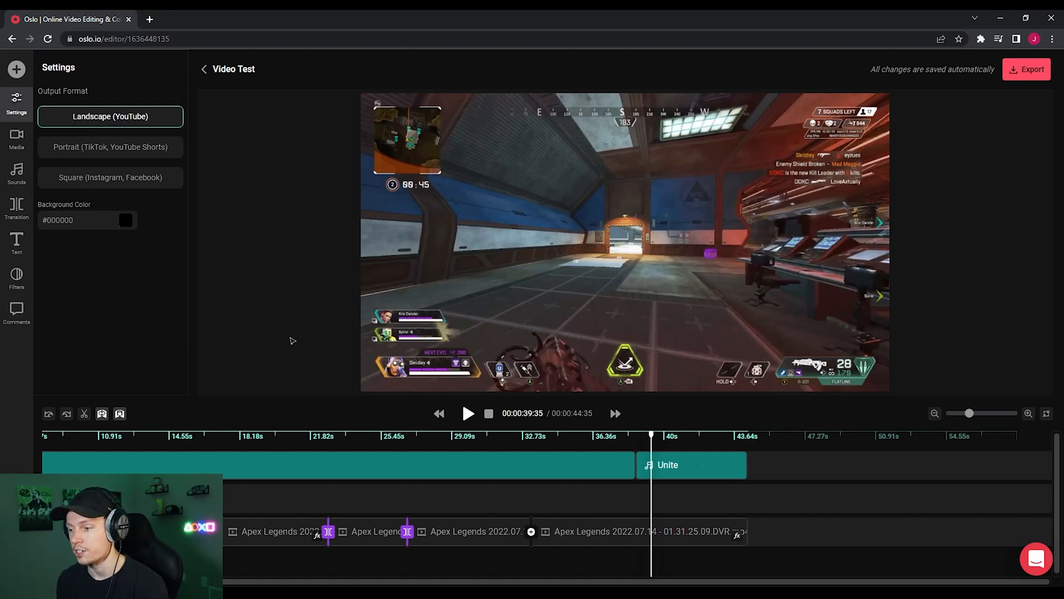
Exit the Video Test editor back to the project and view File Requests.
{"action": "left_click", "coordinate": [1027, 70]}
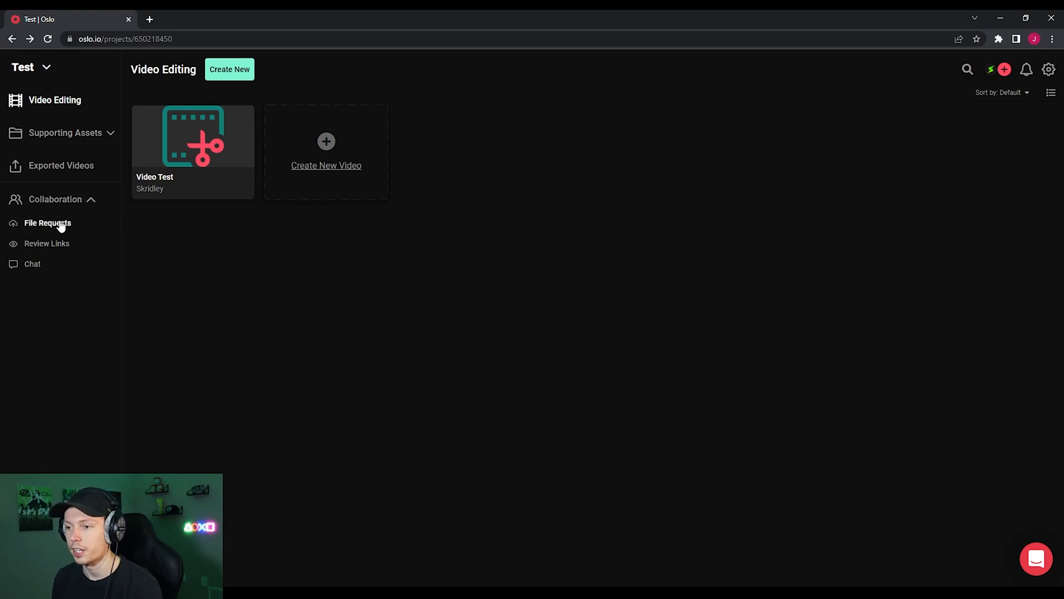
{"action": "left_click", "coordinate": [48, 222]}
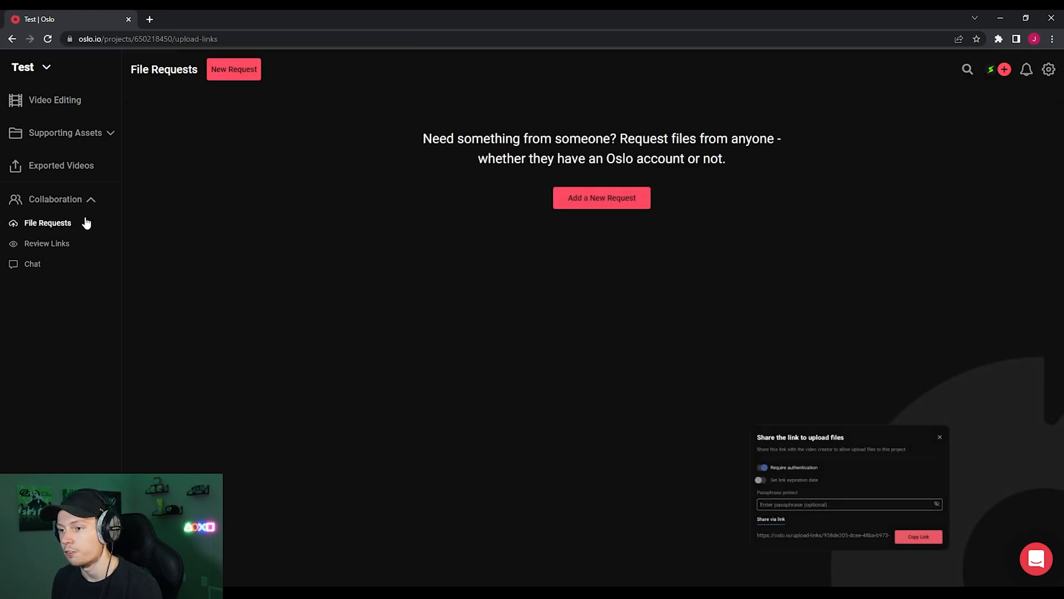
{"action": "mouse_move", "coordinate": [302, 221]}
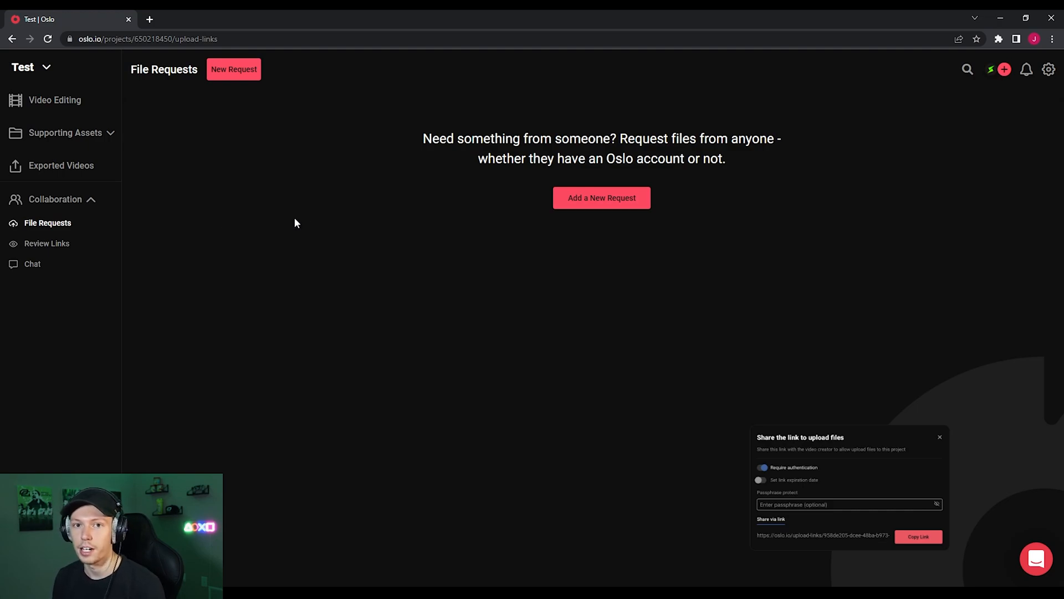
{"action": "mouse_move", "coordinate": [366, 227]}
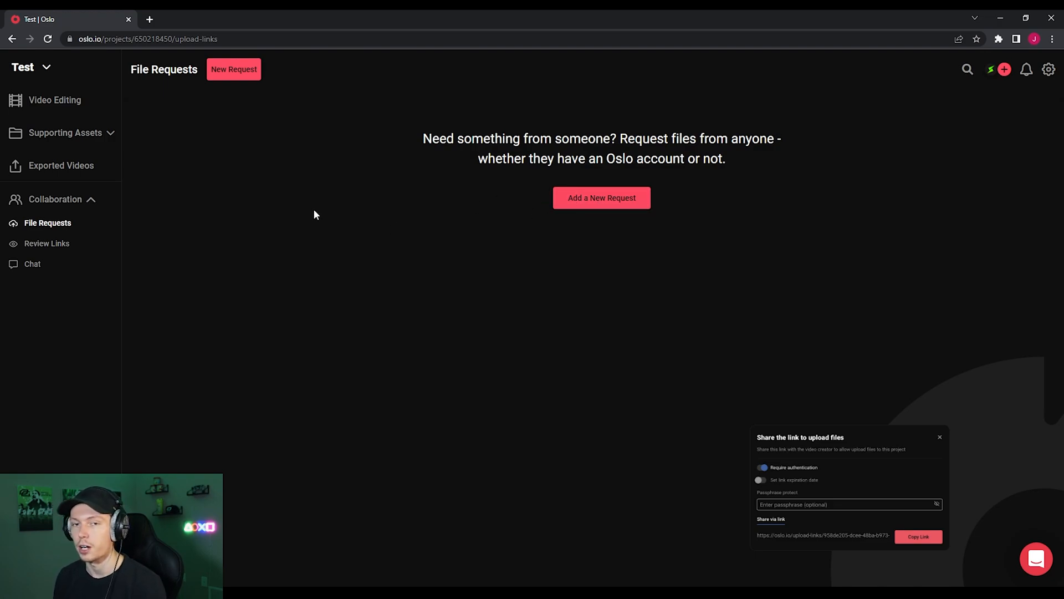
{"action": "mouse_move", "coordinate": [535, 176]}
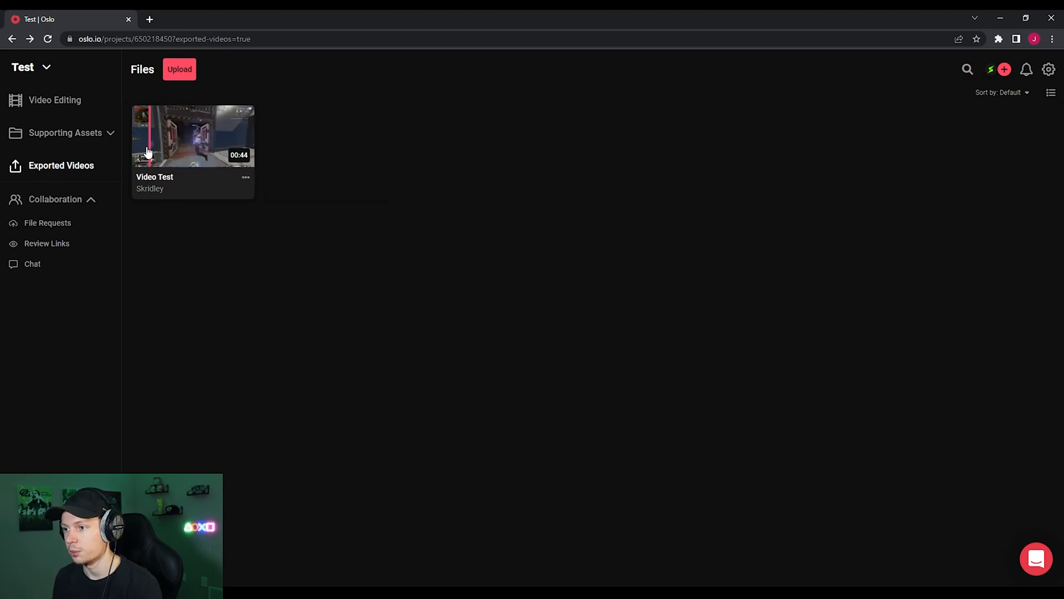
Open the exported Video Test and change its status from No Status.
{"action": "left_click", "coordinate": [193, 135]}
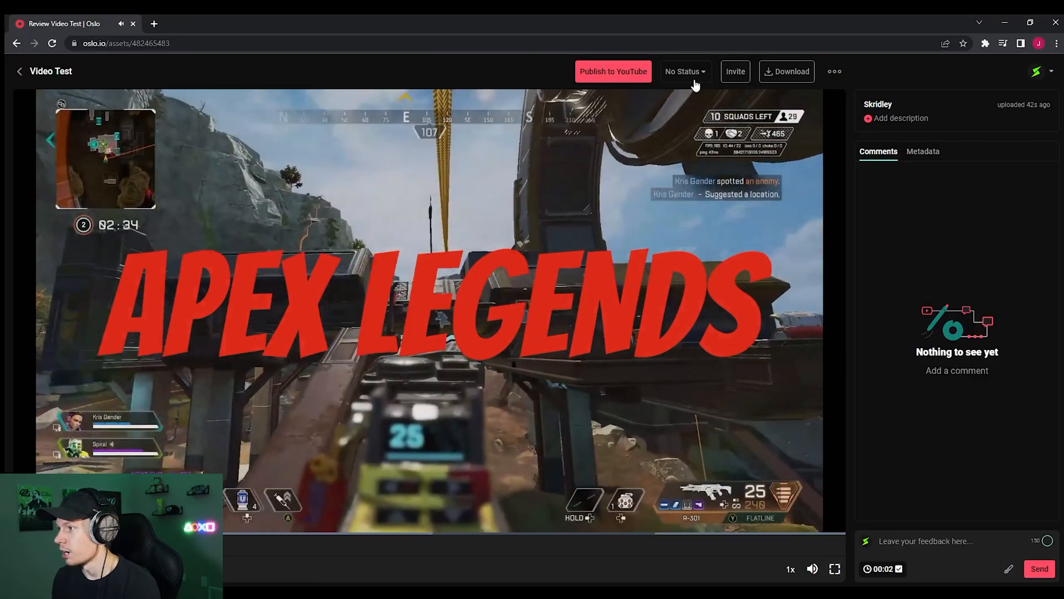
{"action": "left_click", "coordinate": [684, 72]}
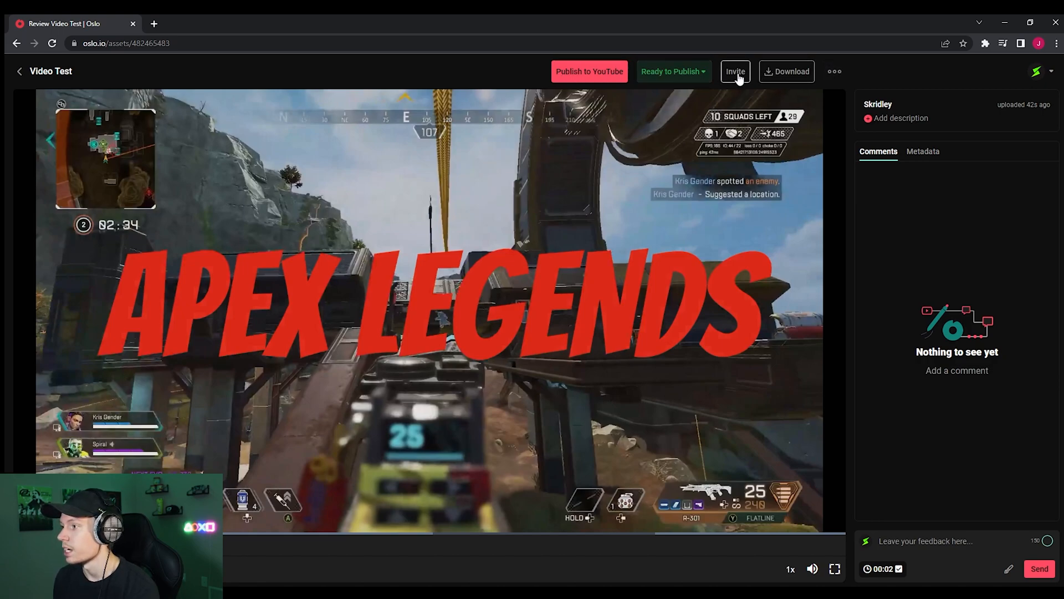
{"action": "mouse_move", "coordinate": [522, 82]}
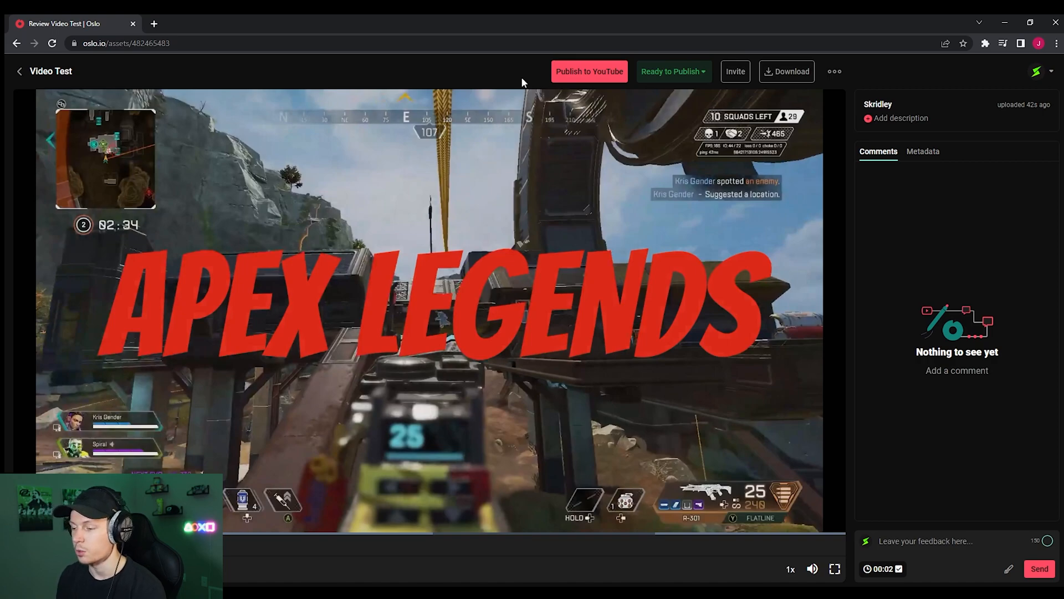